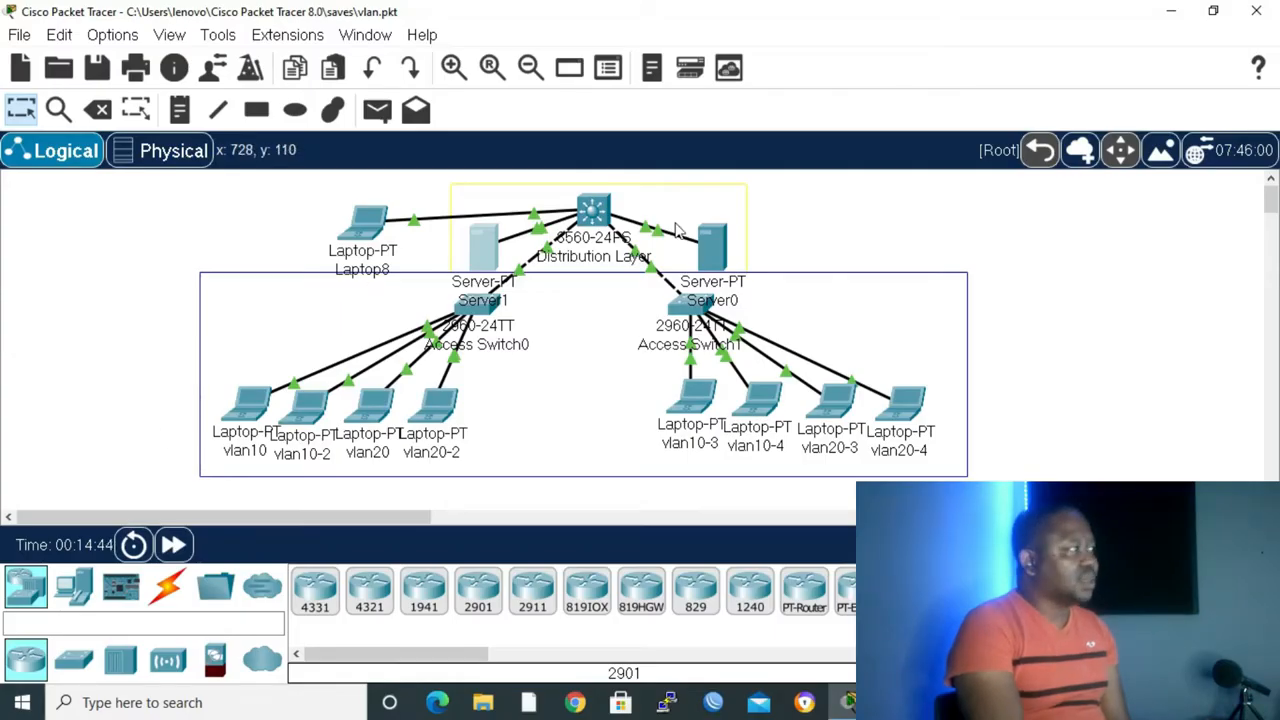
{"action": "mouse_move", "coordinate": [724, 364]}
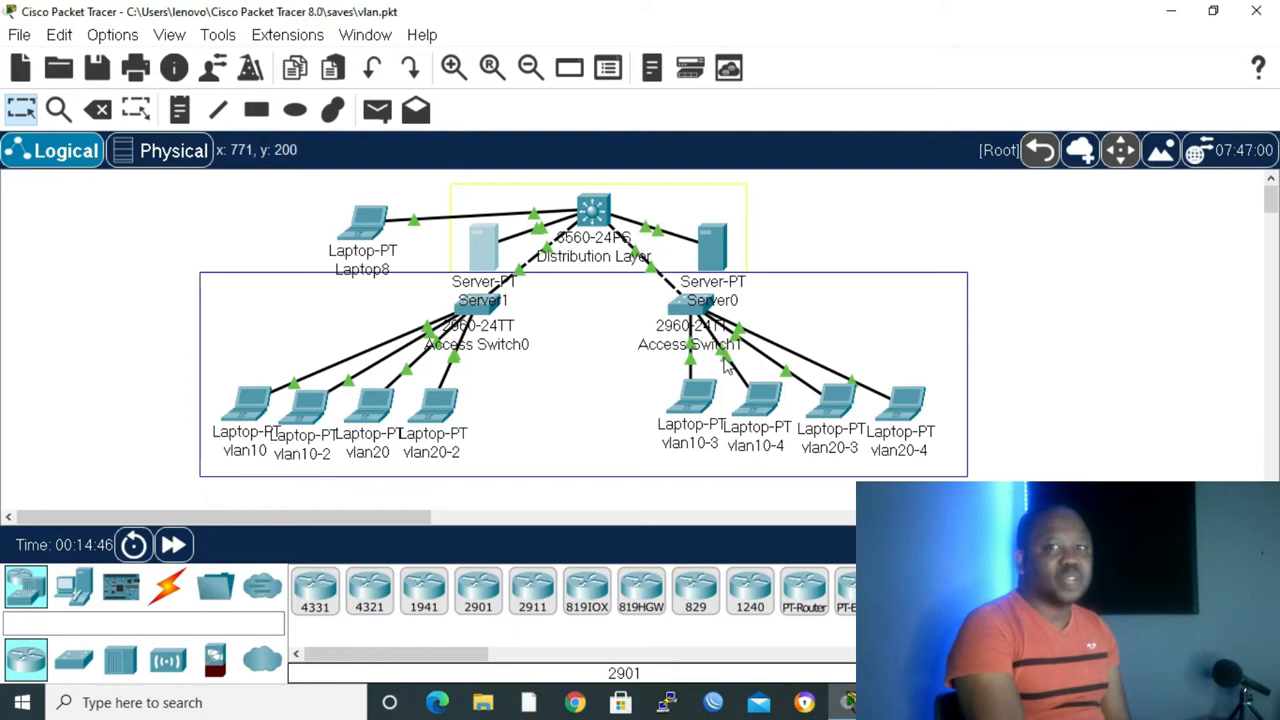
{"action": "mouse_move", "coordinate": [658, 328]}
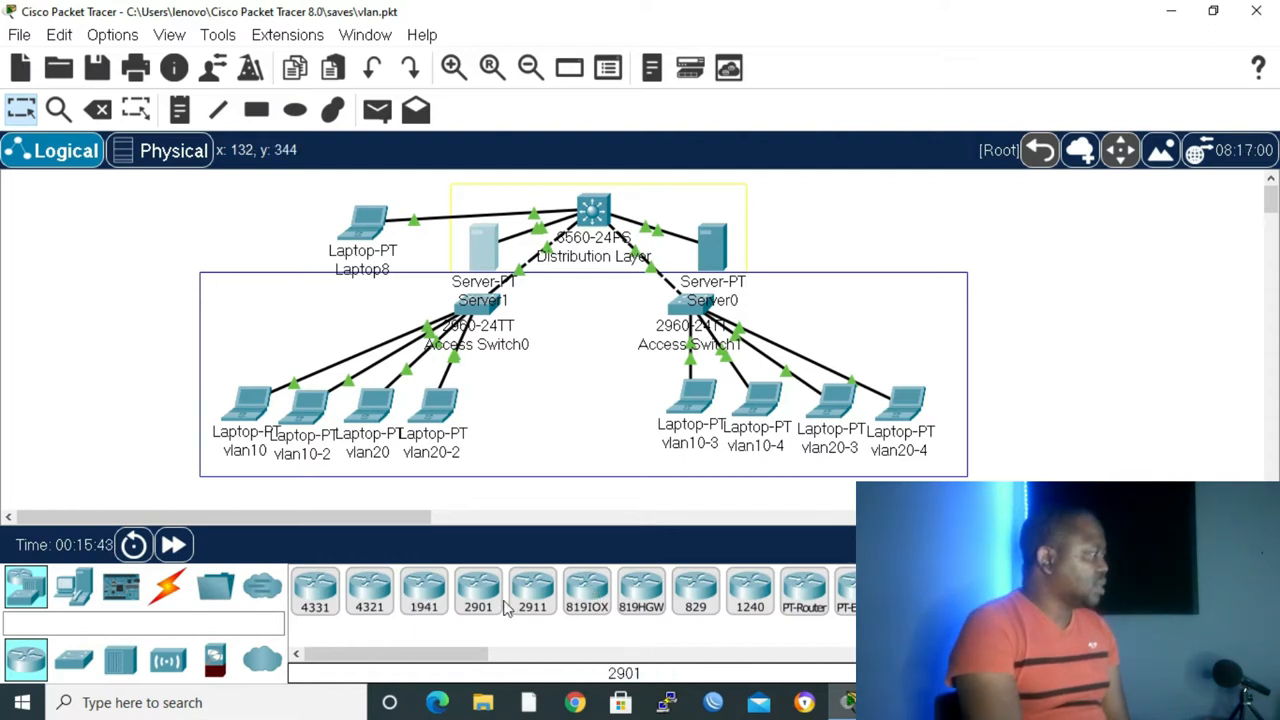
{"action": "mouse_move", "coordinate": [532, 596]}
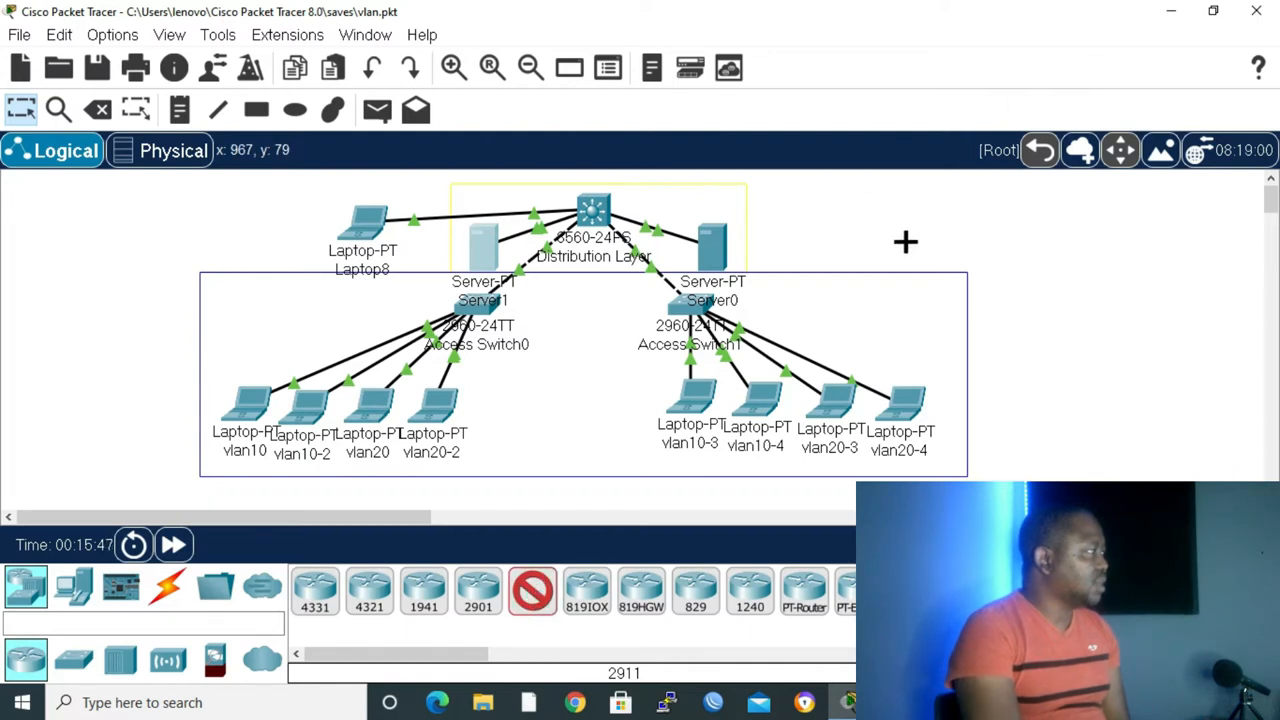
Place a 2911 router beside the distribution switch and pick a copper straight-through cable.
{"action": "left_click", "coordinate": [856, 196]}
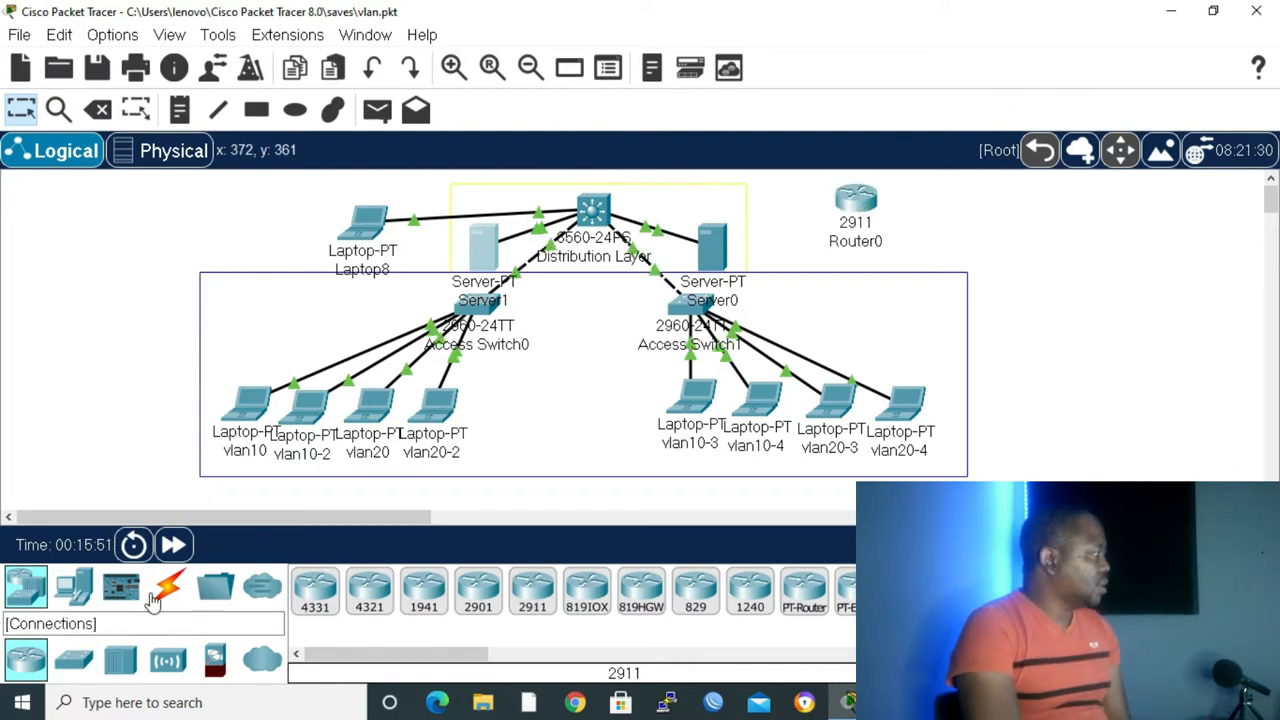
{"action": "left_click", "coordinate": [168, 586]}
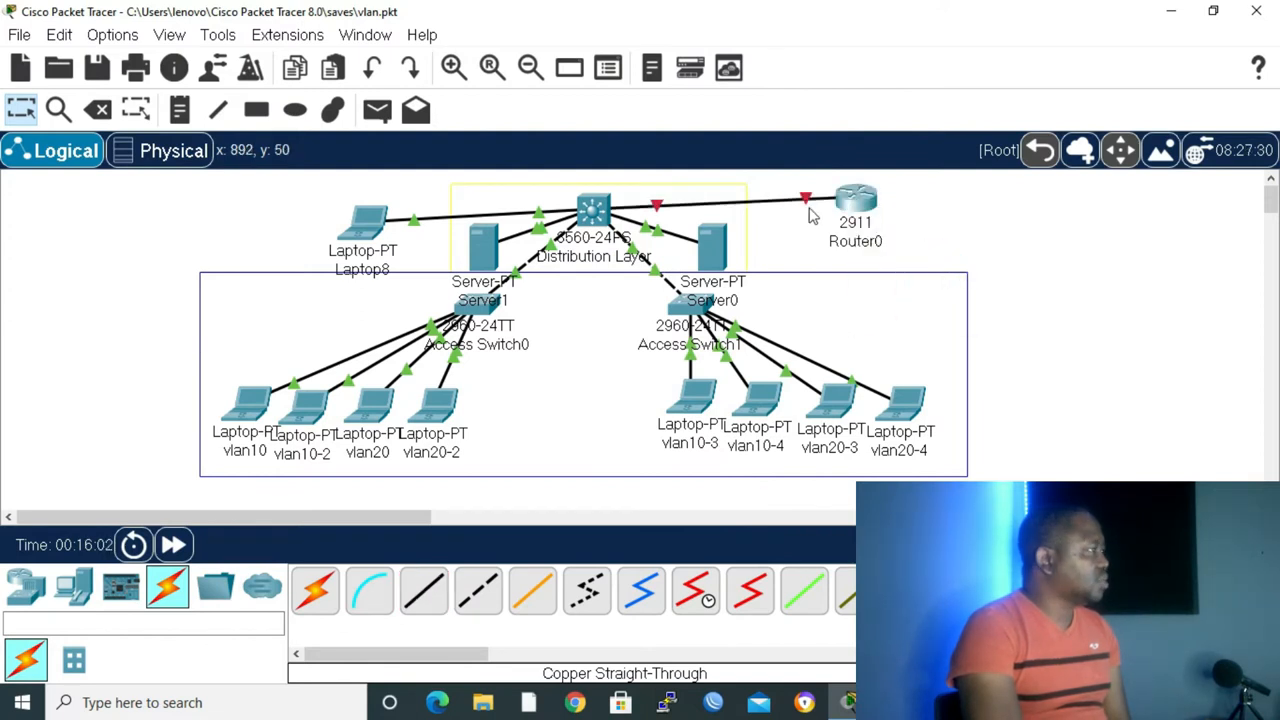
Enter privileged then global configuration mode on Router0's CLI.
{"action": "double_click", "coordinate": [856, 198]}
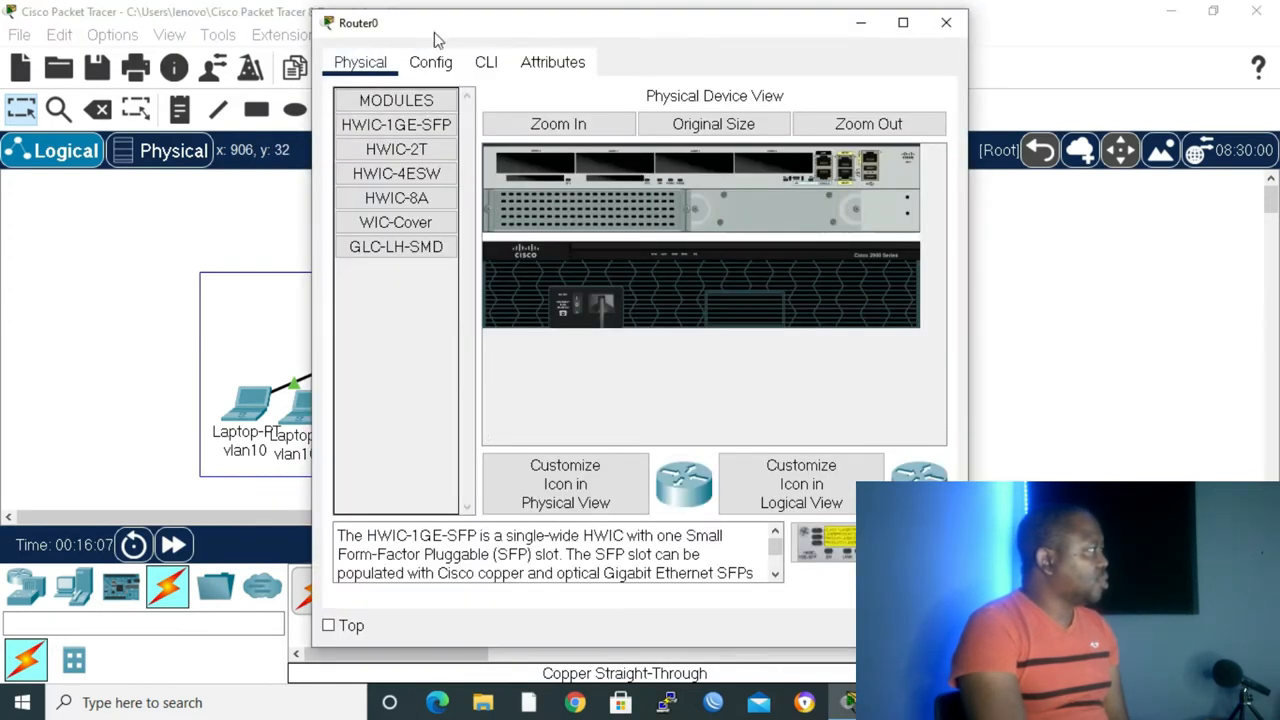
{"action": "left_click", "coordinate": [486, 62]}
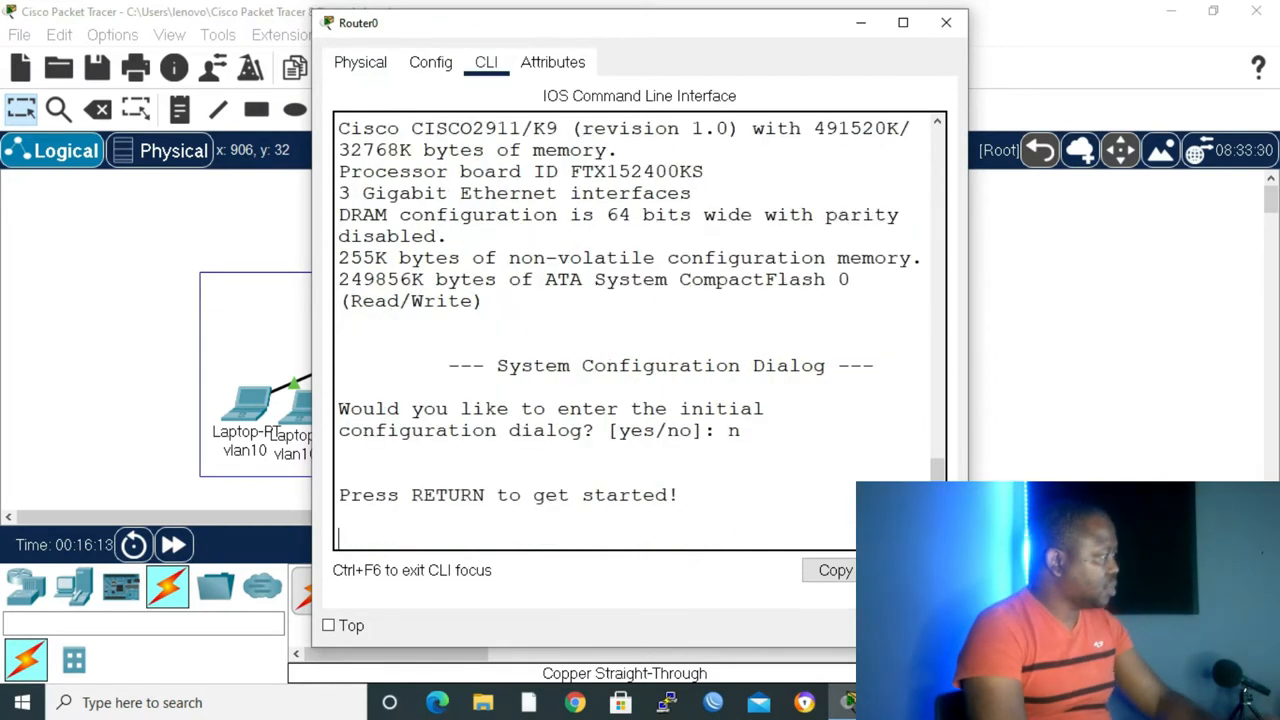
{"action": "type", "text": "ena"}
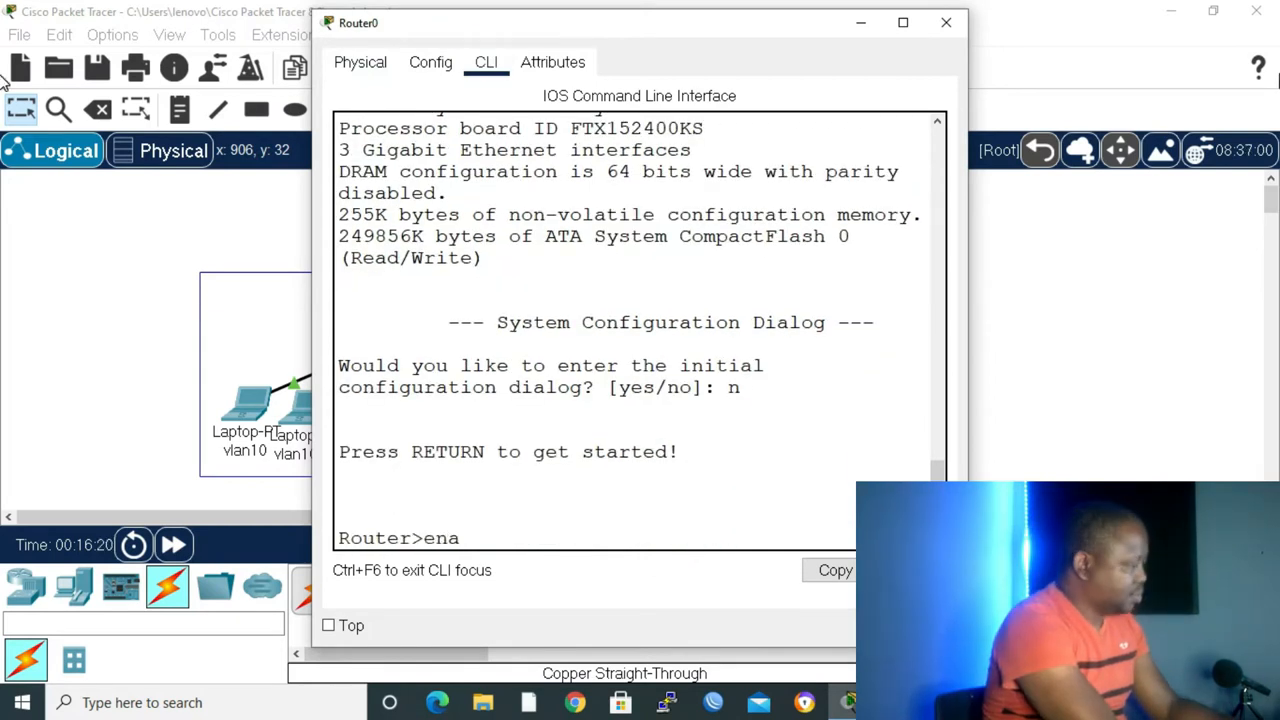
{"action": "type", "text": "enable"}
{"action": "type", "text": "show ip int br"}
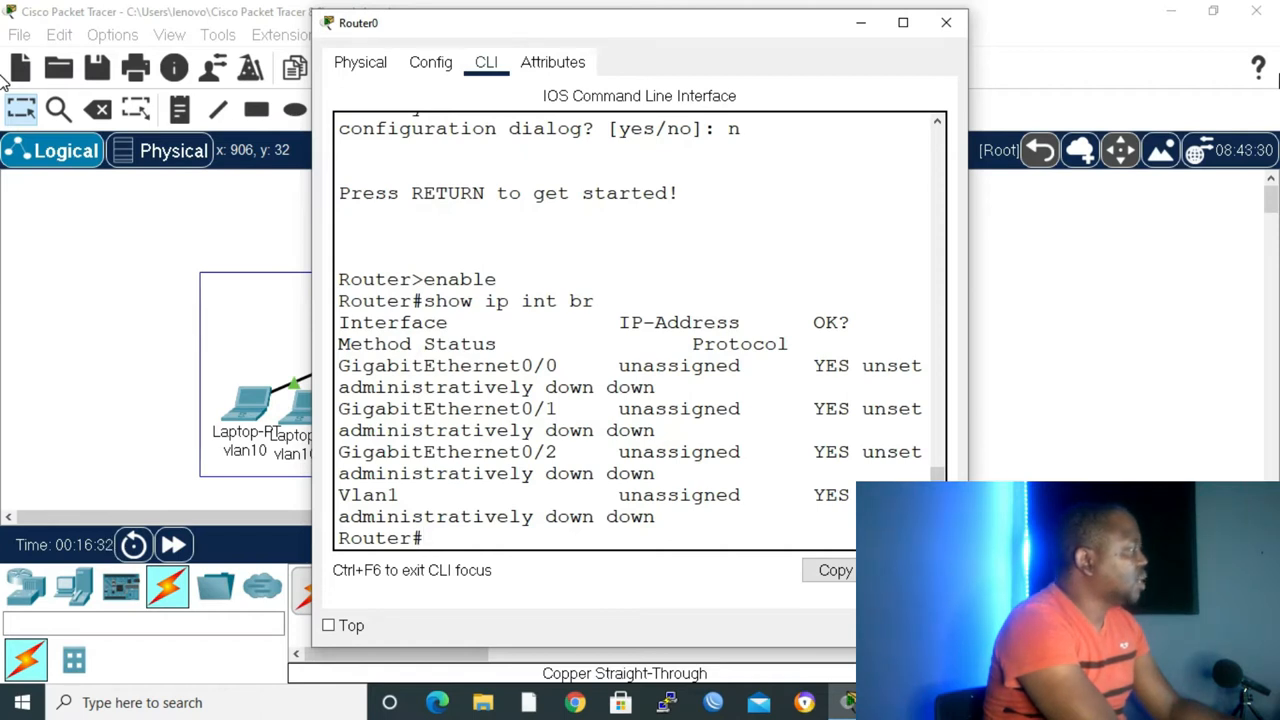
{"action": "type", "text": "conf t"}
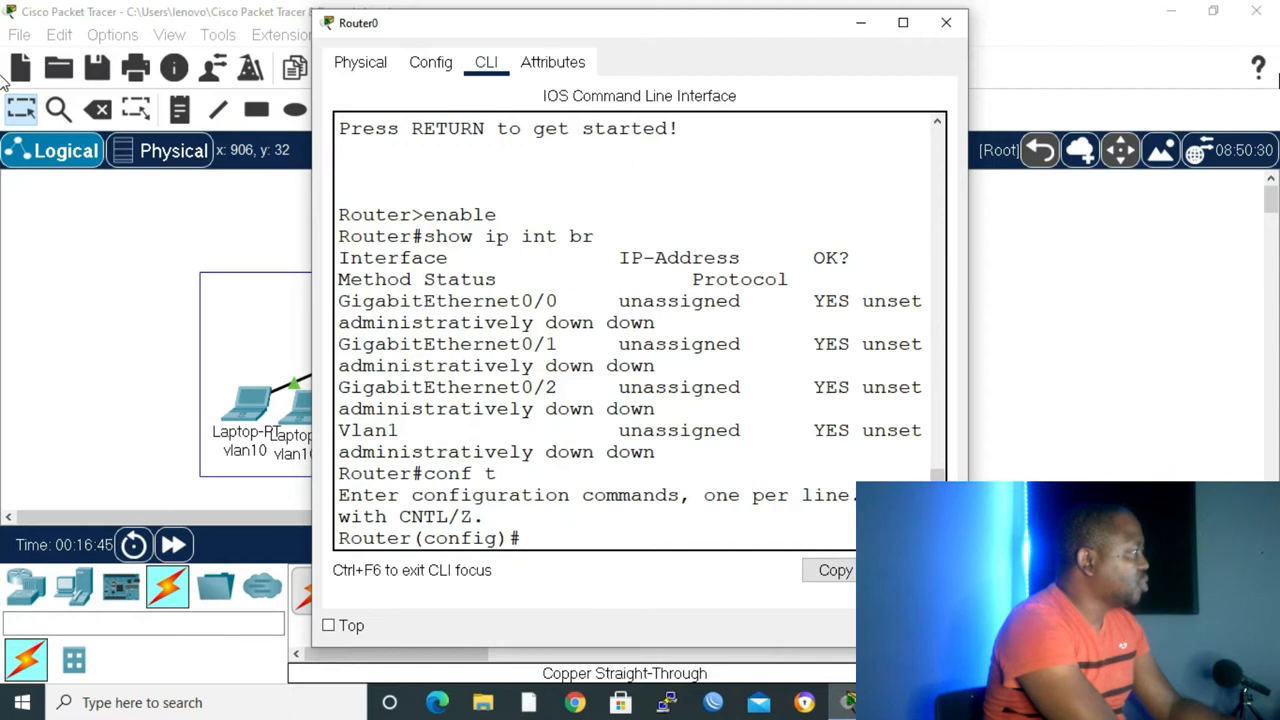
Bring up GigabitEthernet0/0 with no shutdown and close the router window.
{"action": "type", "text": "int"}
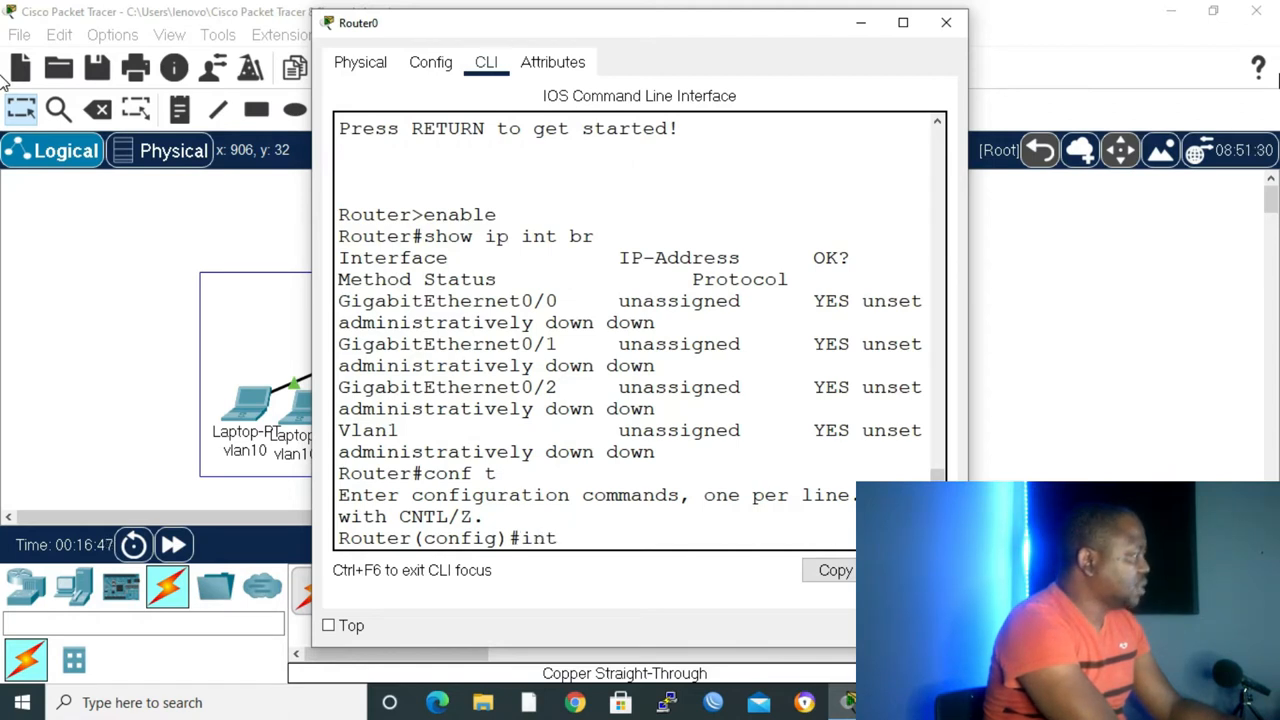
{"action": "type", "text": "g0/"}
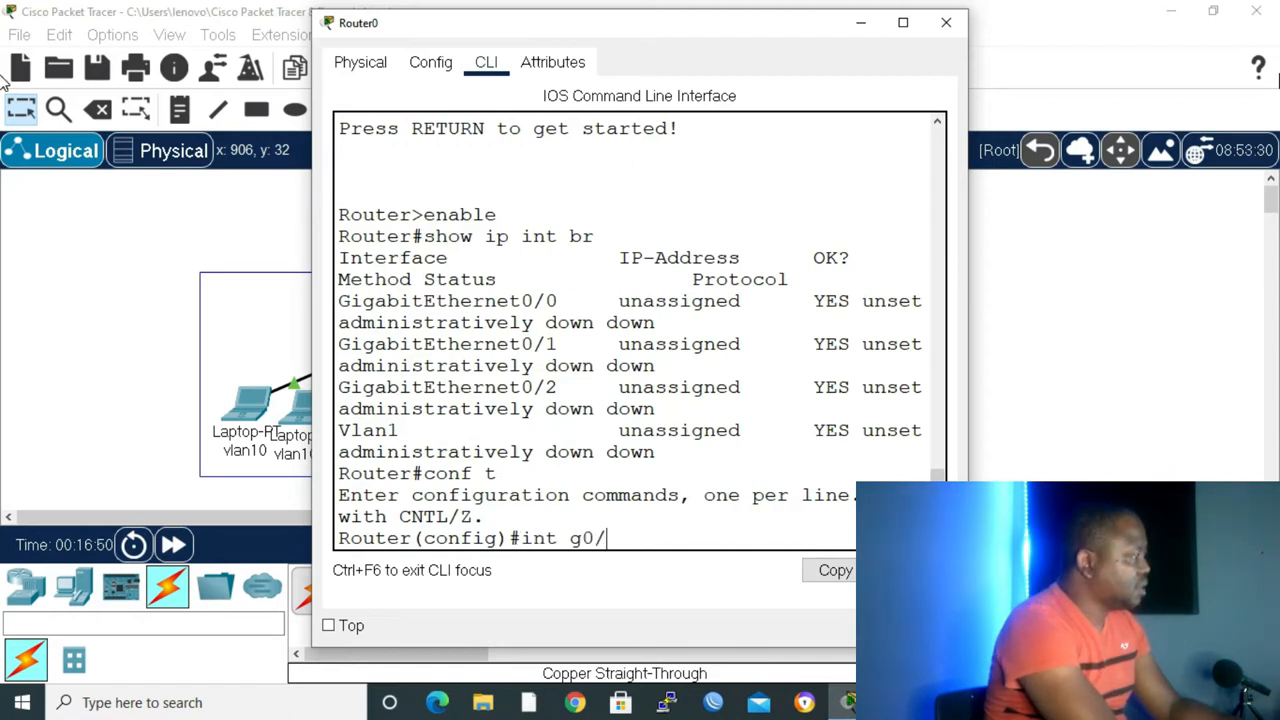
{"action": "key", "text": "Return"}
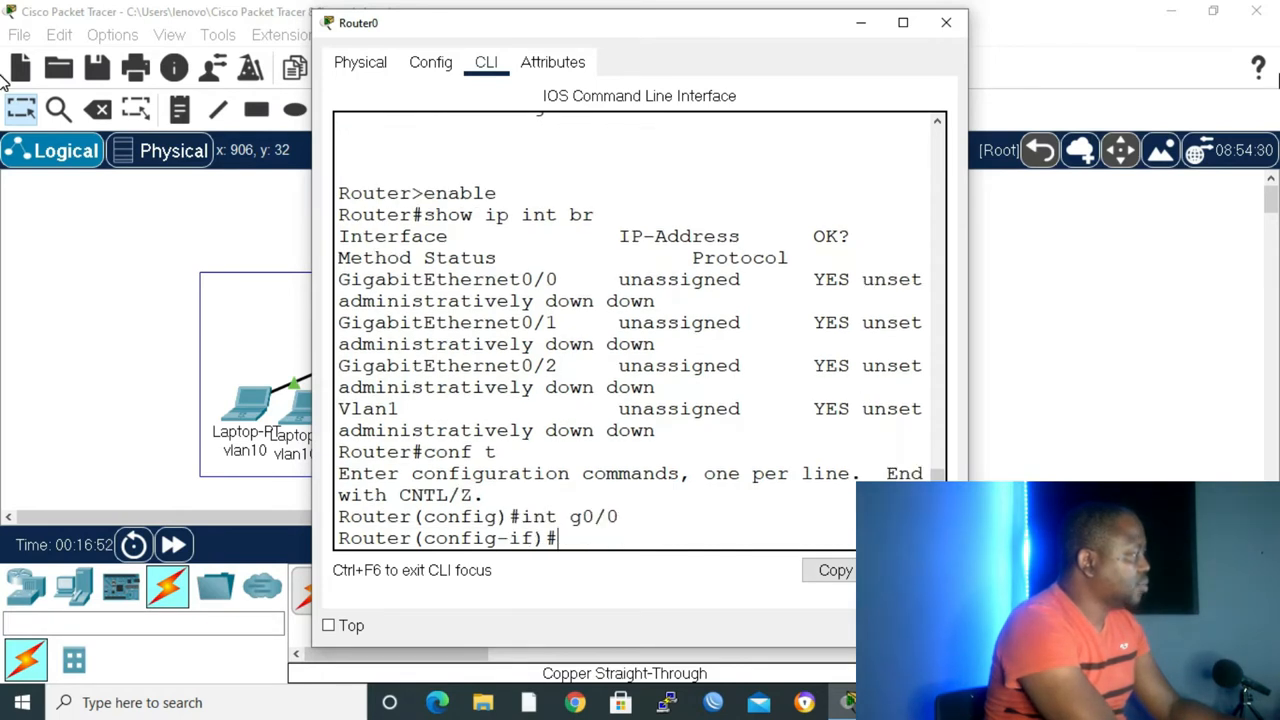
{"action": "type", "text": "no shut"}
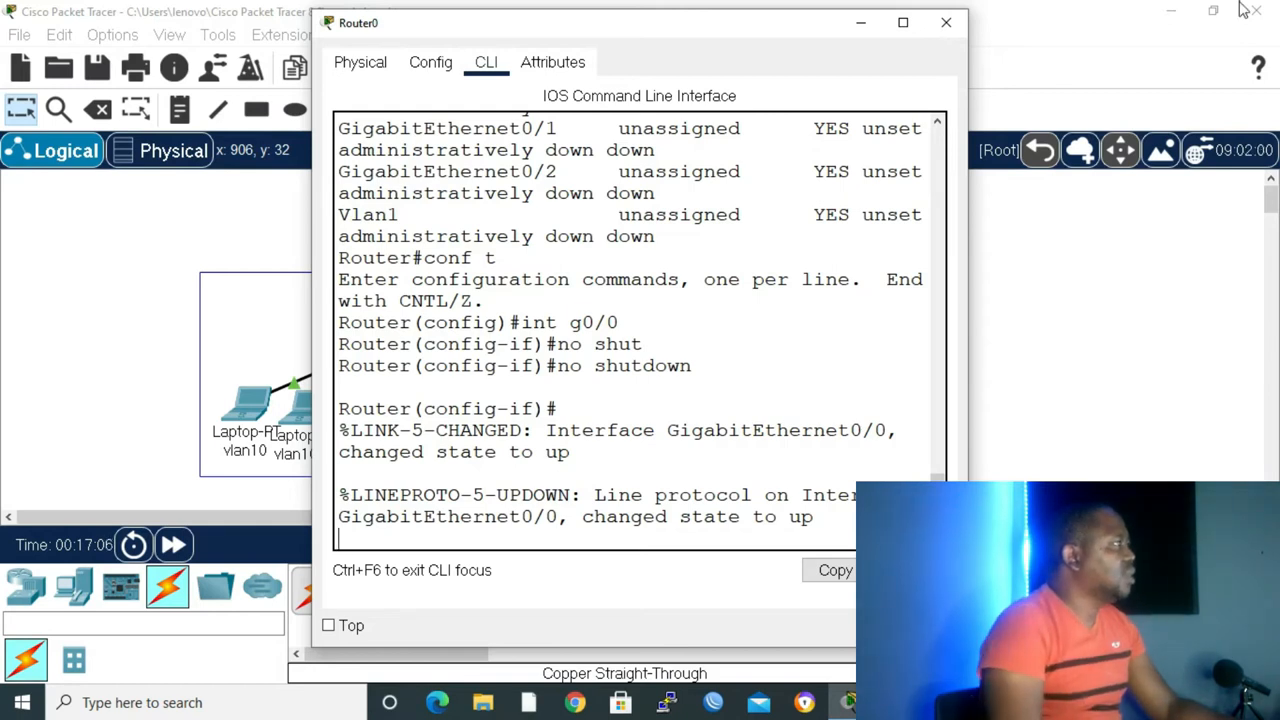
{"action": "left_click", "coordinate": [944, 22]}
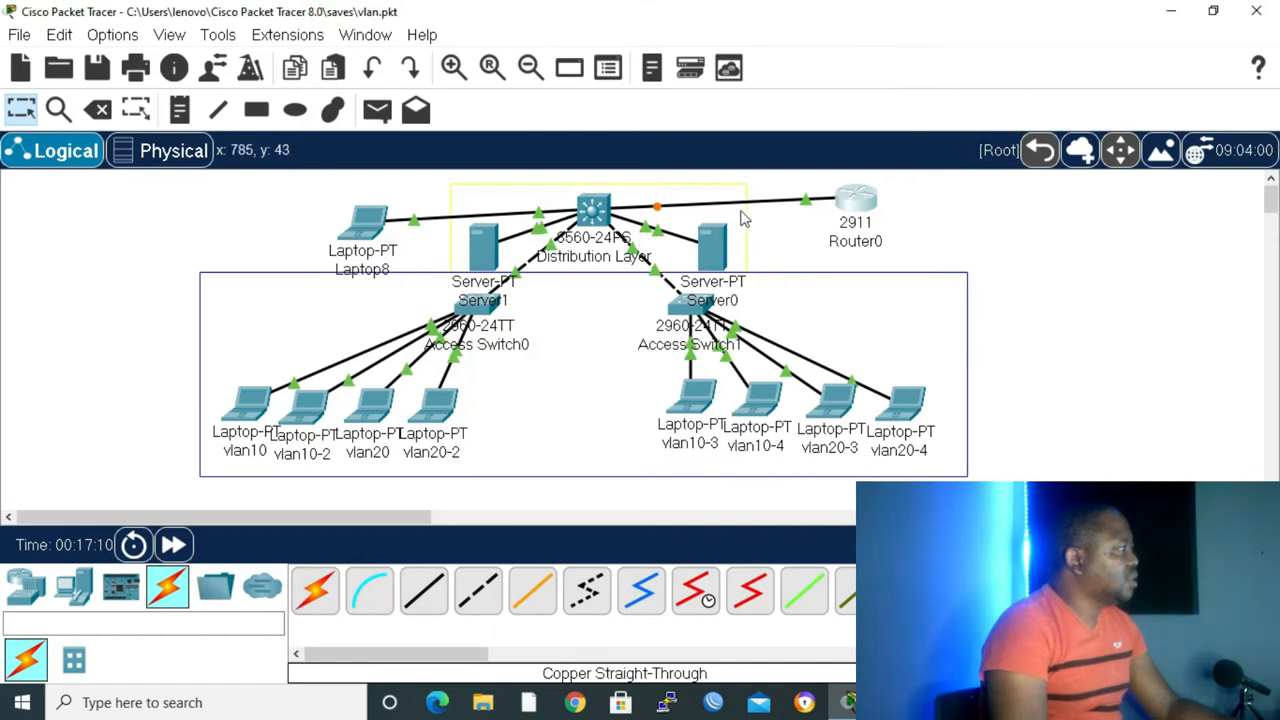
{"action": "mouse_move", "coordinate": [584, 216]}
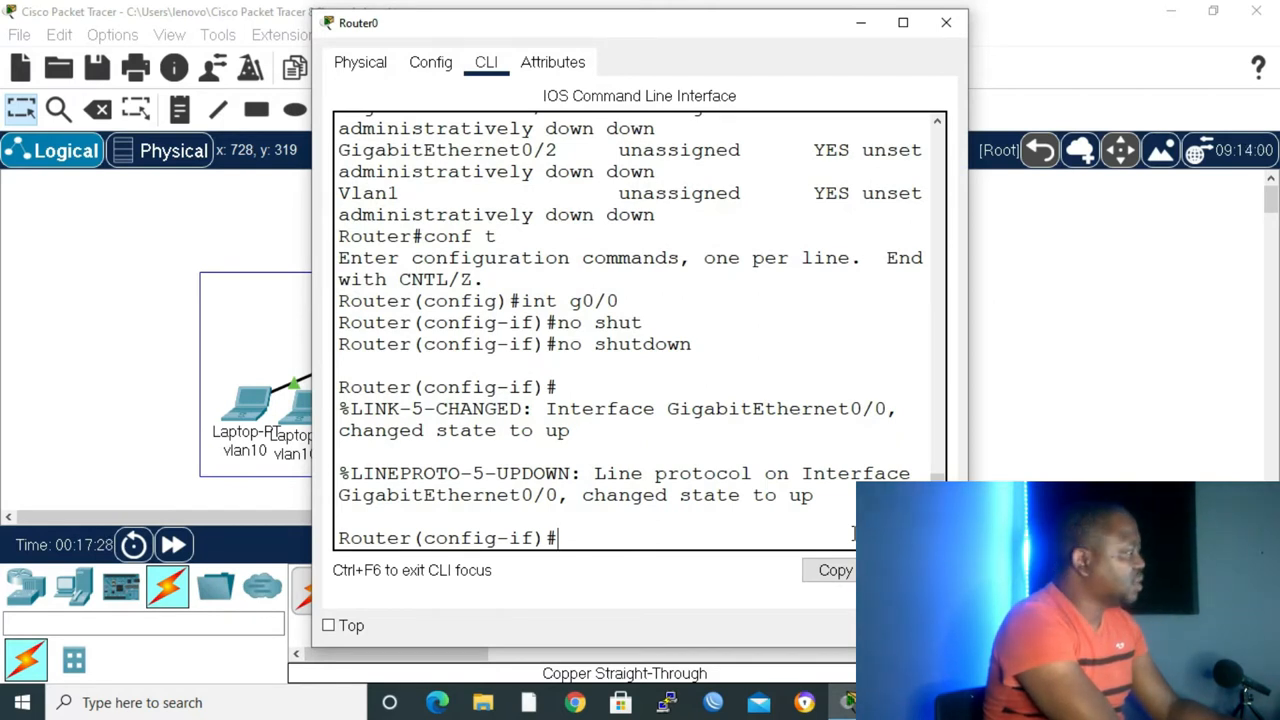
Create subinterface G0/0.10 with dot1Q 10 encapsulation and address 10.10.10.1/24.
{"action": "type", "text": "es"}
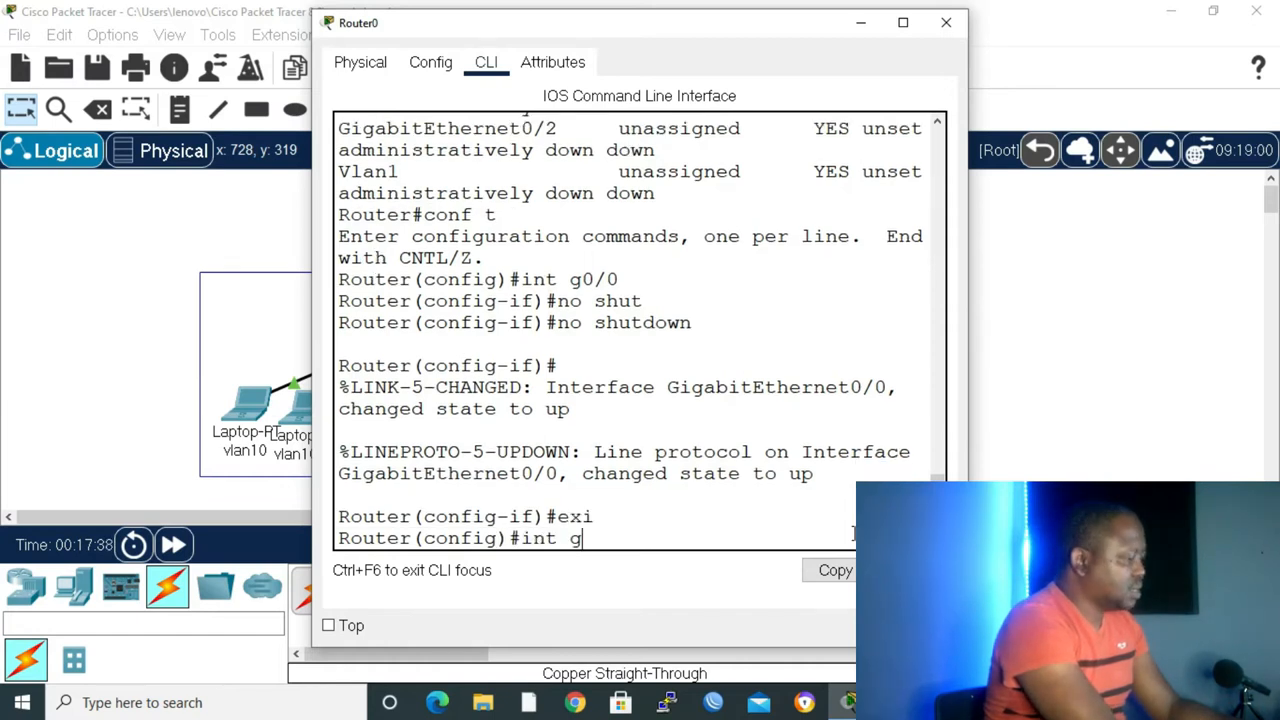
{"action": "type", "text": "0/0"}
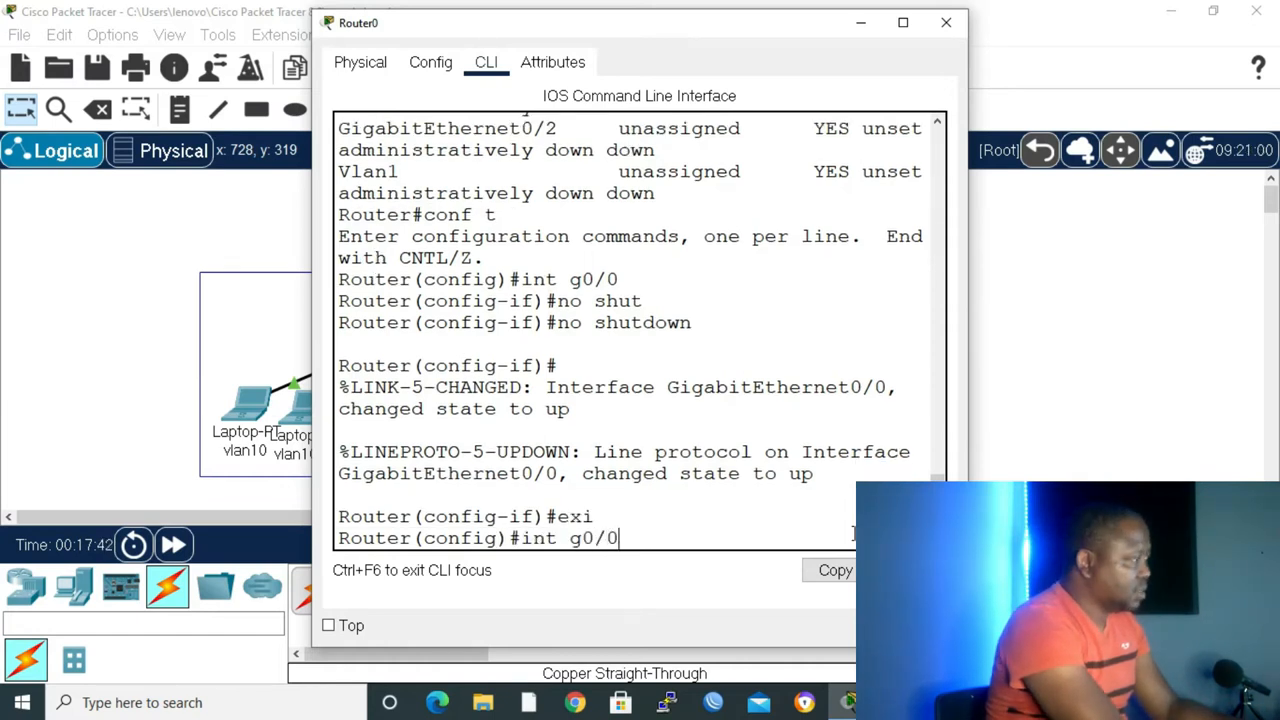
{"action": "type", "text": ".10"}
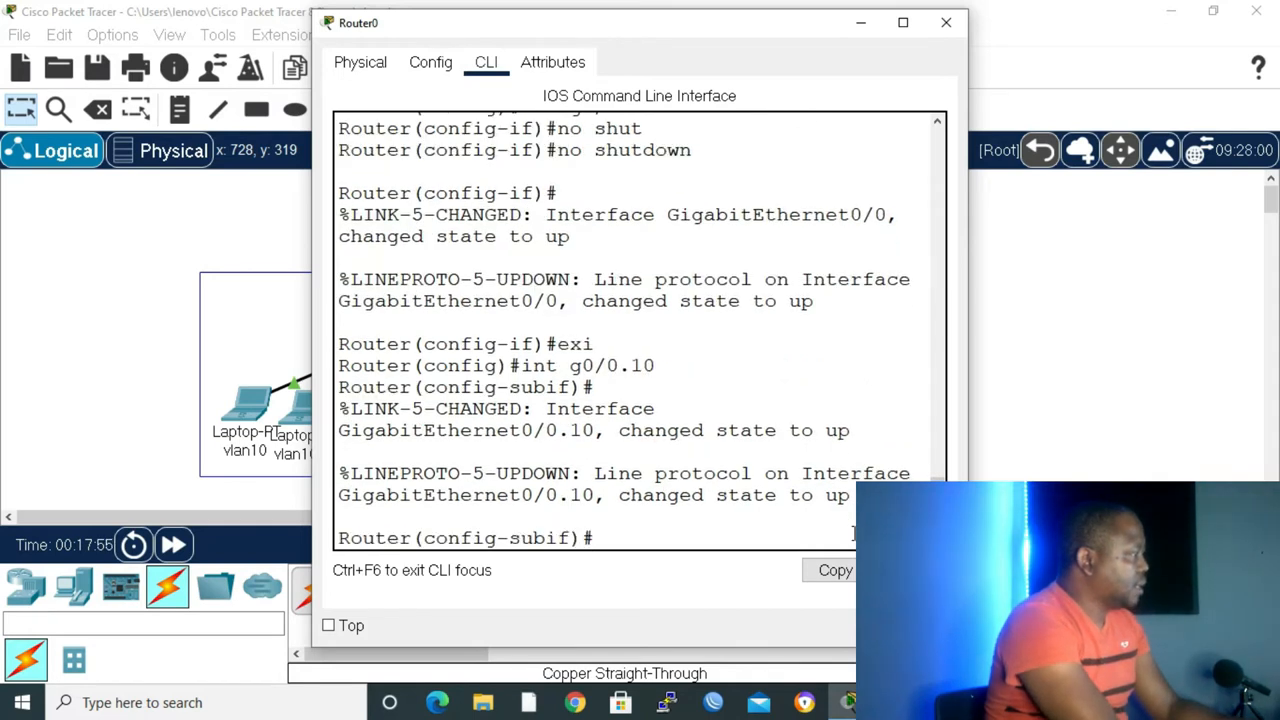
{"action": "type", "text": "enc"}
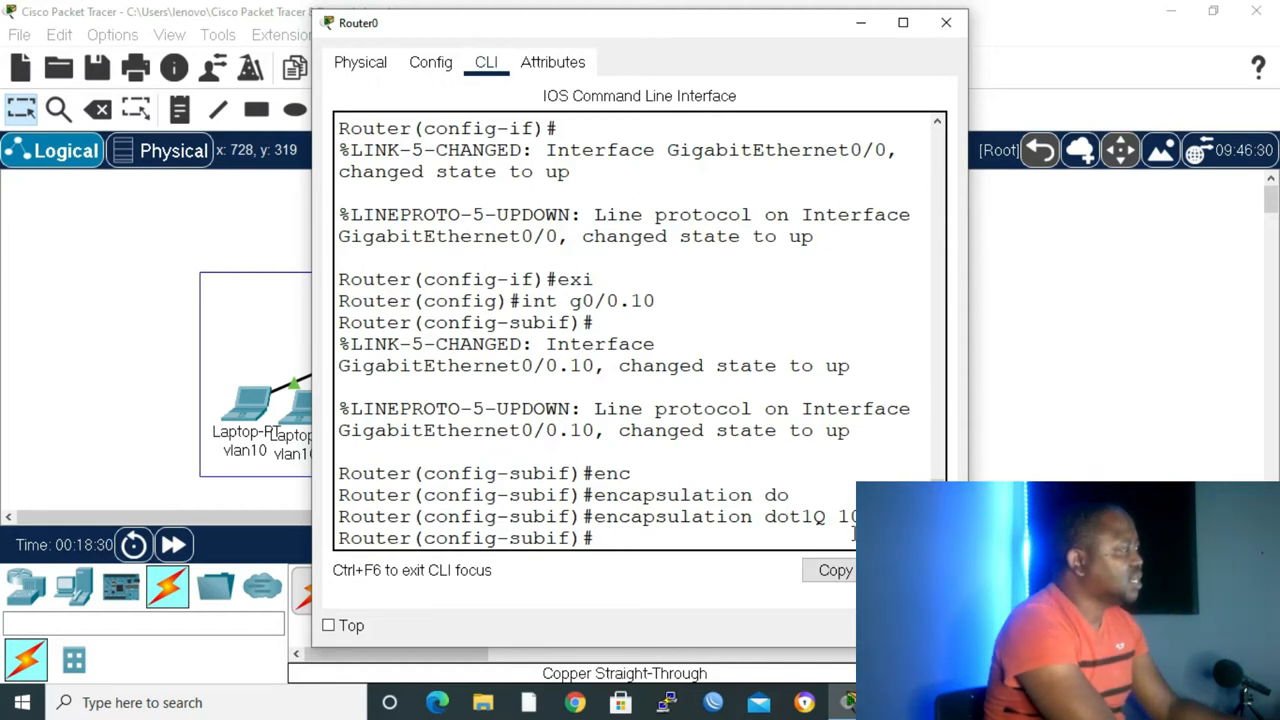
{"action": "type", "text": "ip address 10.10.10"}
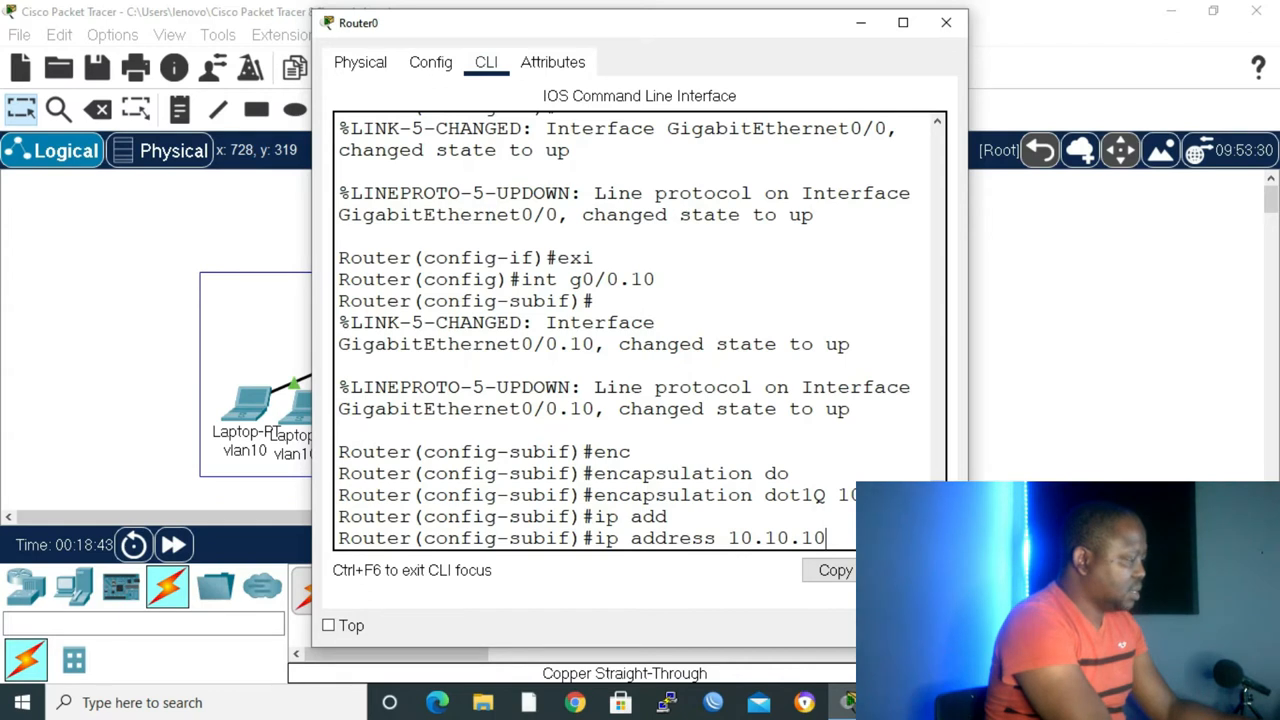
{"action": "type", "text": ".1 255.255.255.0"}
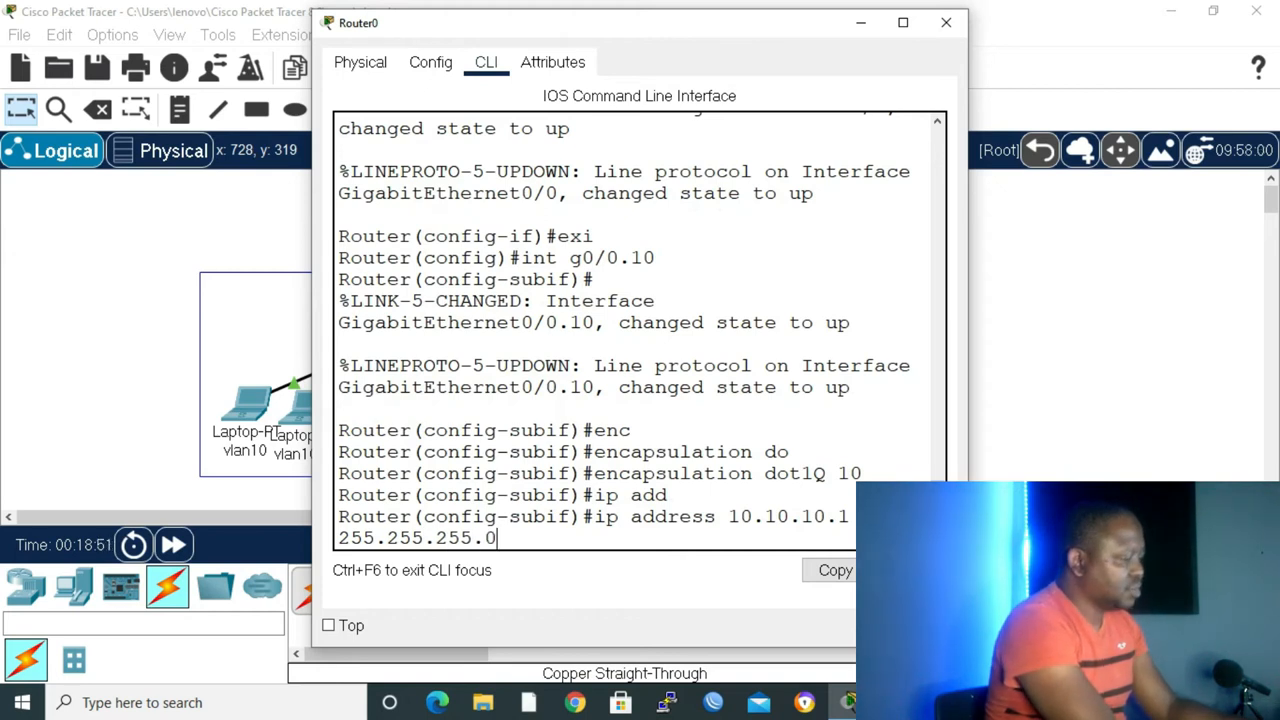
Exit and enter subinterface GigabitEthernet0/0.20 configuration.
{"action": "type", "text": "exi"}
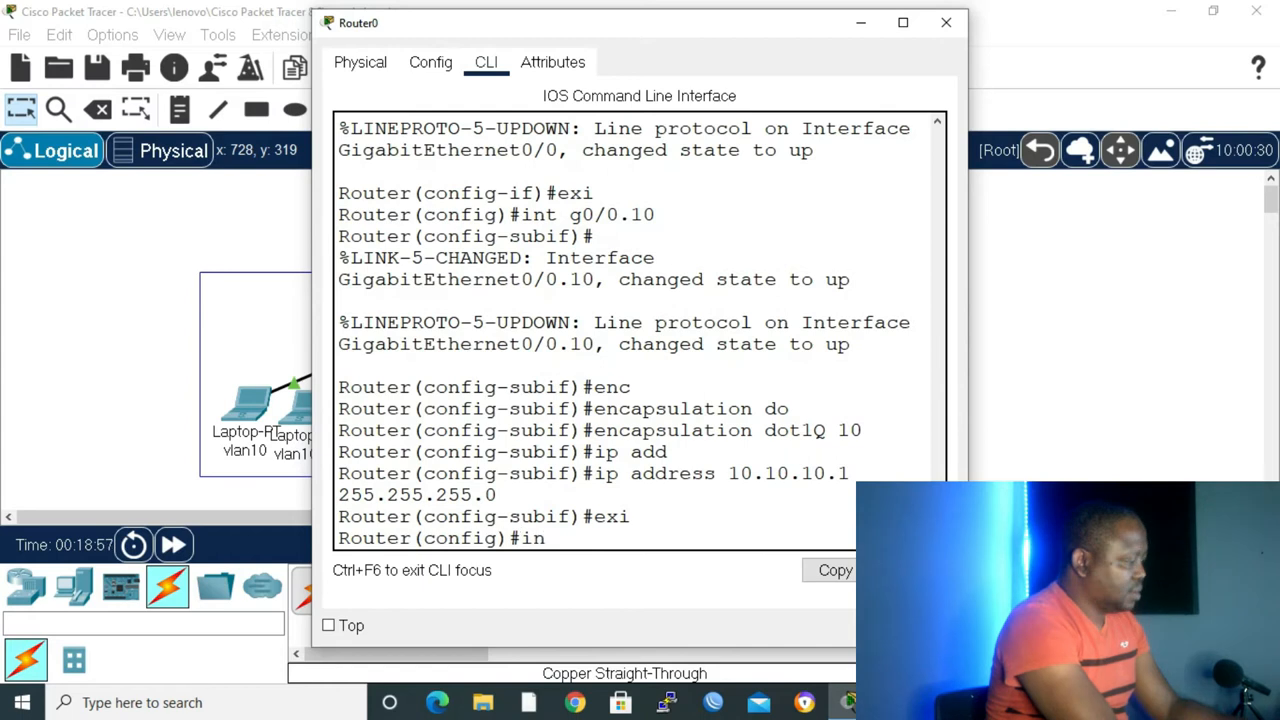
{"action": "type", "text": "t g"}
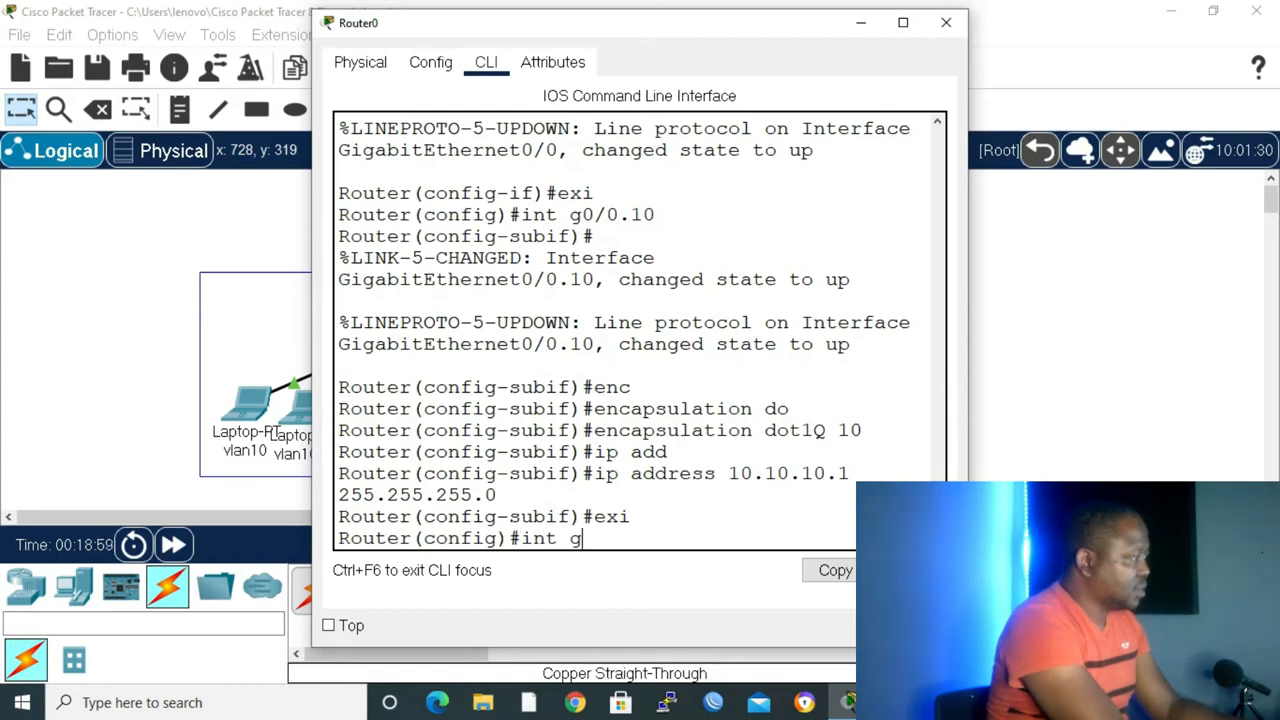
{"action": "type", "text": "0/0"}
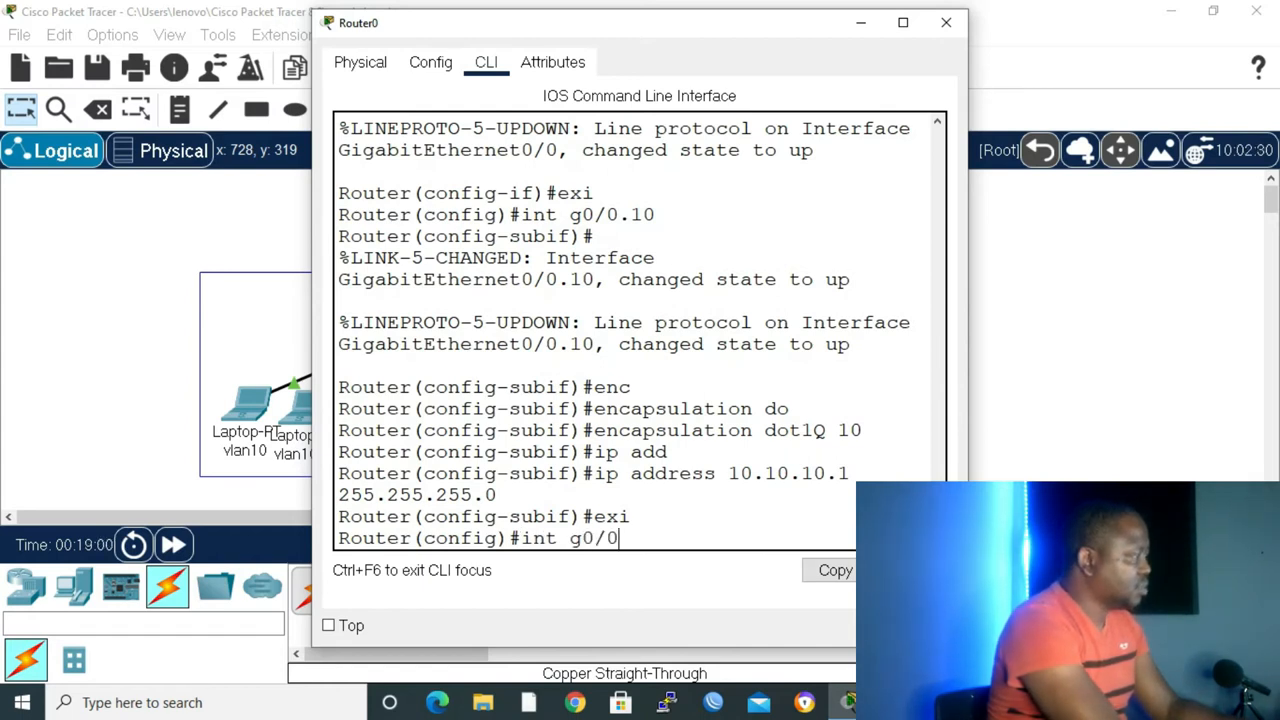
{"action": "type", "text": ".20"}
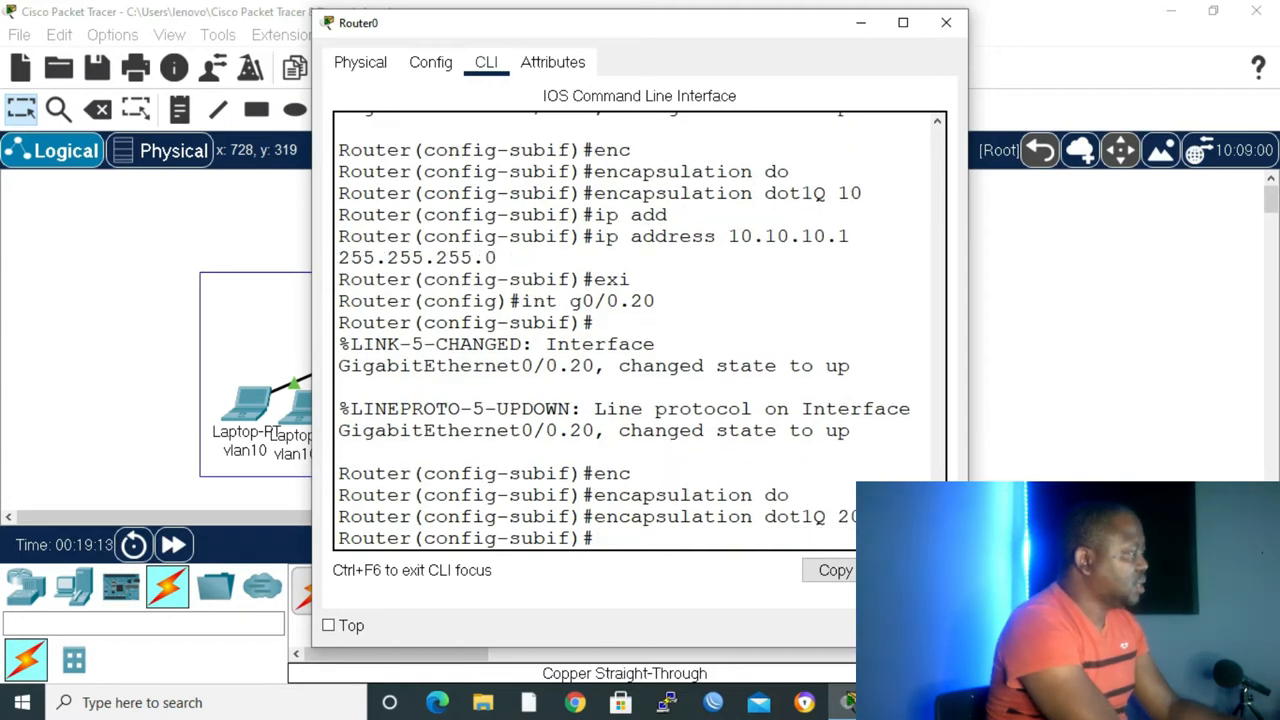
Assign G0/0.20 the address 10.10.20.1 255.255.255.0.
{"action": "type", "text": "ip address 1"}
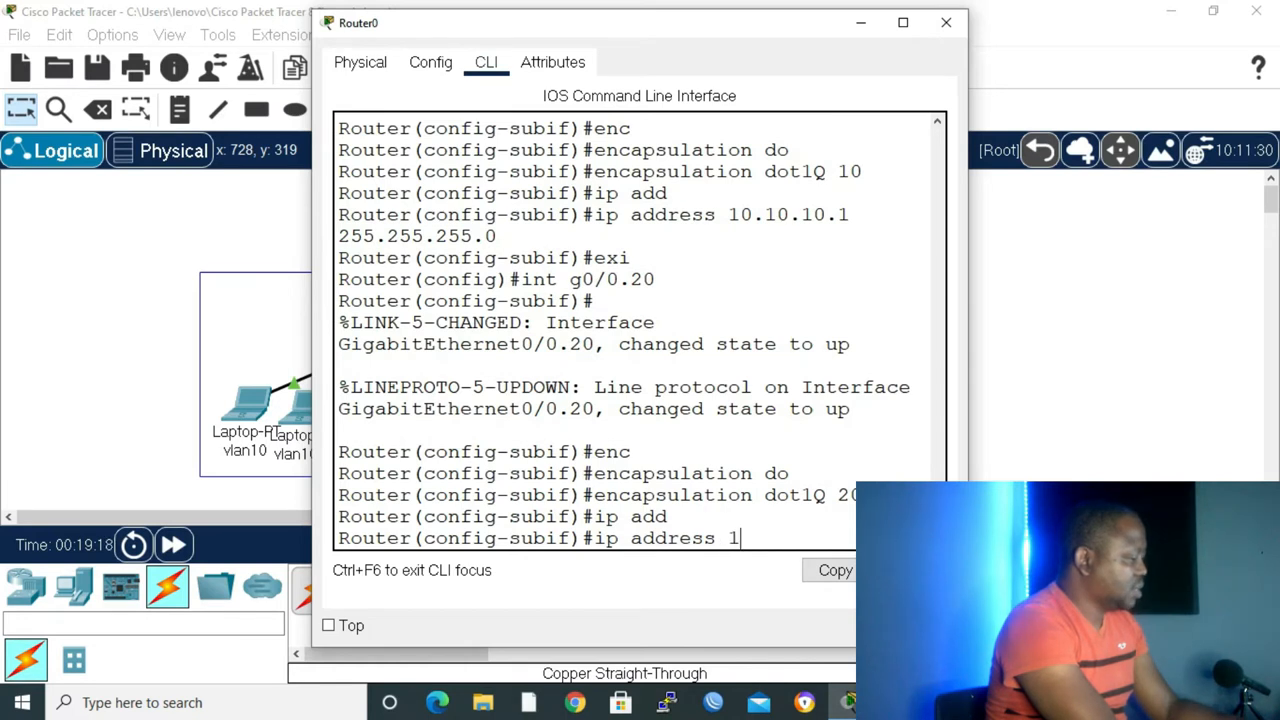
{"action": "type", "text": "0.10"}
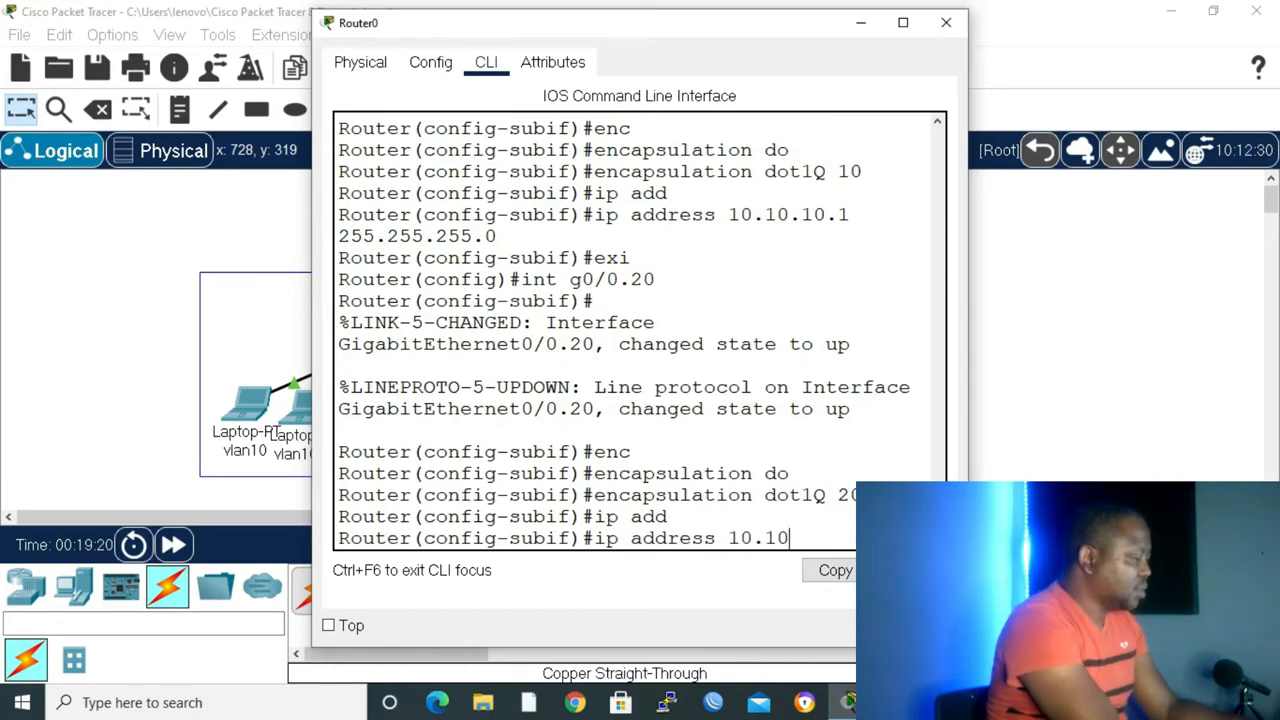
{"action": "type", "text": ".20"}
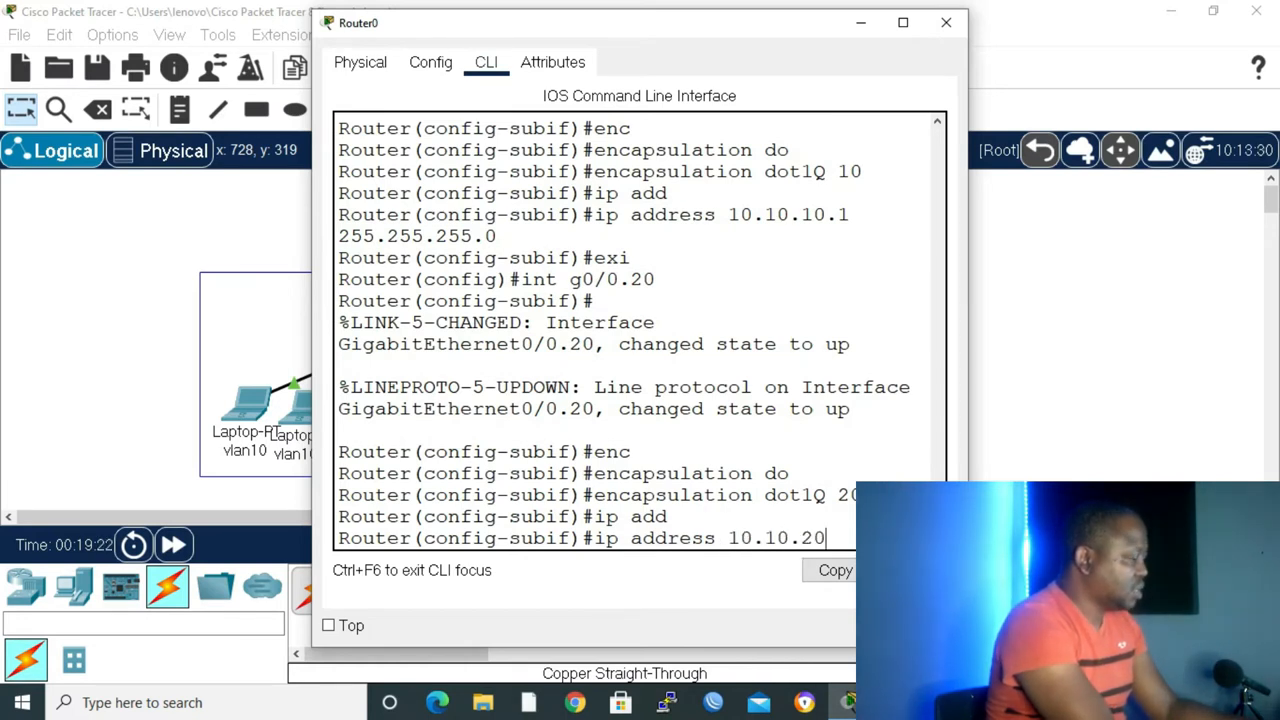
{"action": "type", "text": ".1"}
{"action": "type", "text": "end"}
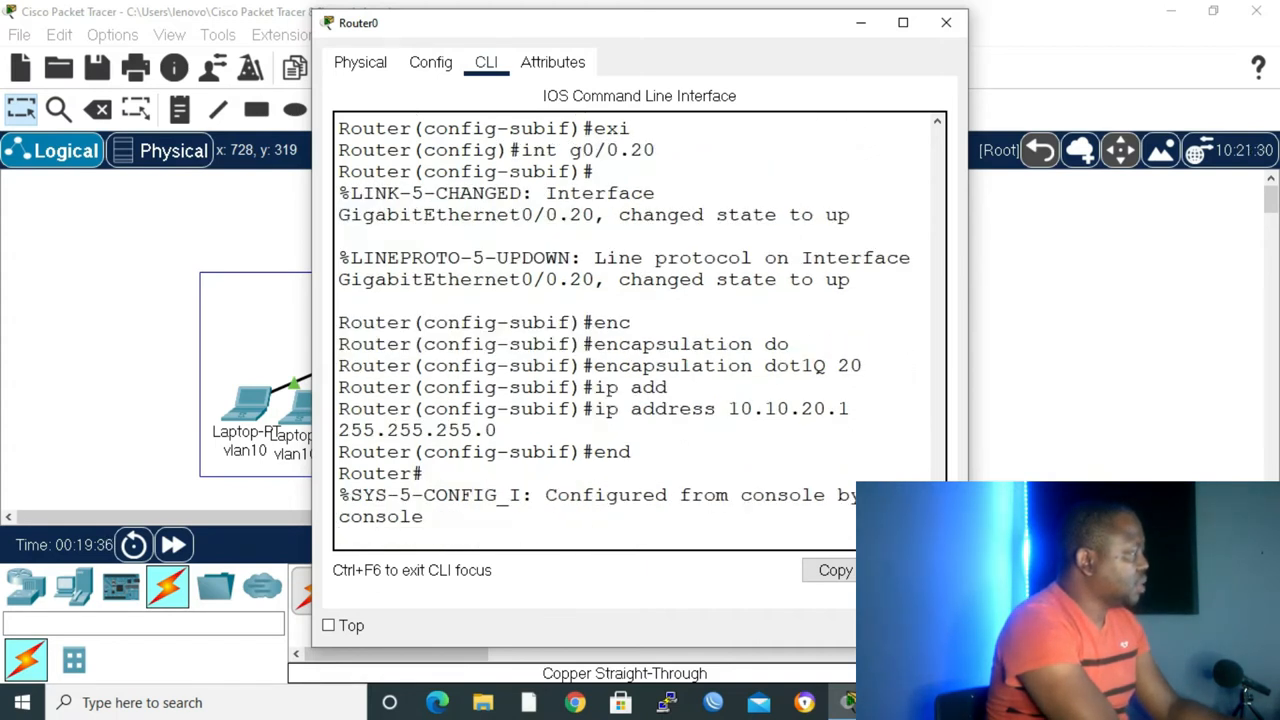
Run show ip int br to confirm both subinterfaces are up.
{"action": "type", "text": "show"}
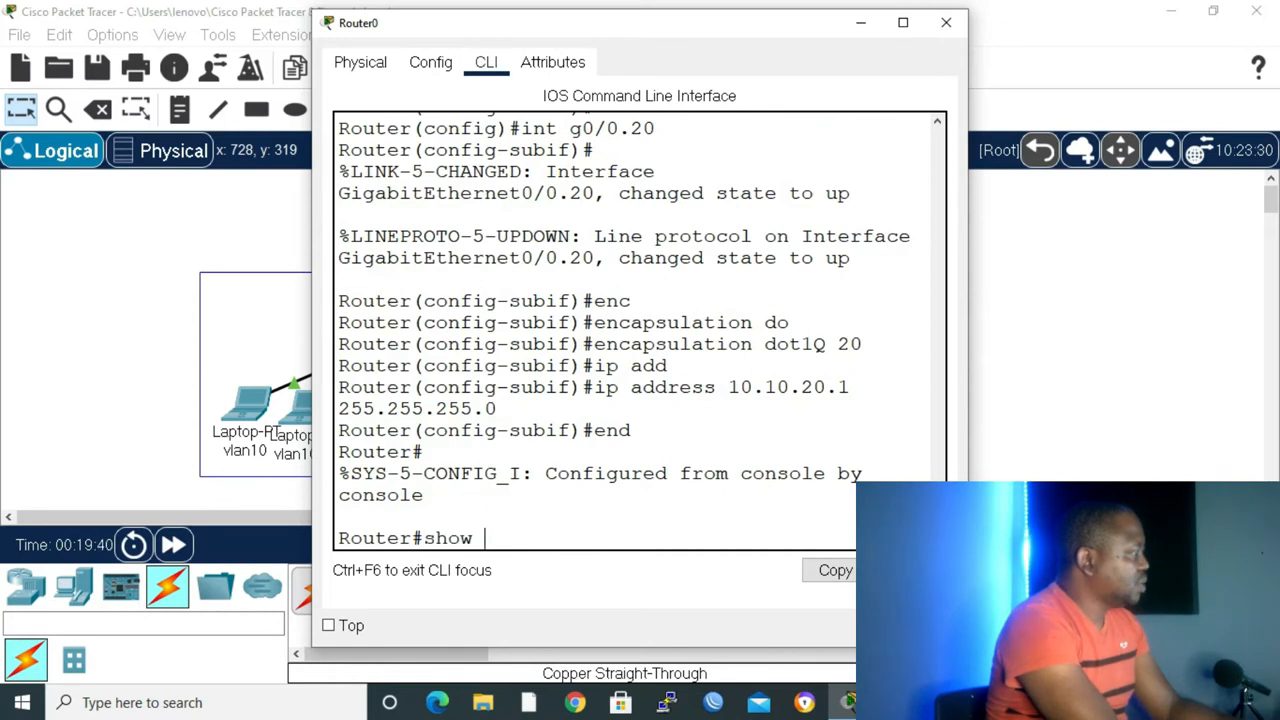
{"action": "type", "text": "ip int"}
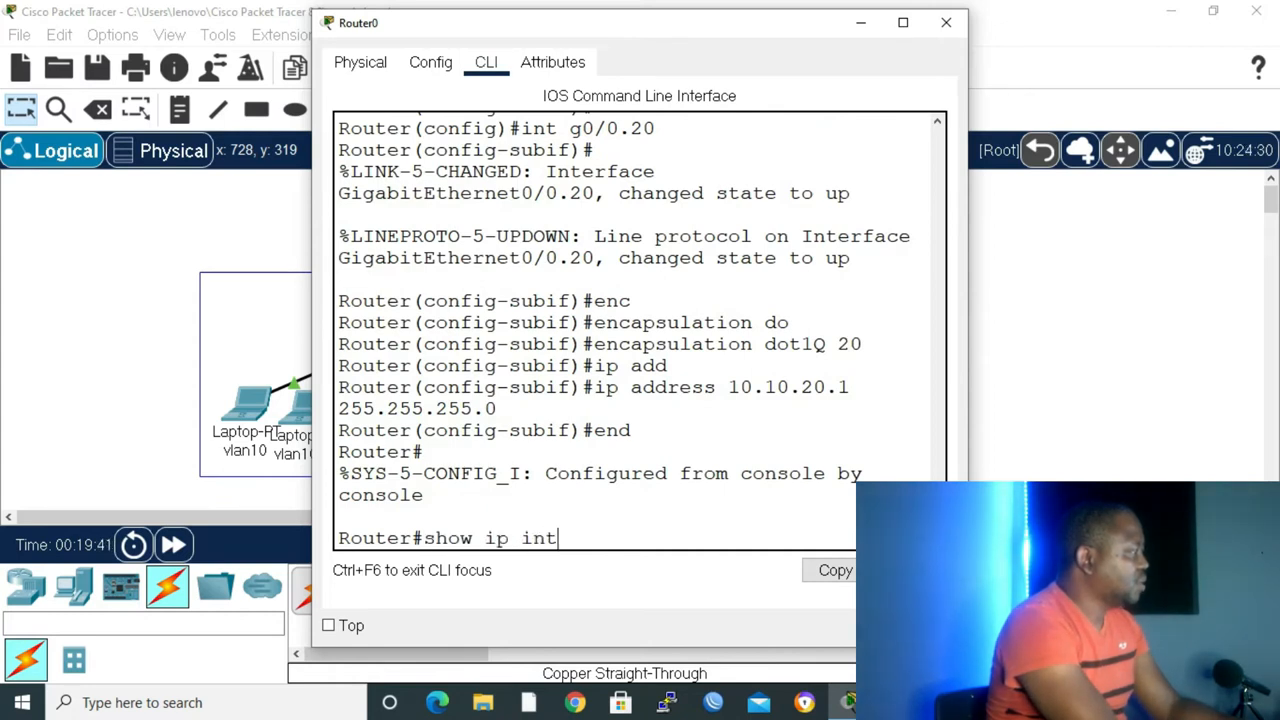
{"action": "key", "text": "Return"}
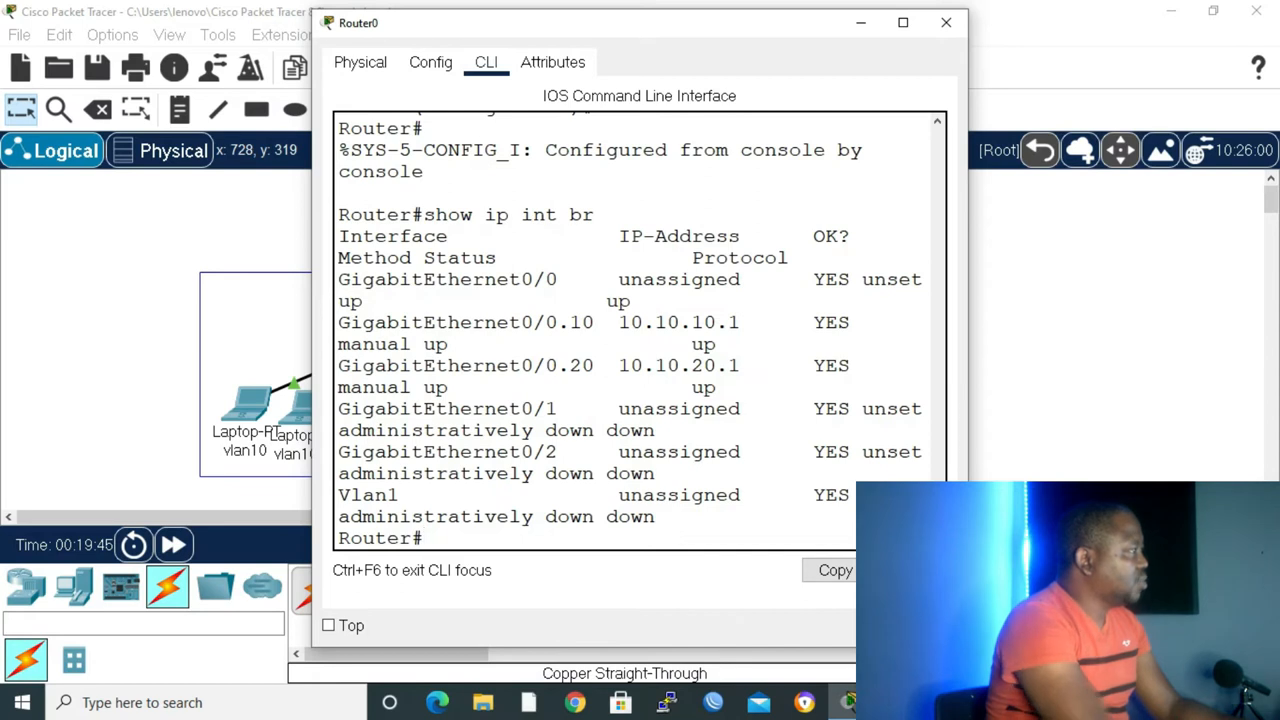
{"action": "left_click", "coordinate": [902, 22]}
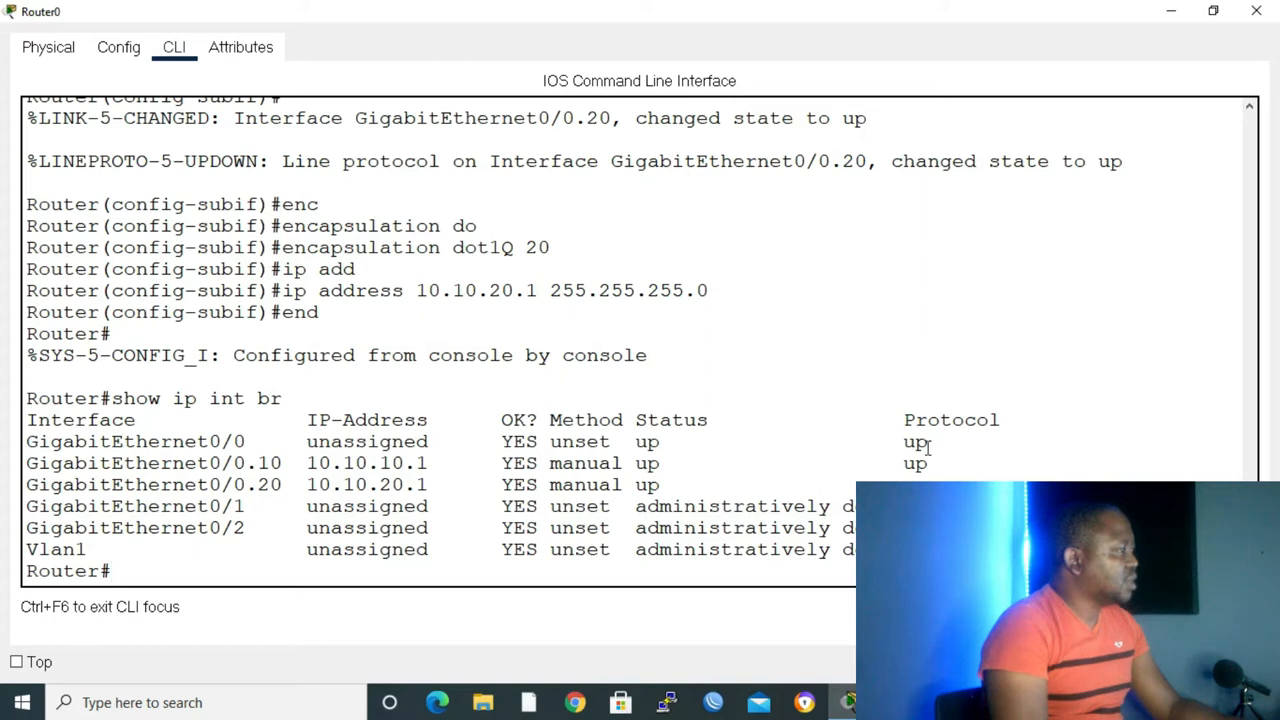
{"action": "mouse_move", "coordinate": [958, 150]}
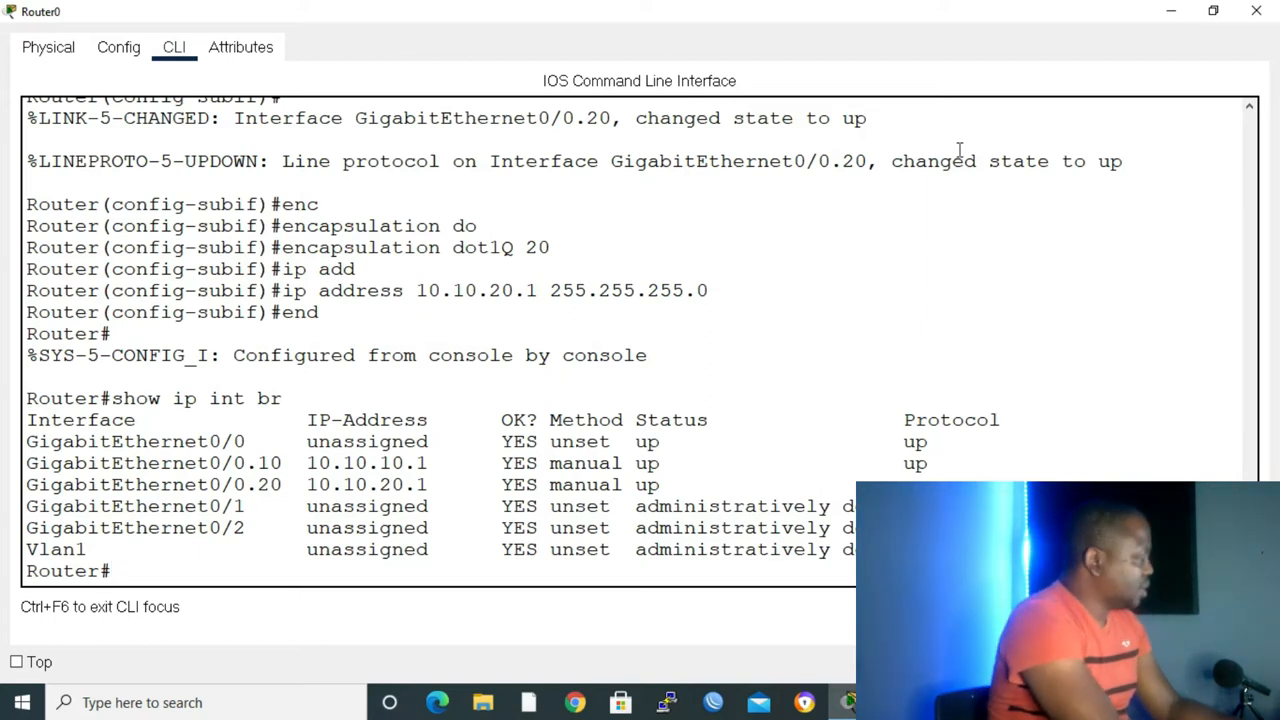
Run show ip route to see connected 10.10.10.0/24 and 10.10.20.0/24, then save with wr.
{"action": "type", "text": "show ip"}
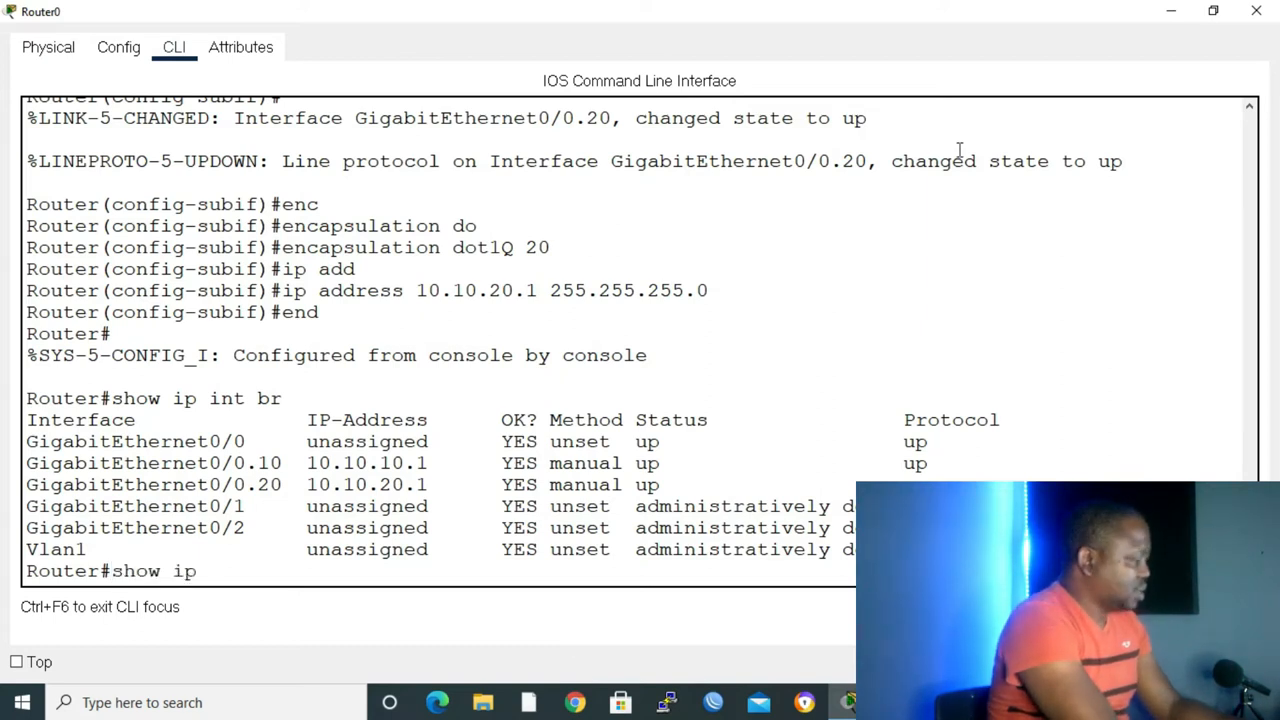
{"action": "type", "text": "route"}
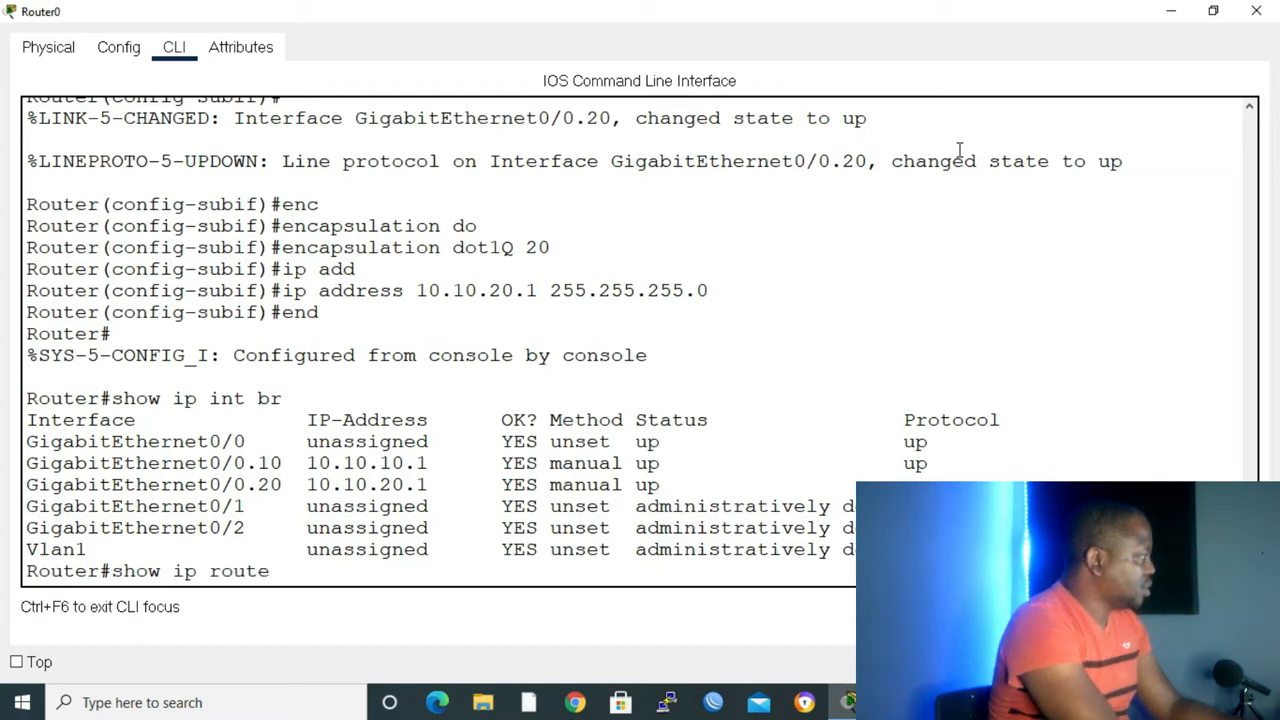
{"action": "key", "text": "Return"}
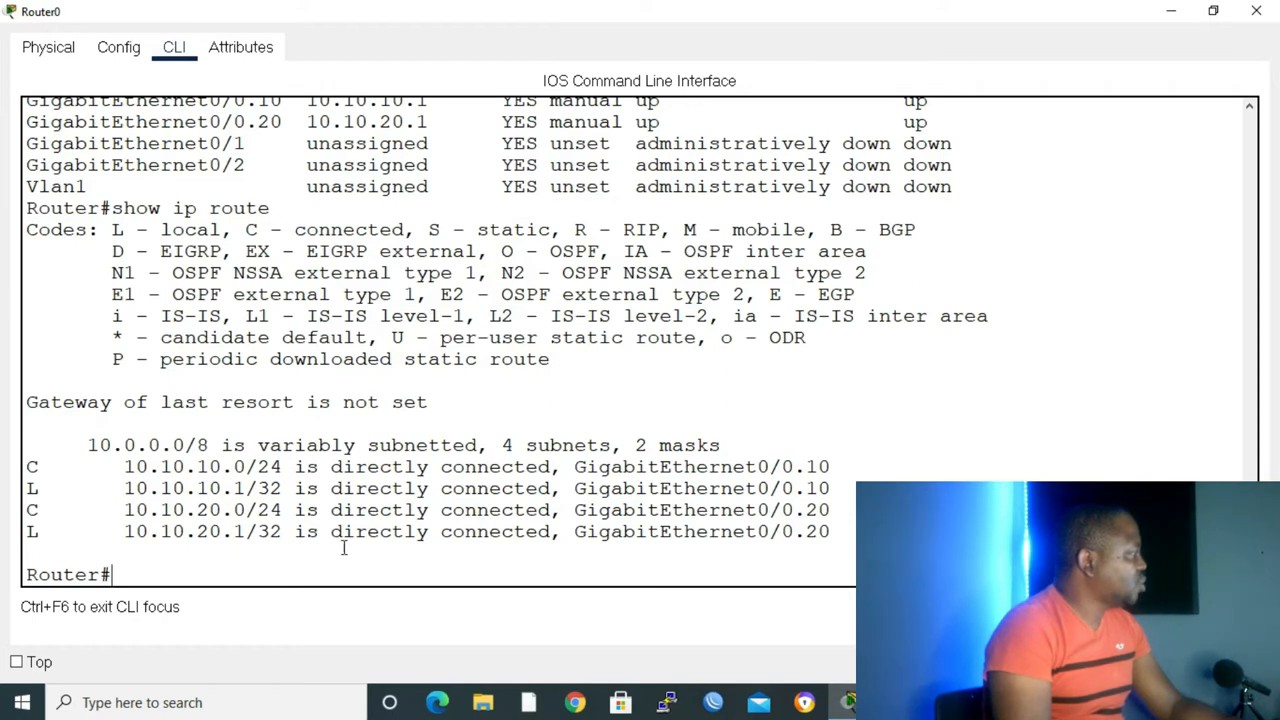
{"action": "type", "text": "wr"}
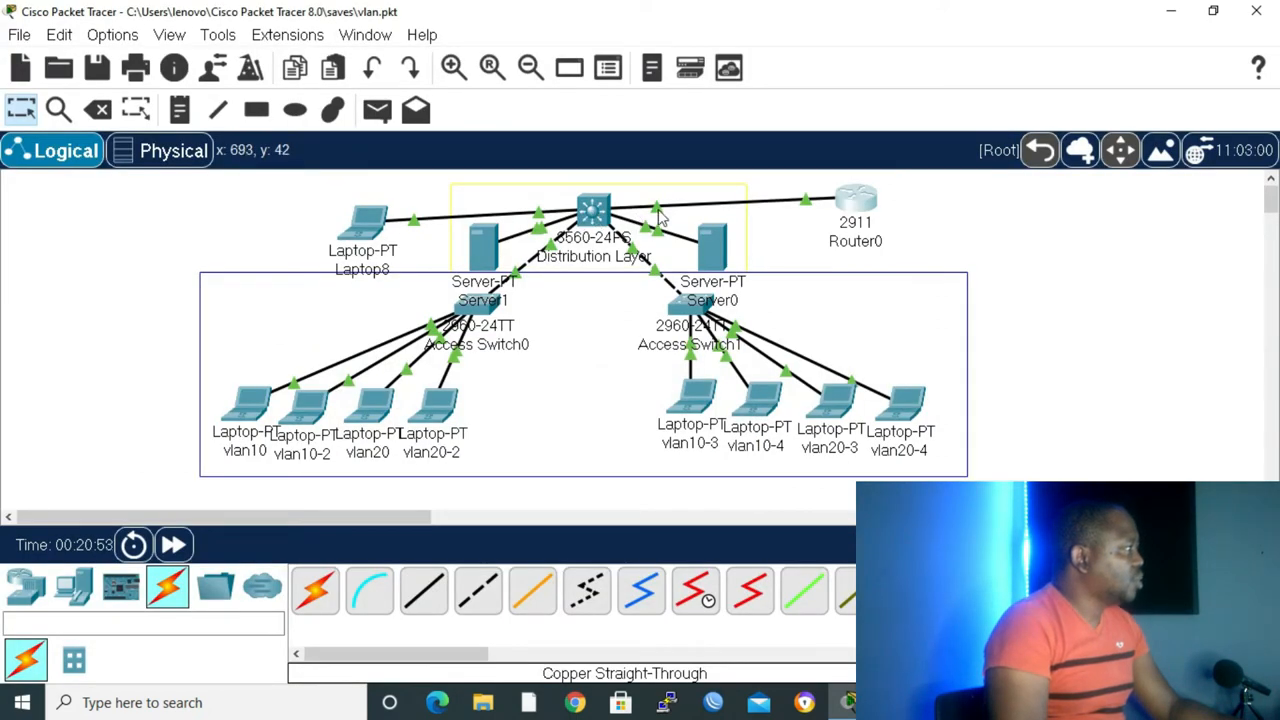
Enter privileged and configuration mode on the Distribution Layer switch.
{"action": "double_click", "coordinate": [592, 210]}
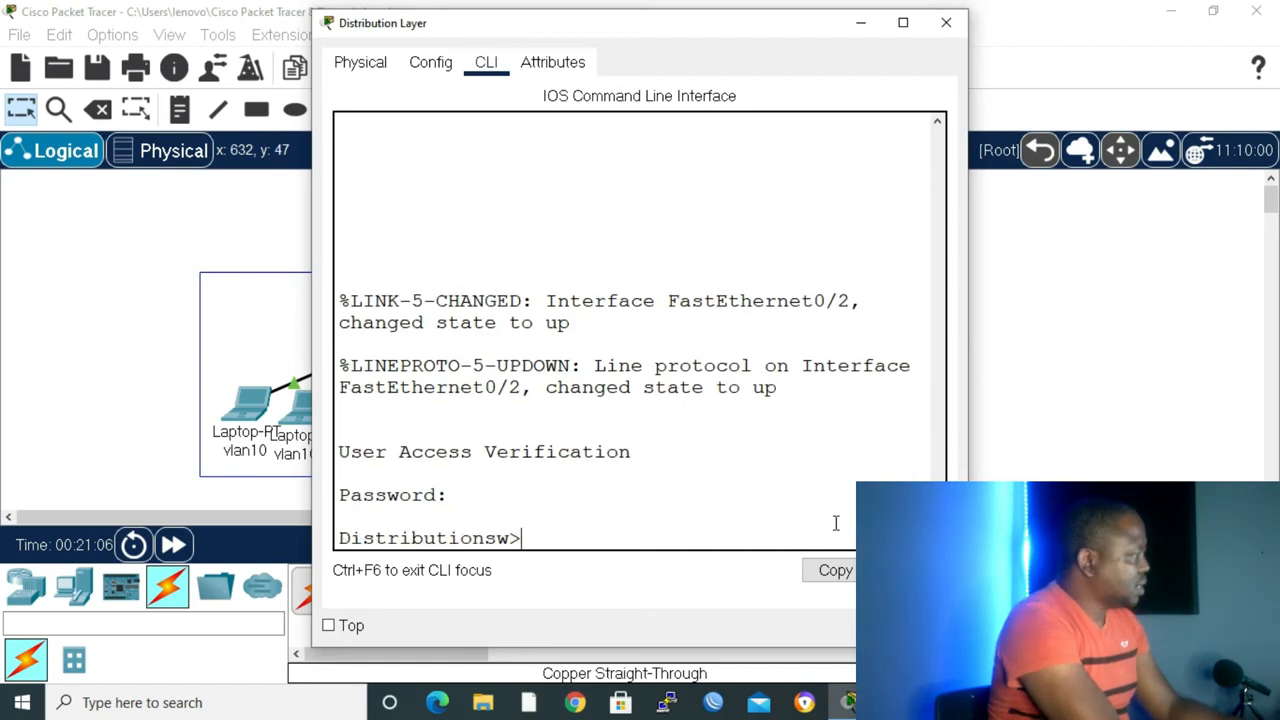
{"action": "type", "text": "ena"}
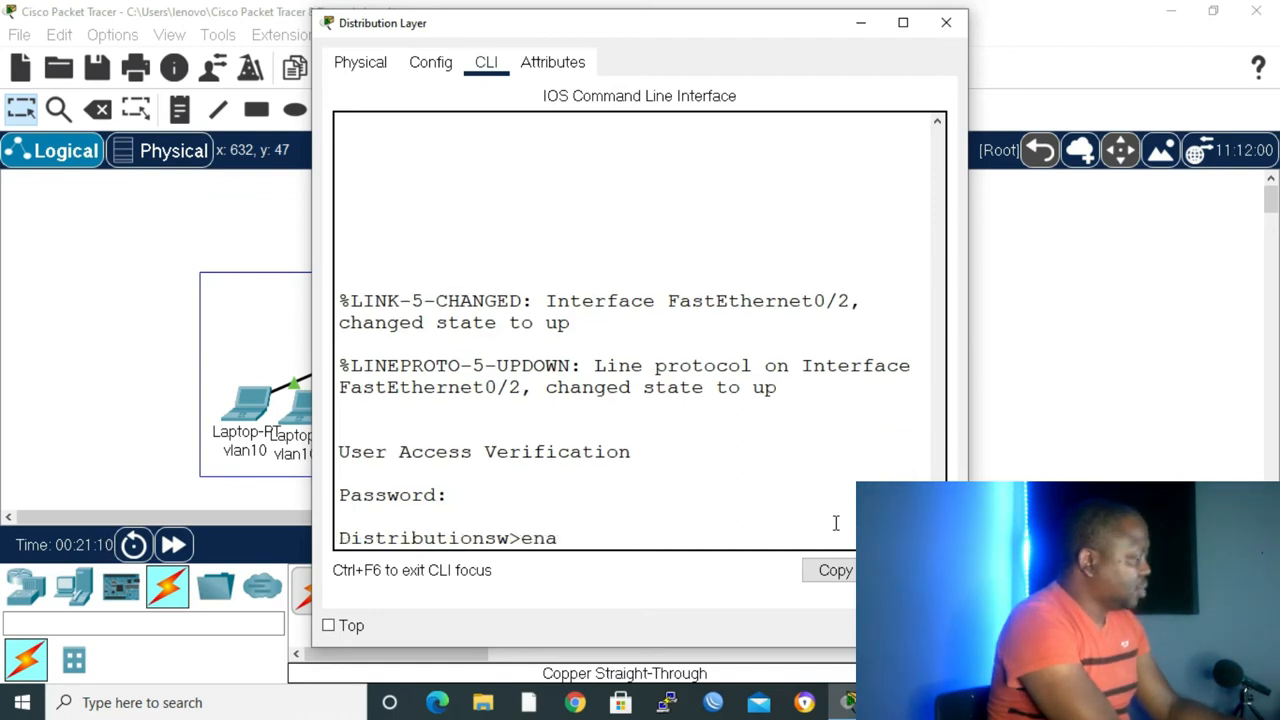
{"action": "key", "text": "Return"}
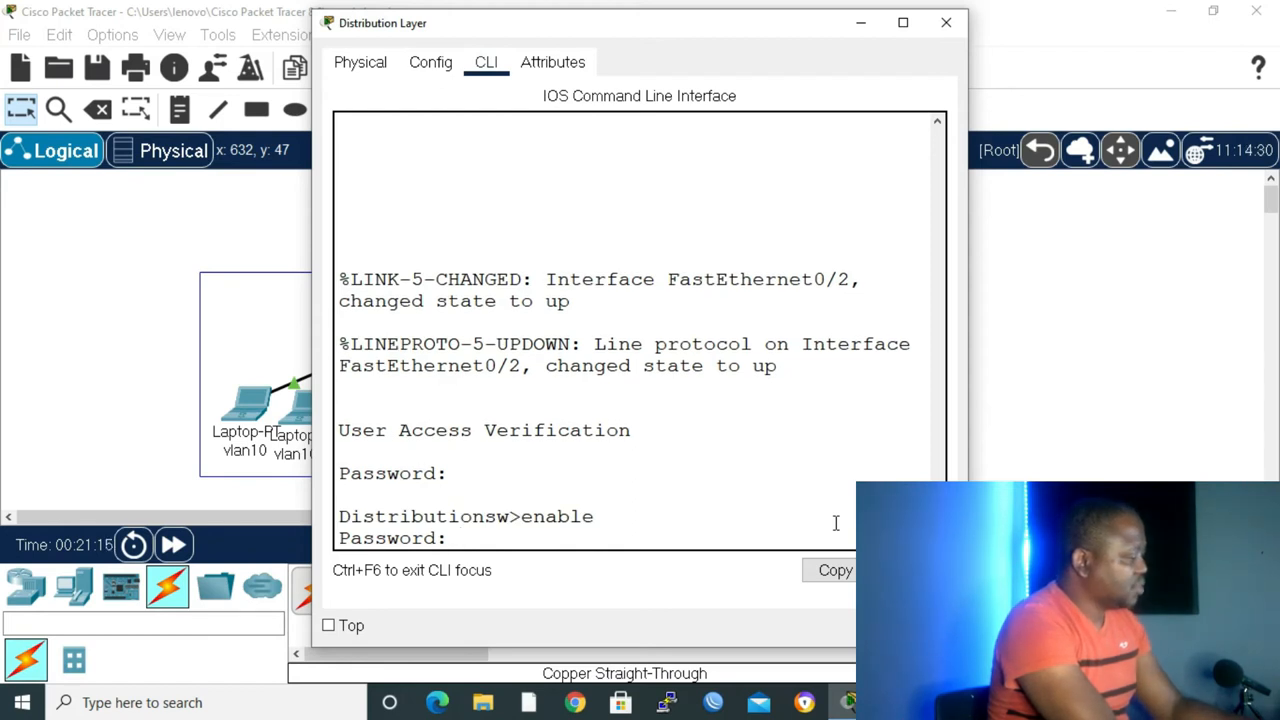
{"action": "type", "text": "conf t"}
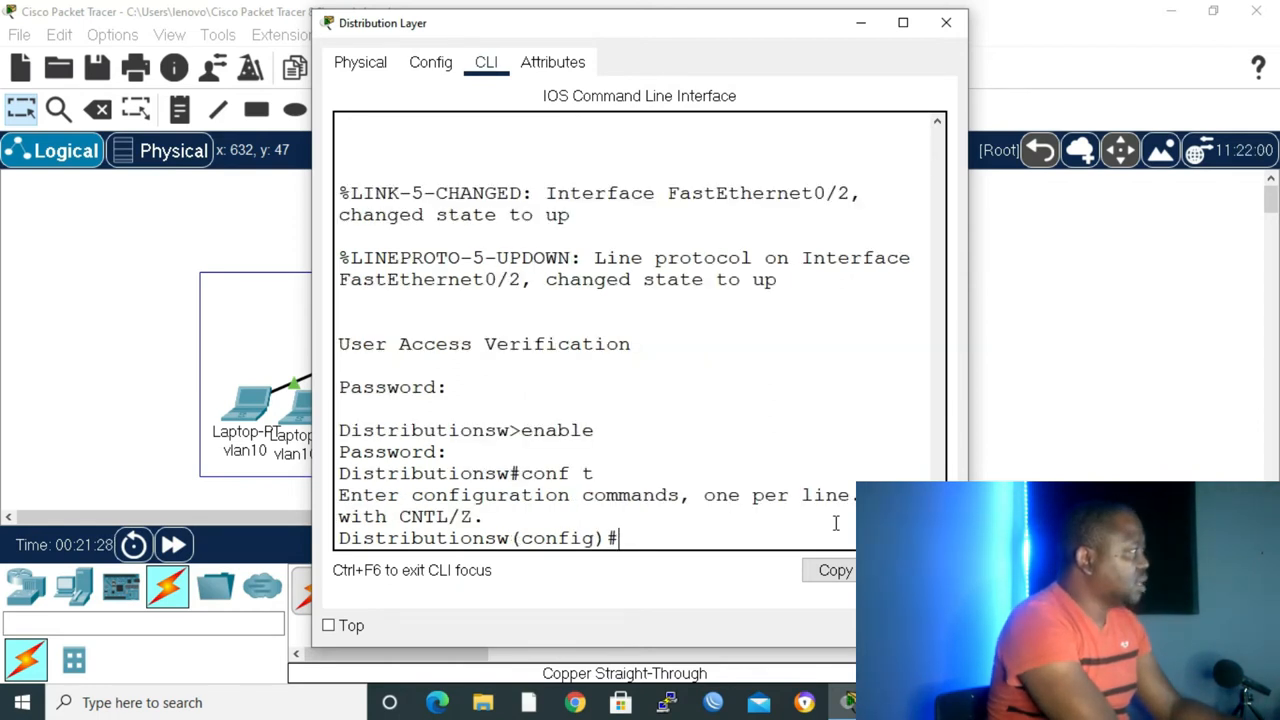
Make FastEthernet0/2 a dot1q trunk toward the router, save, and close the switch.
{"action": "type", "text": "int f"}
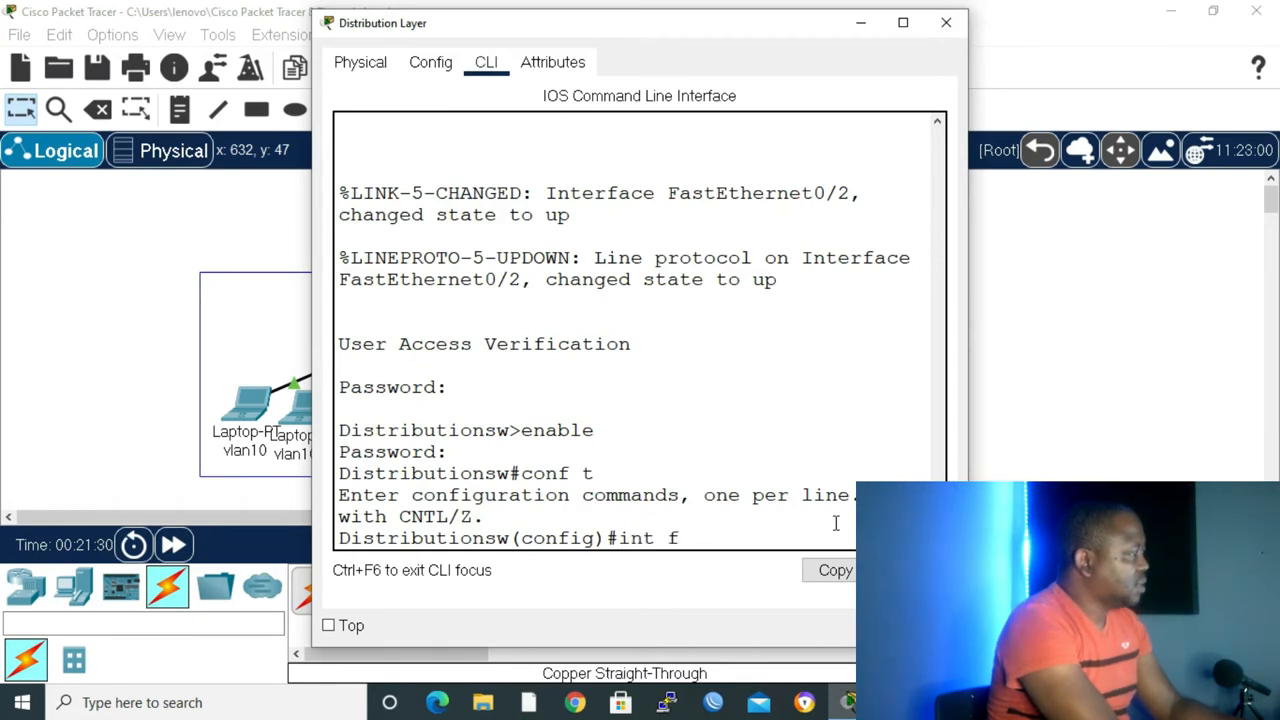
{"action": "type", "text": "a0/2"}
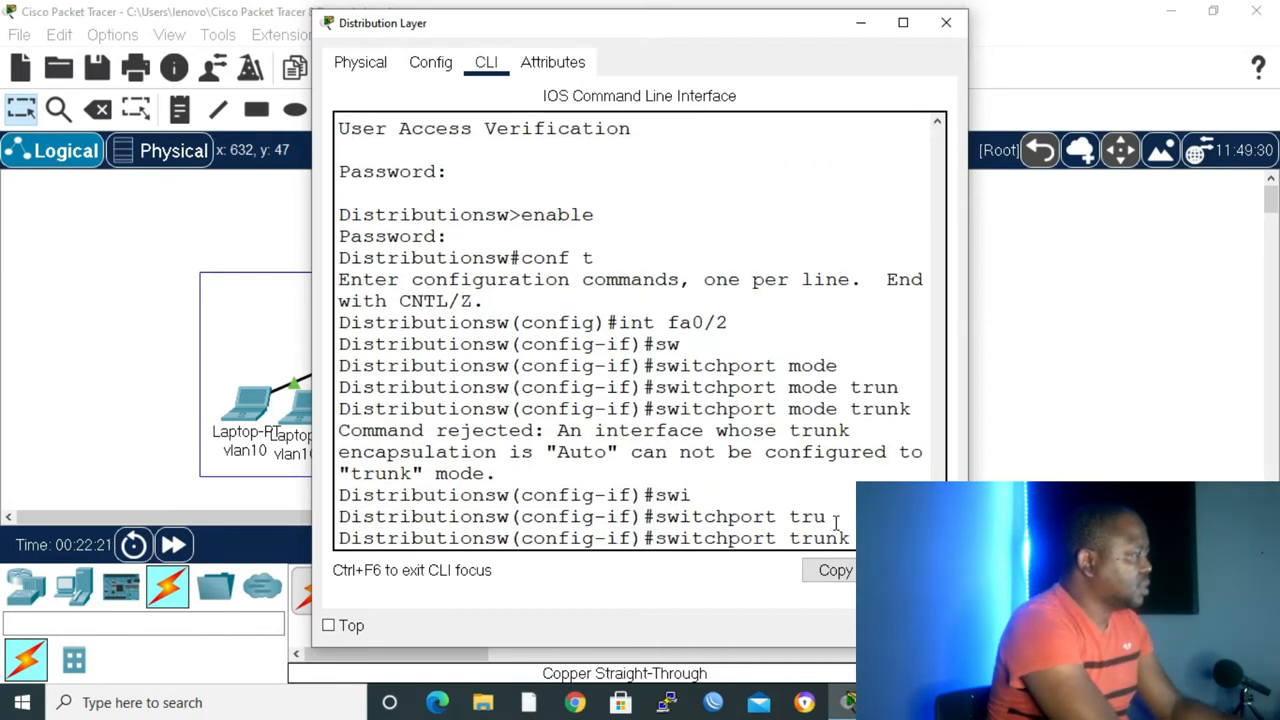
{"action": "type", "text": "switchport trunk encapsulation dot1q"}
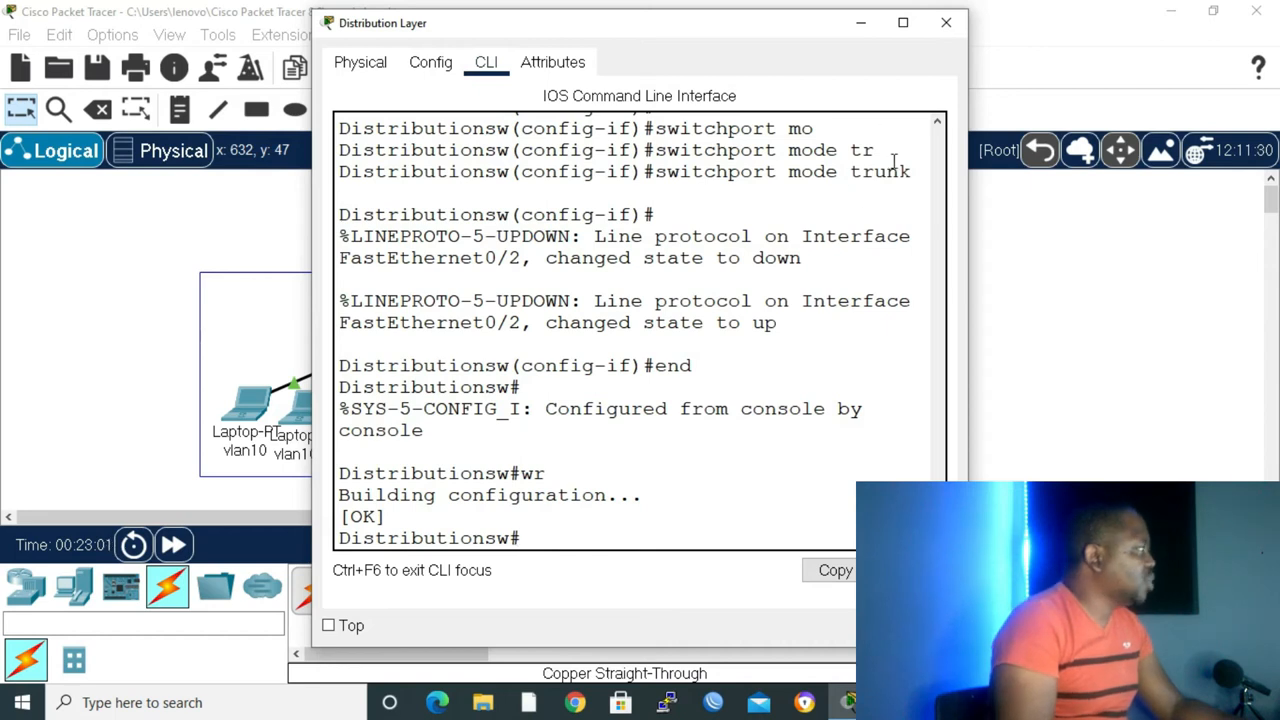
{"action": "left_click", "coordinate": [944, 22]}
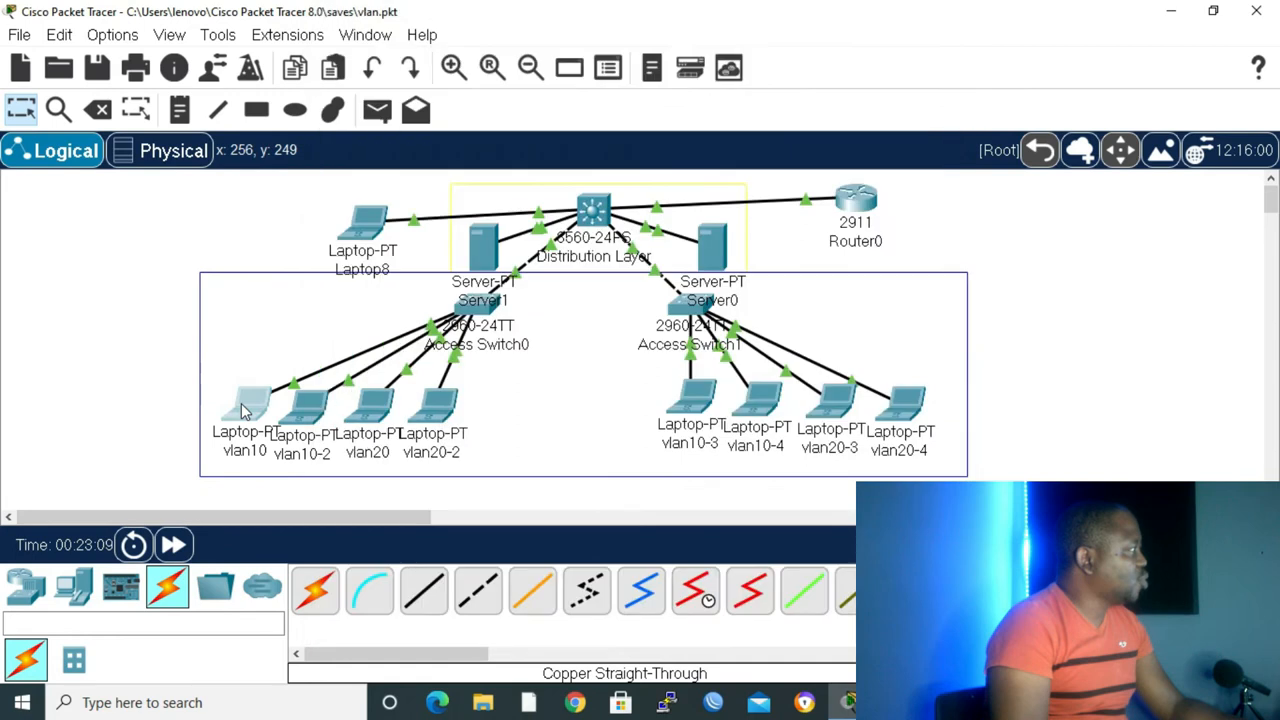
Set laptop vlan10's default gateway to 10.10.10.1 and IPv4 address to 10.10.10.10.
{"action": "double_click", "coordinate": [252, 396]}
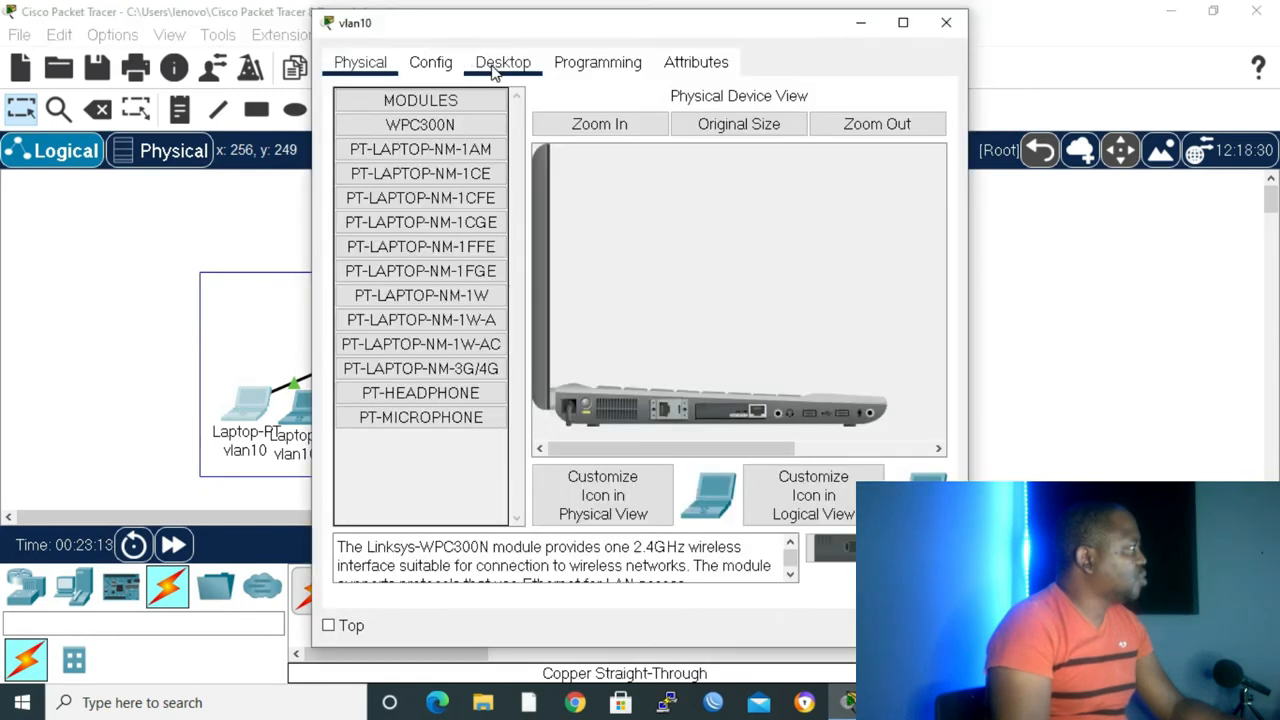
{"action": "left_click", "coordinate": [502, 62]}
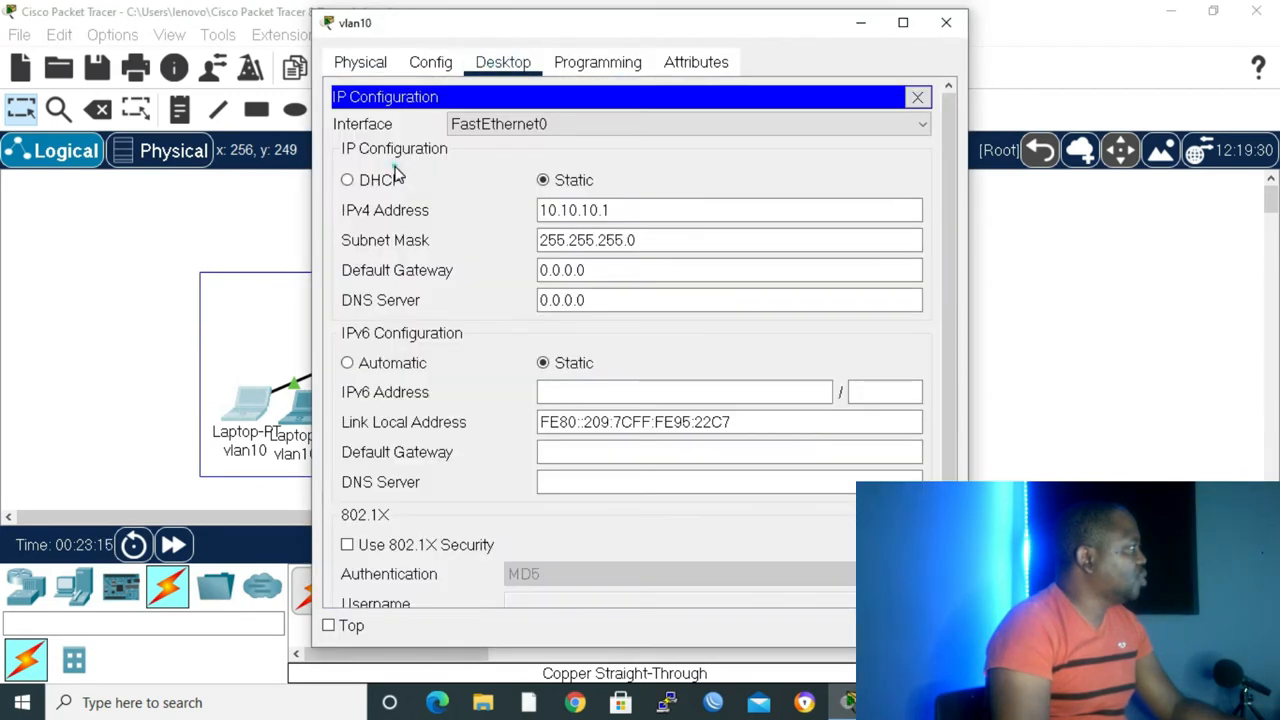
{"action": "left_click", "coordinate": [728, 270]}
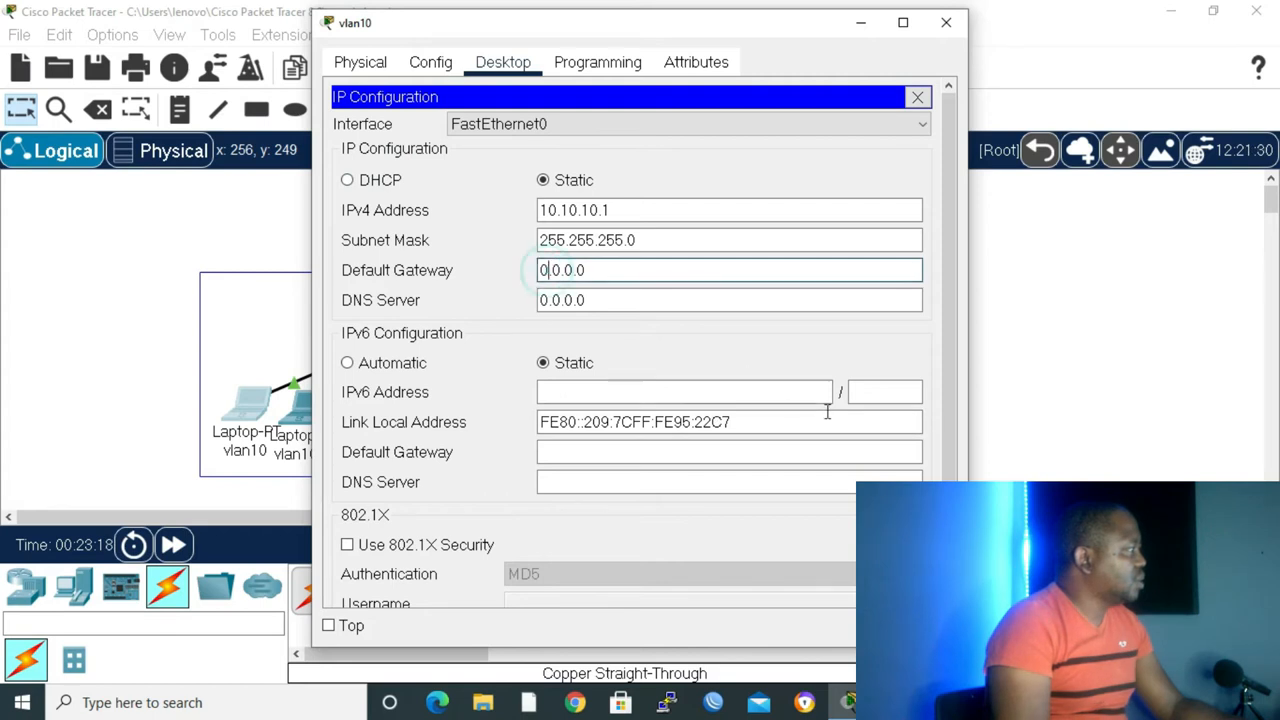
{"action": "type", "text": "10"}
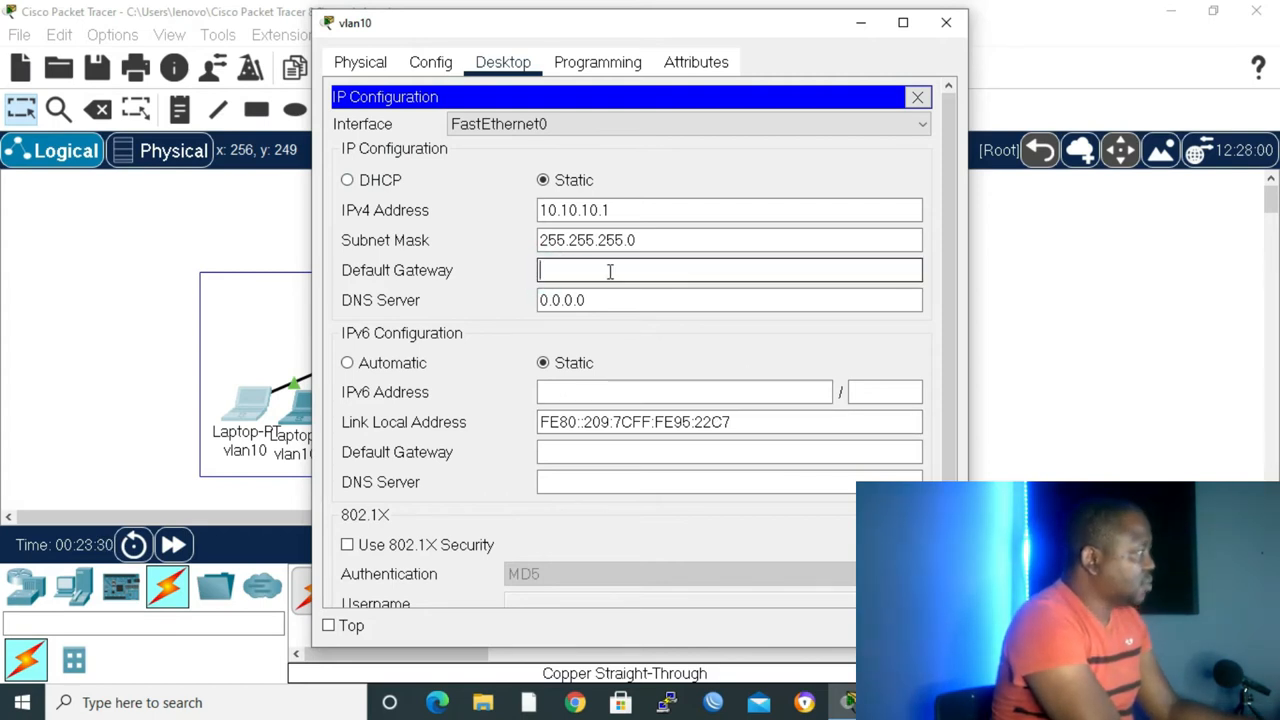
{"action": "type", "text": "10.10.10.1"}
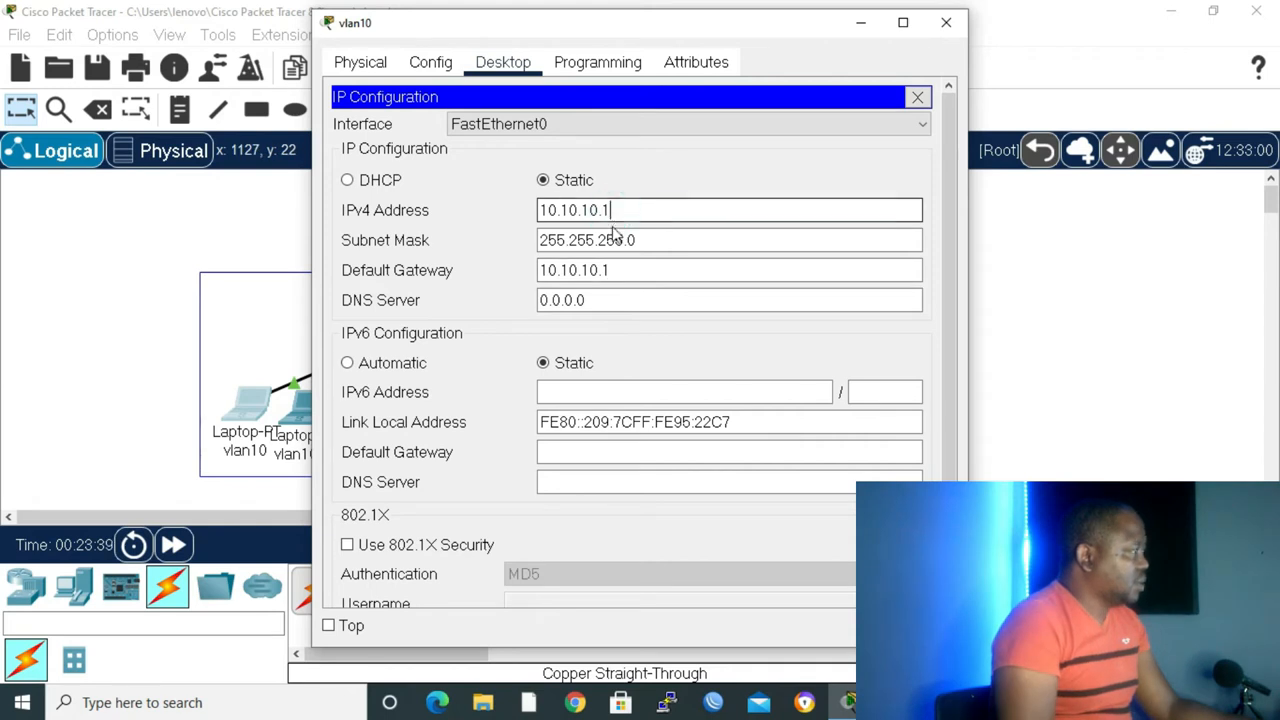
{"action": "type", "text": "0"}
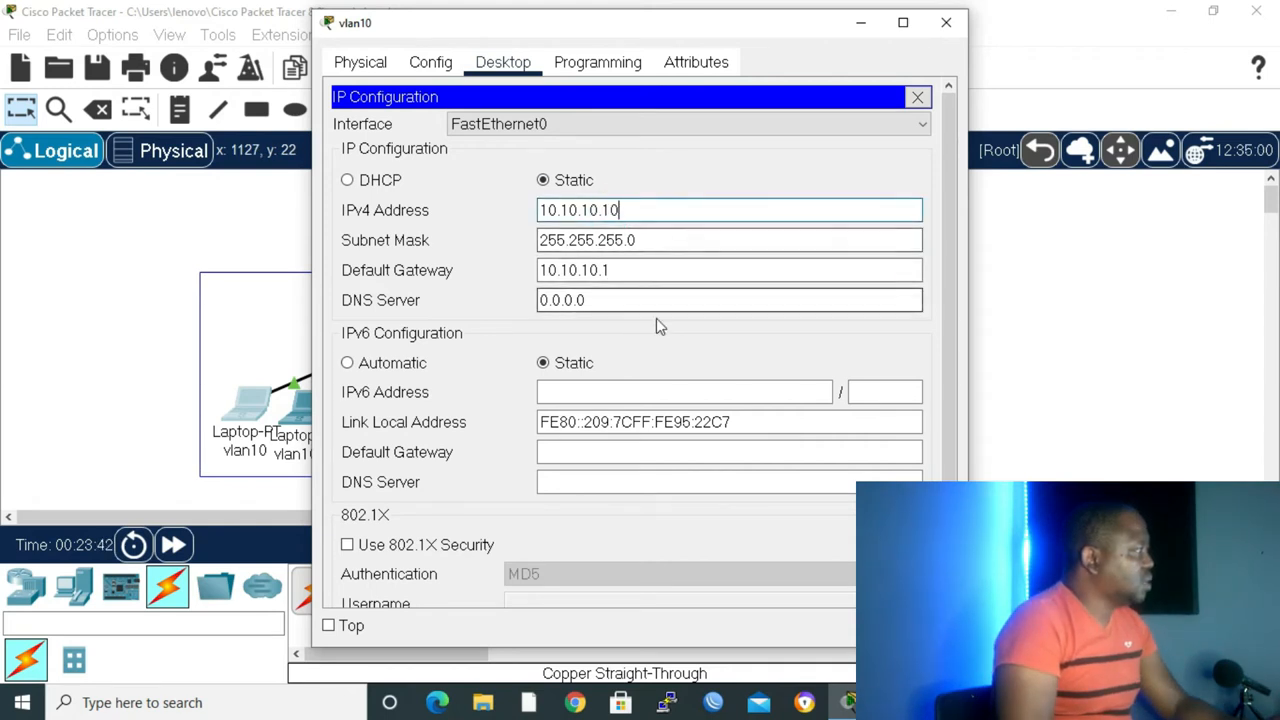
{"action": "left_click", "coordinate": [916, 96]}
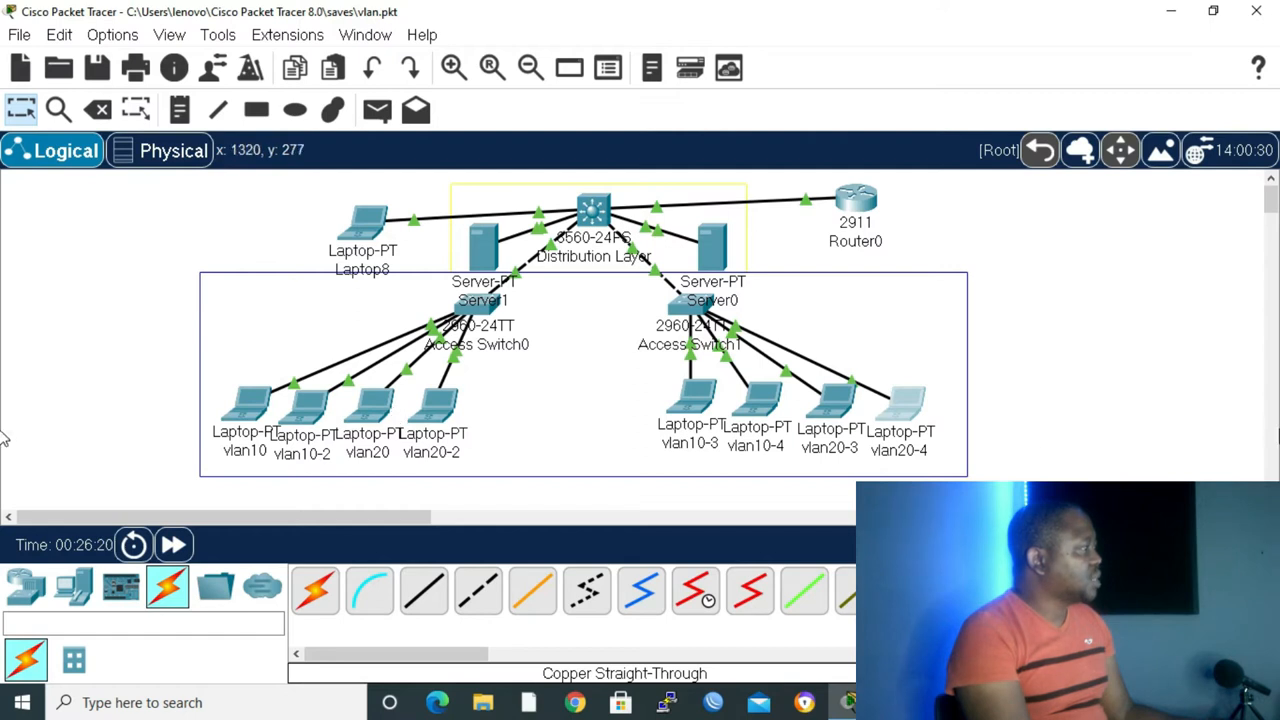
{"action": "mouse_move", "coordinate": [1244, 414]}
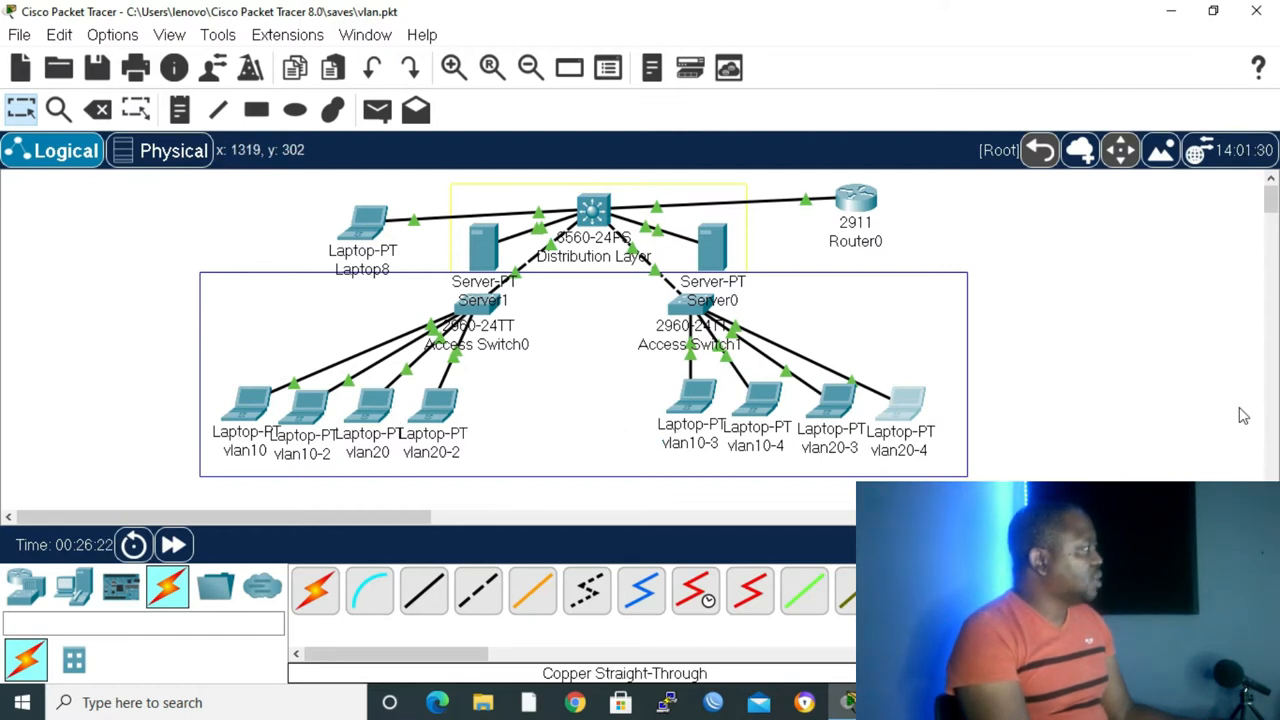
{"action": "mouse_move", "coordinate": [280, 430]}
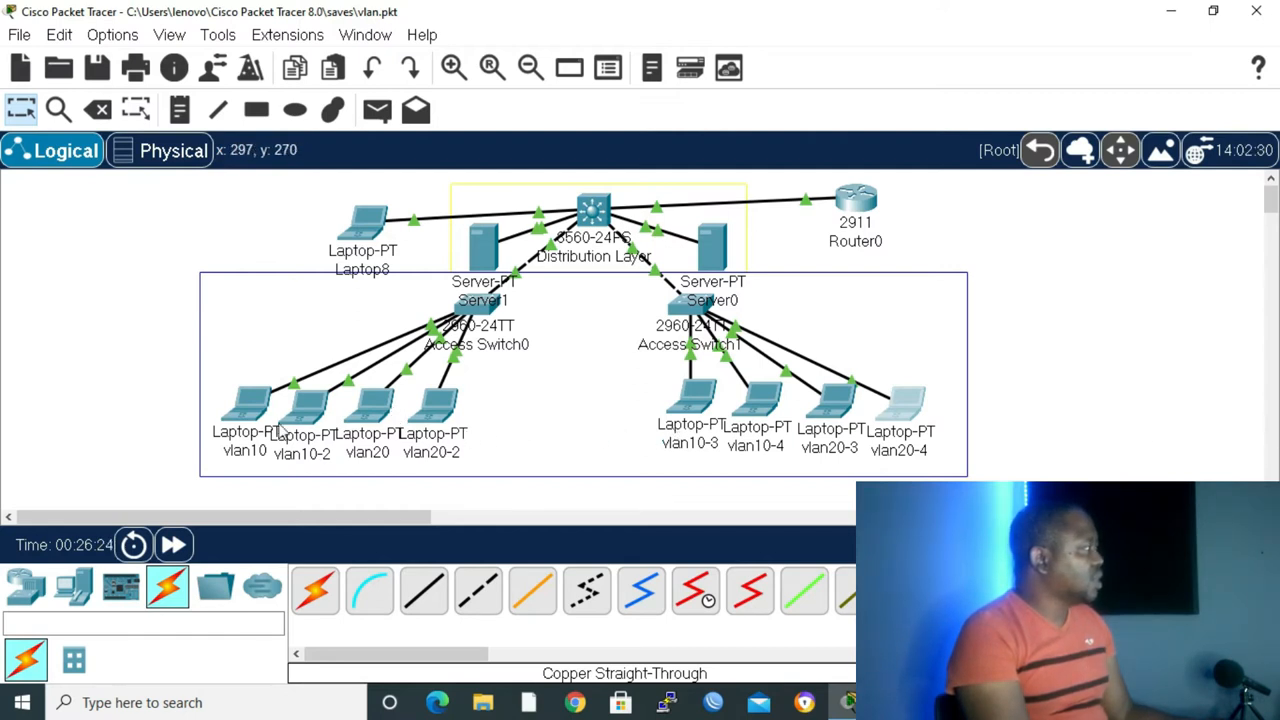
{"action": "mouse_move", "coordinate": [338, 424]}
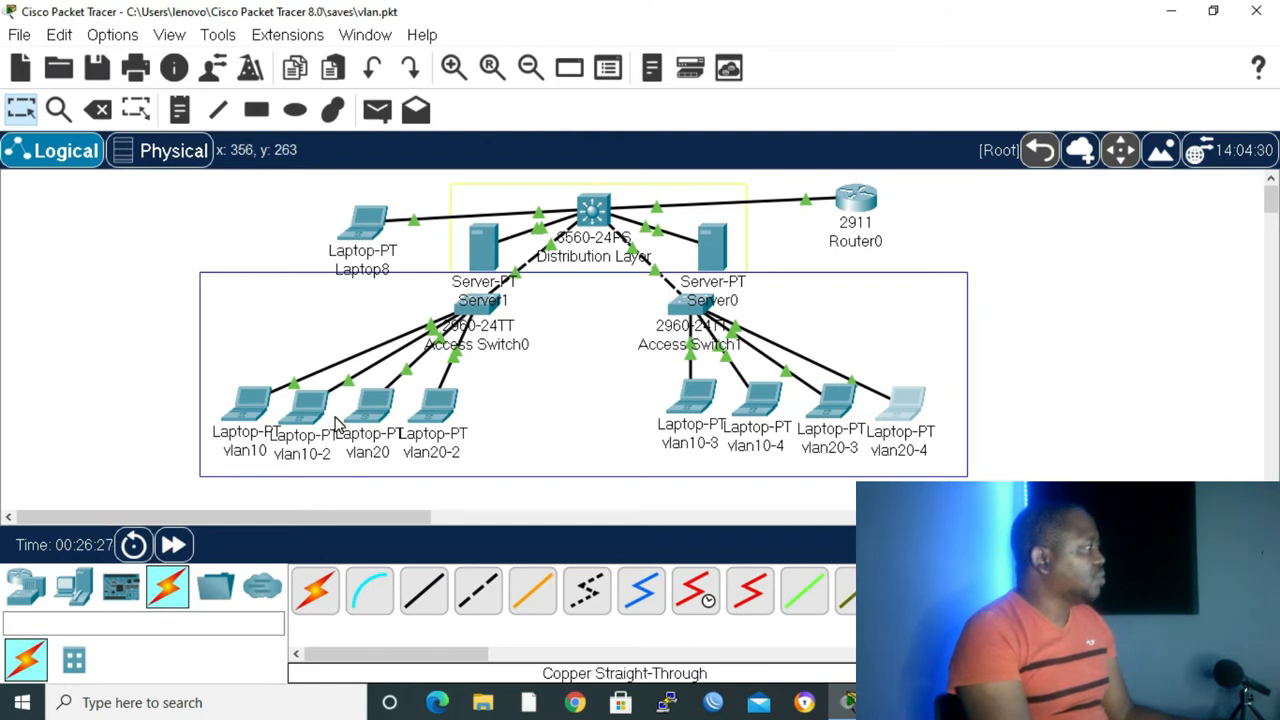
{"action": "mouse_move", "coordinate": [548, 448]}
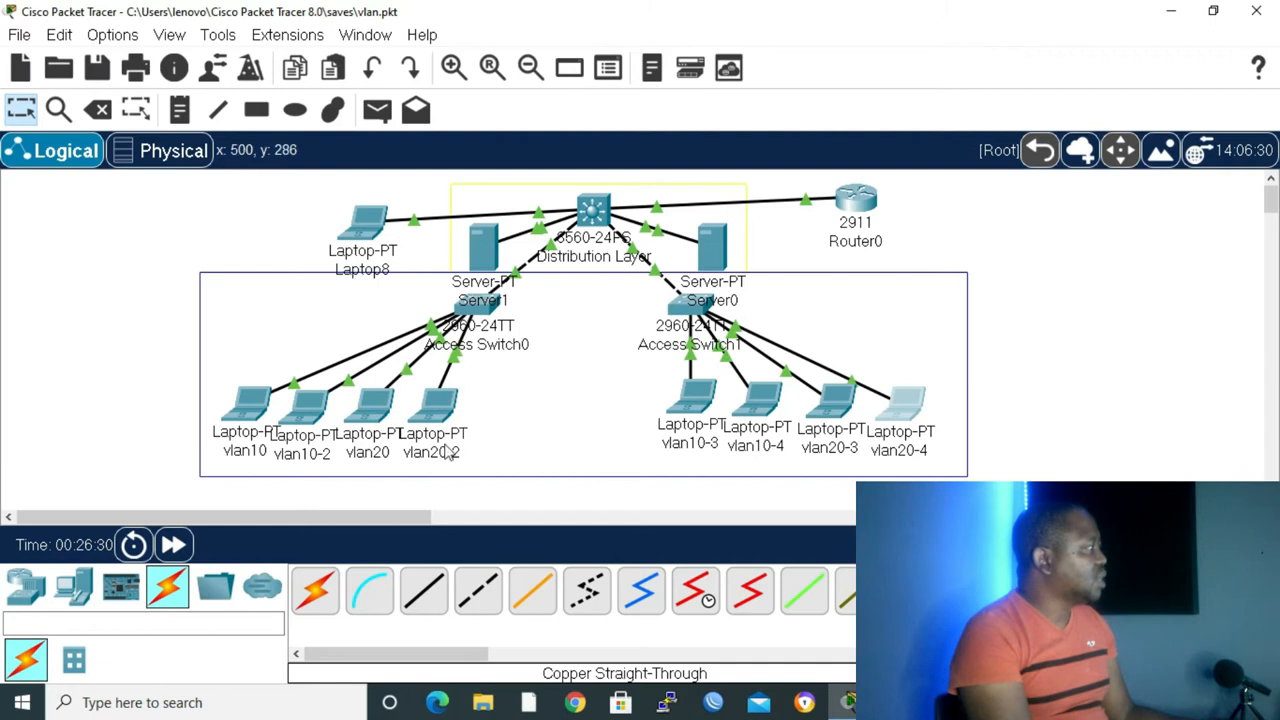
{"action": "mouse_move", "coordinate": [252, 412]}
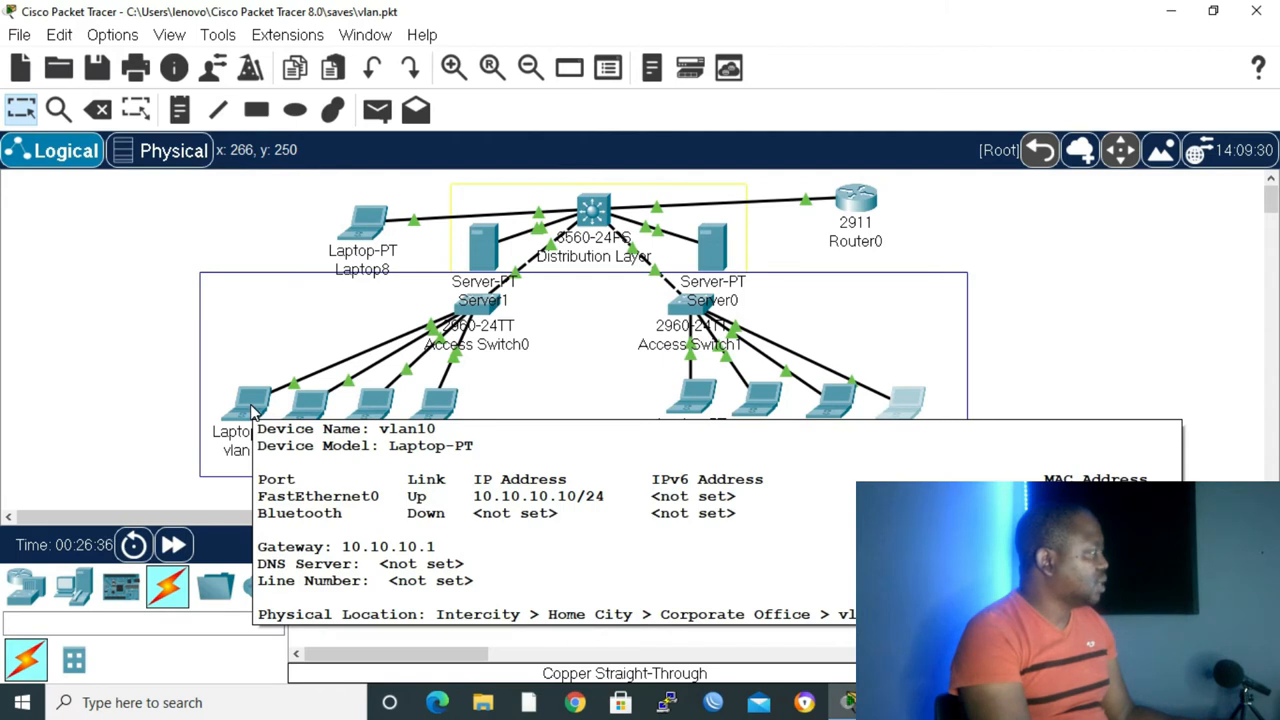
From laptop vlan10's command prompt, ping 10.10.10.20 successfully.
{"action": "double_click", "coordinate": [250, 400]}
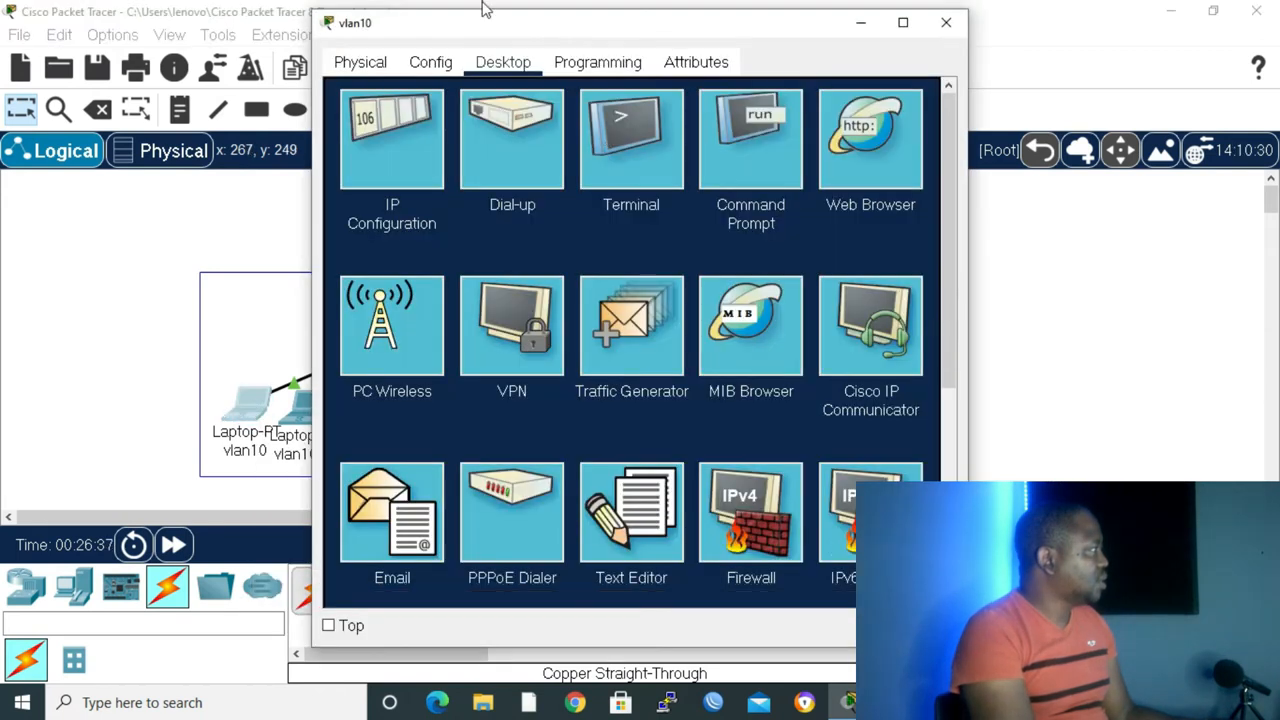
{"action": "left_click", "coordinate": [750, 140]}
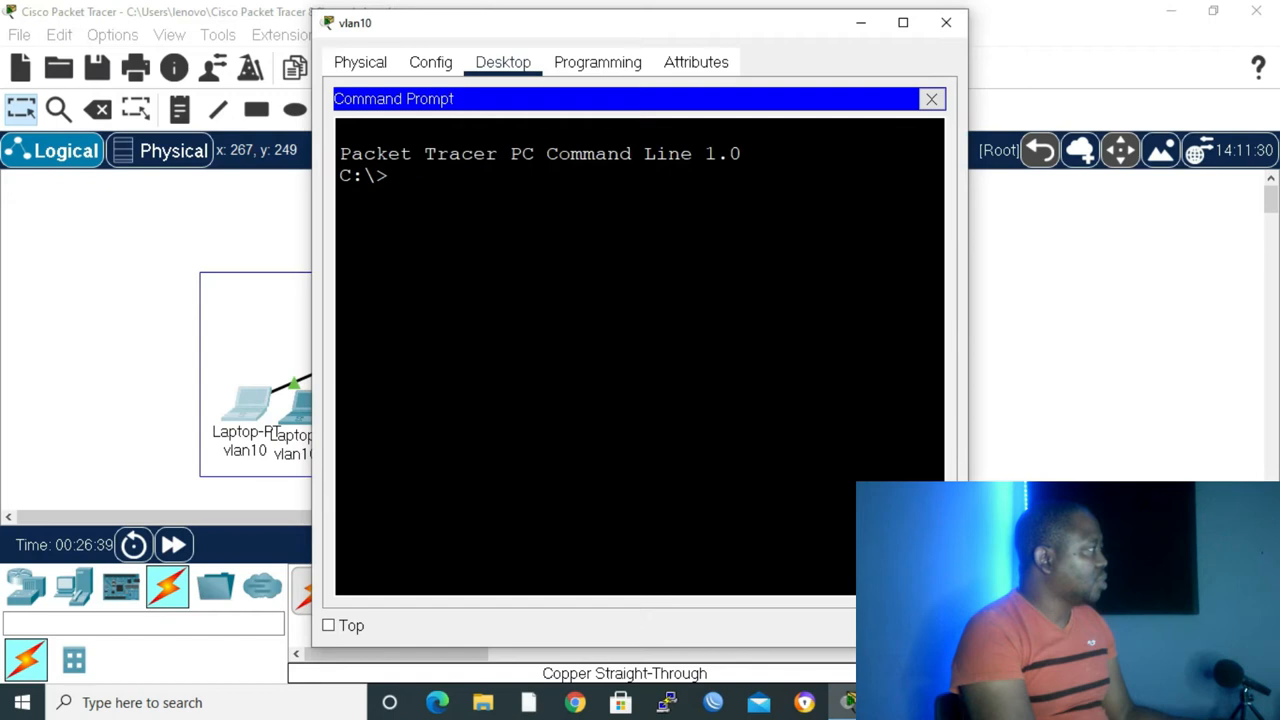
{"action": "type", "text": "ping 10"}
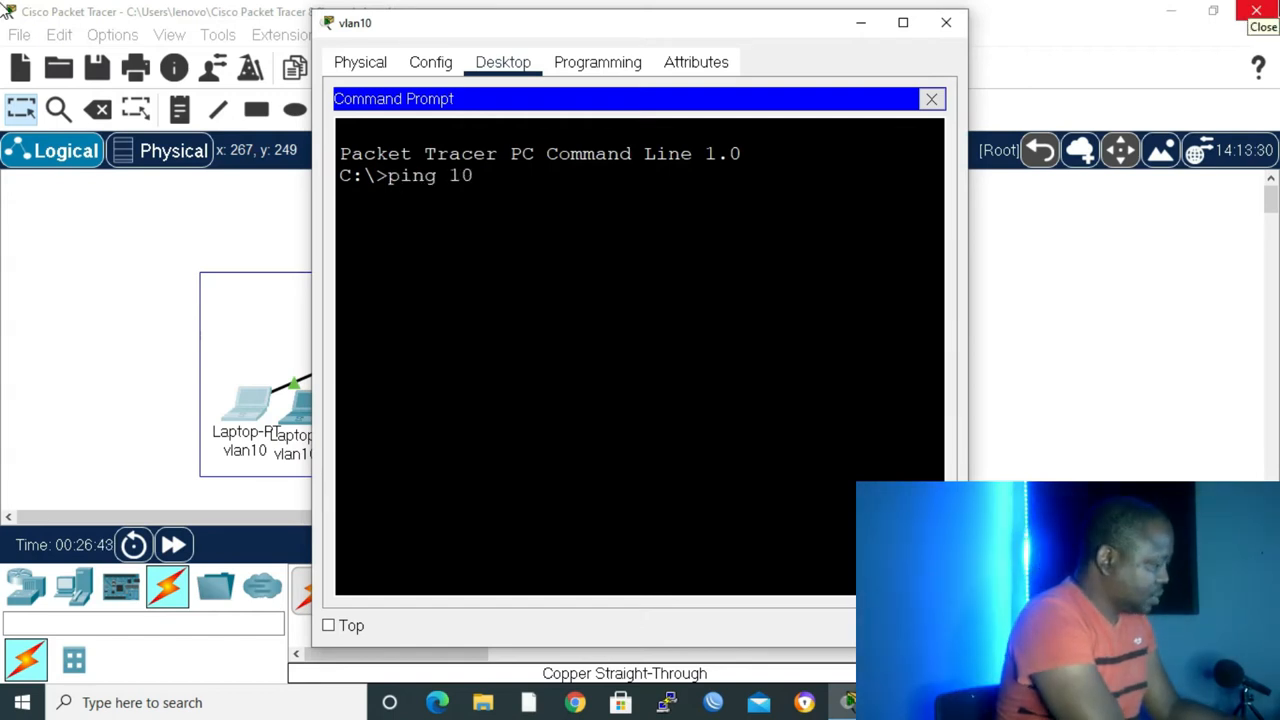
{"action": "type", "text": ".10"}
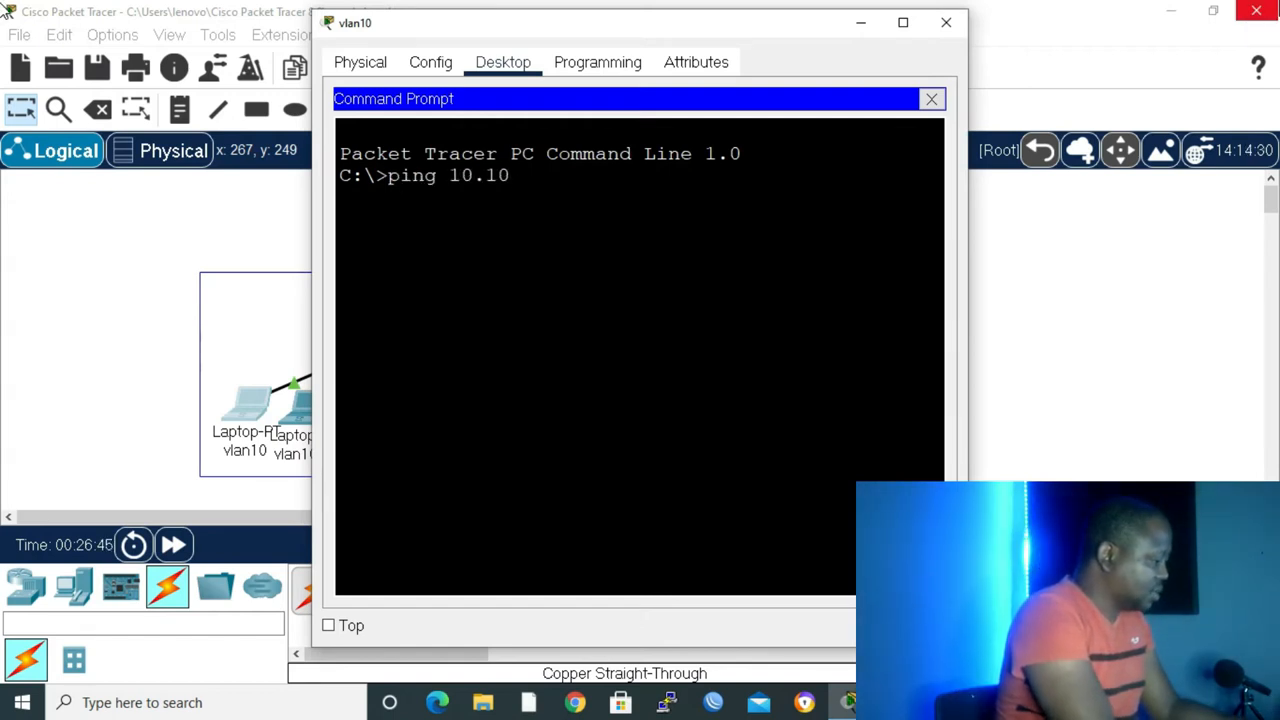
{"action": "type", "text": ".10."}
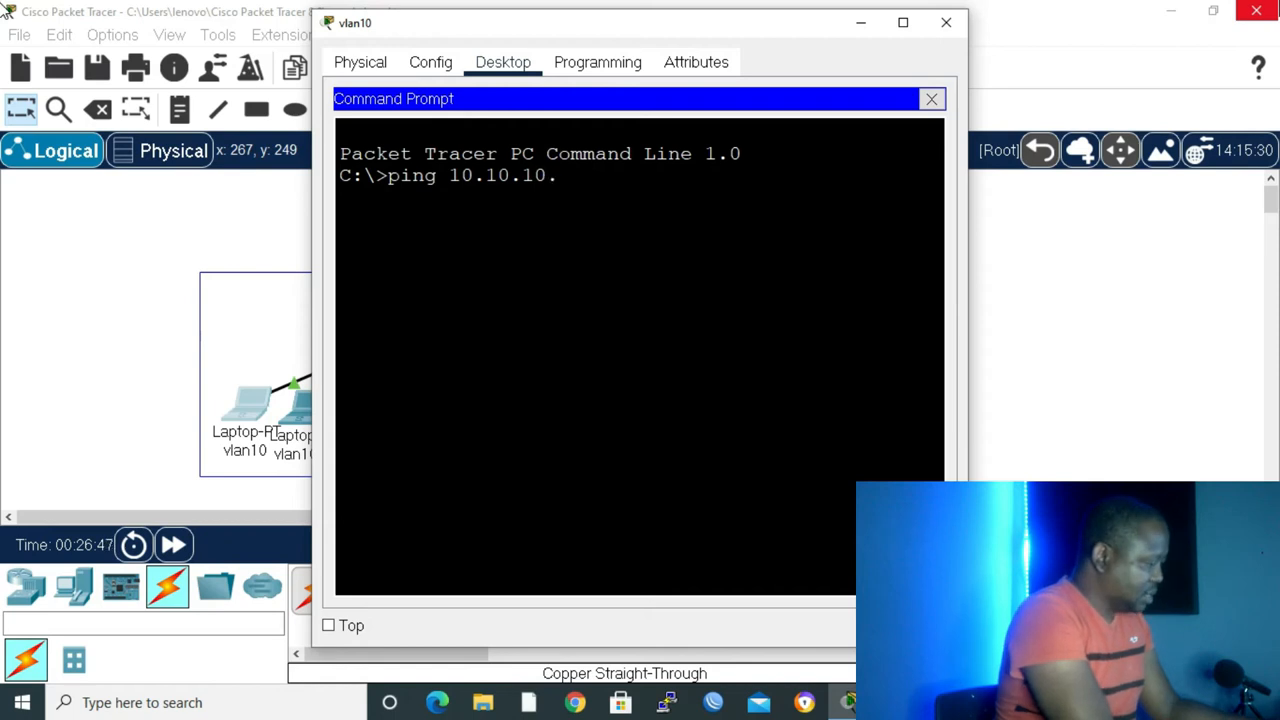
{"action": "key", "text": "Return"}
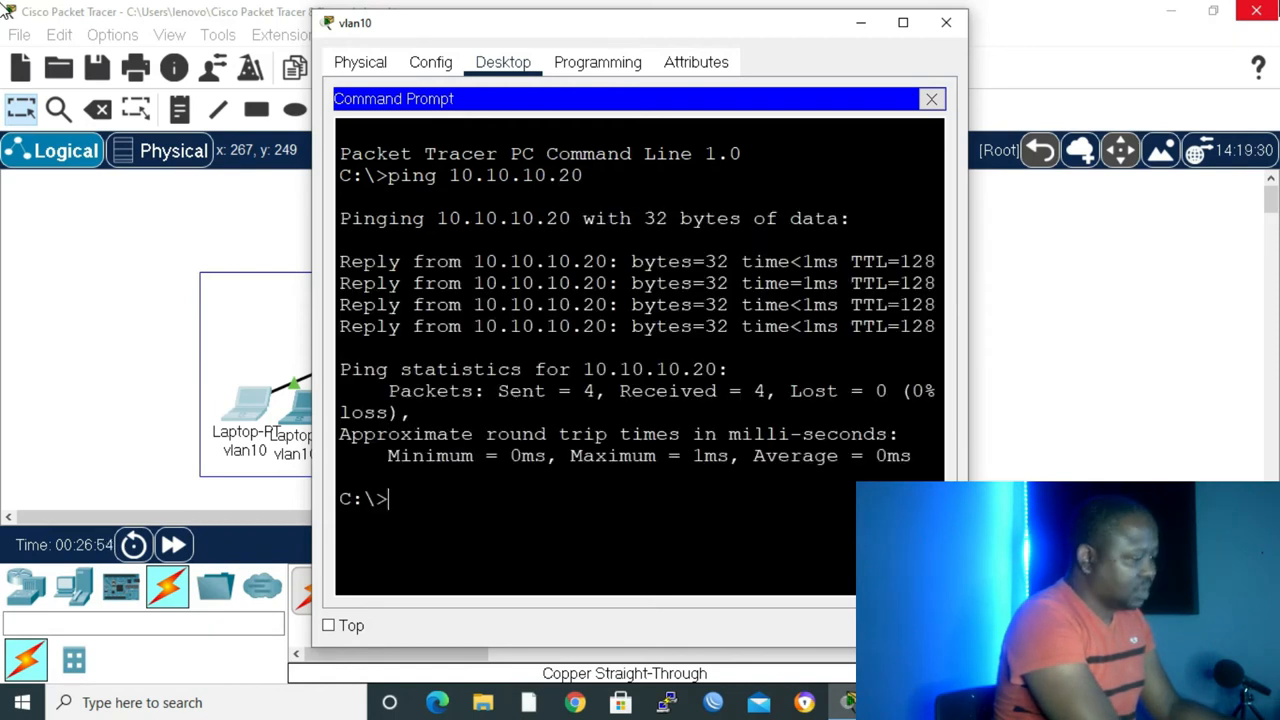
Ping the VLAN 20 gateway 10.10.20.1 from laptop vlan10.
{"action": "type", "text": "ping 10.10."}
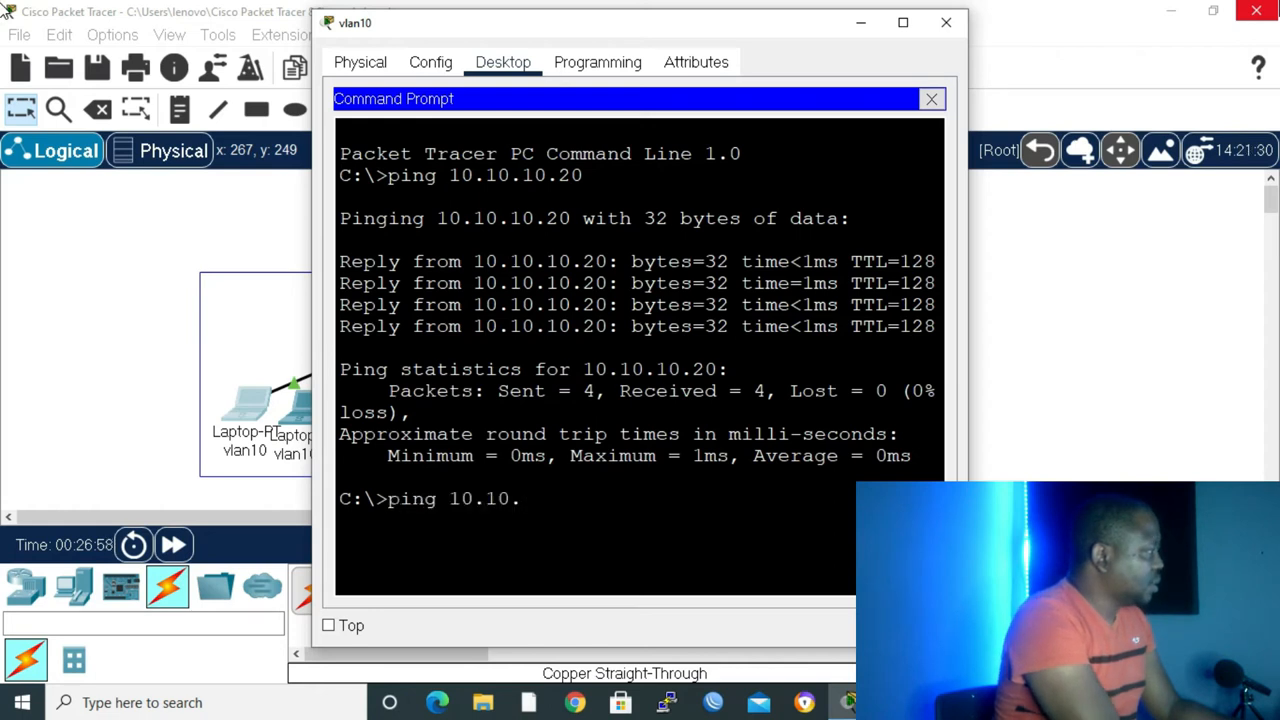
{"action": "type", "text": "20"}
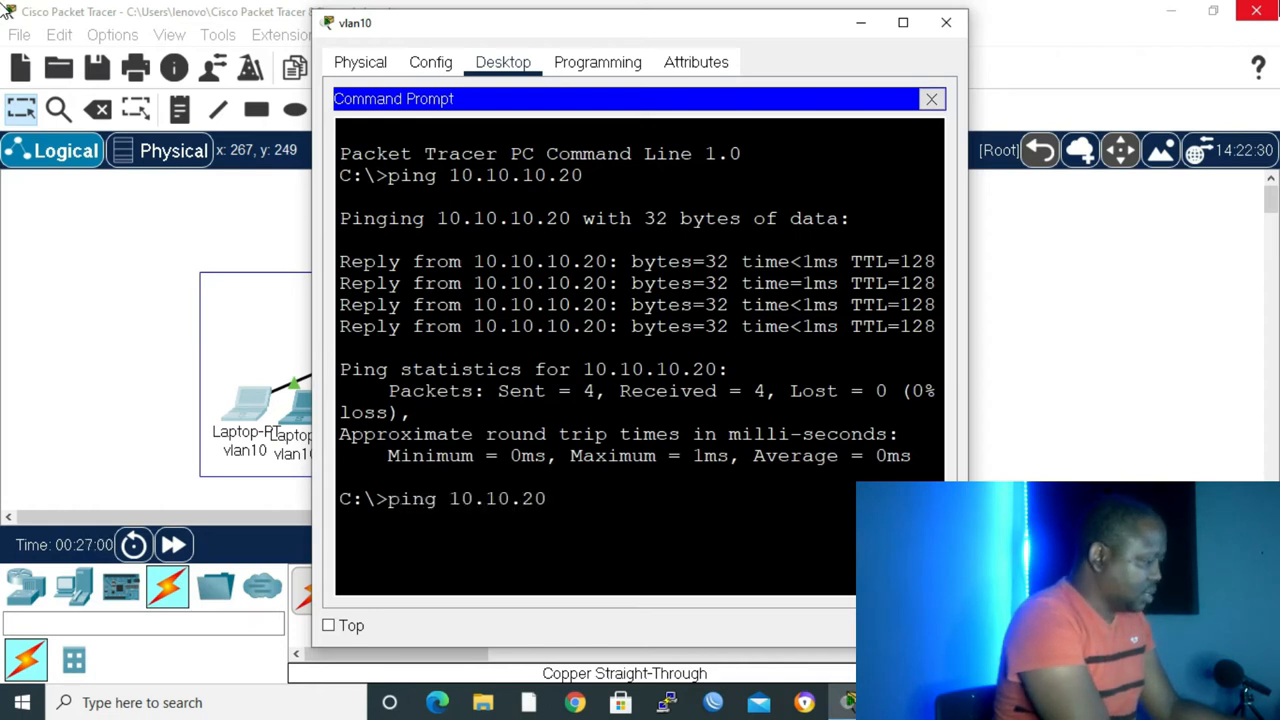
{"action": "type", "text": ".1"}
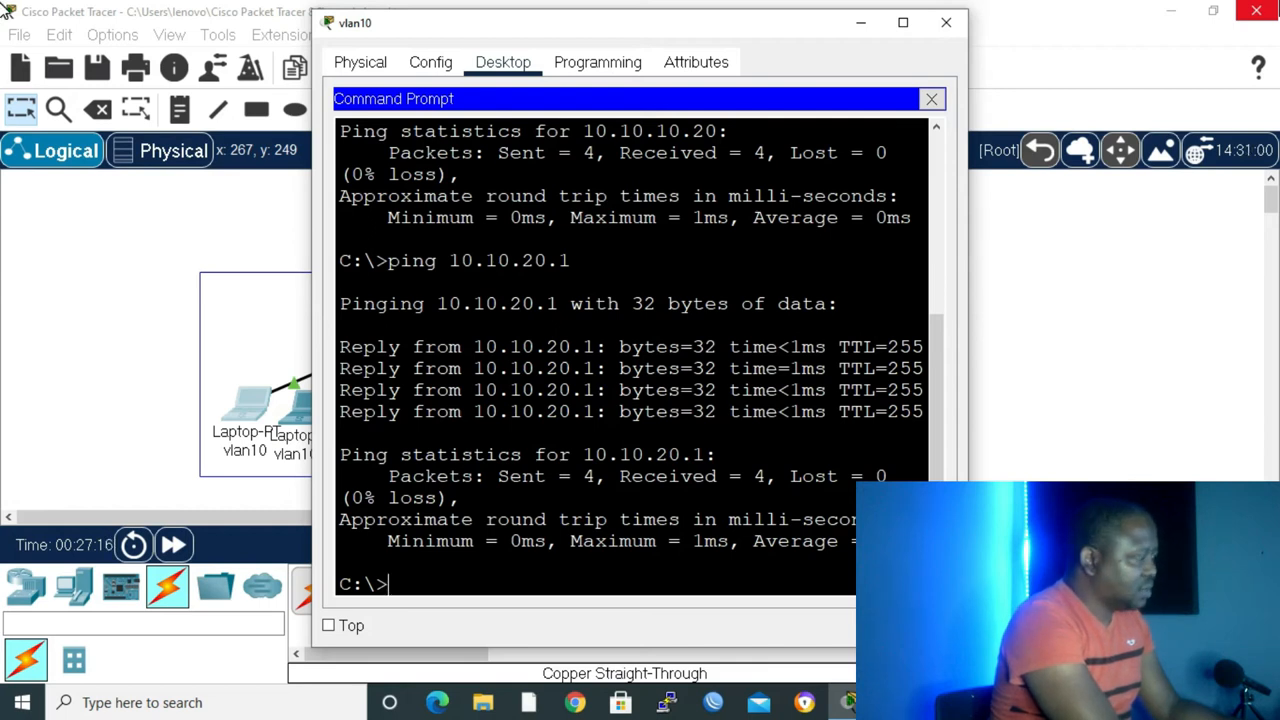
Ping 10.10.20.1 and VLAN 20 host 10.10.20.10 across VLANs with zero loss.
{"action": "type", "text": "ping 10.10.20.1"}
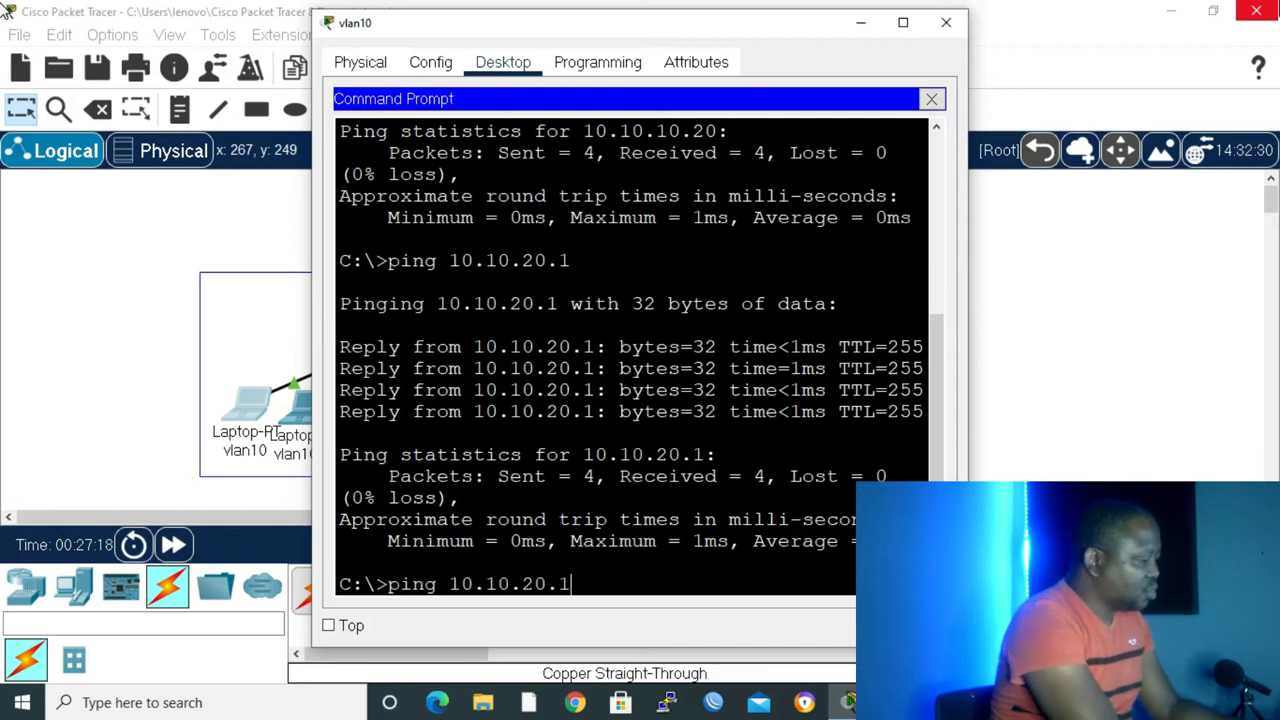
{"action": "key", "text": "Return"}
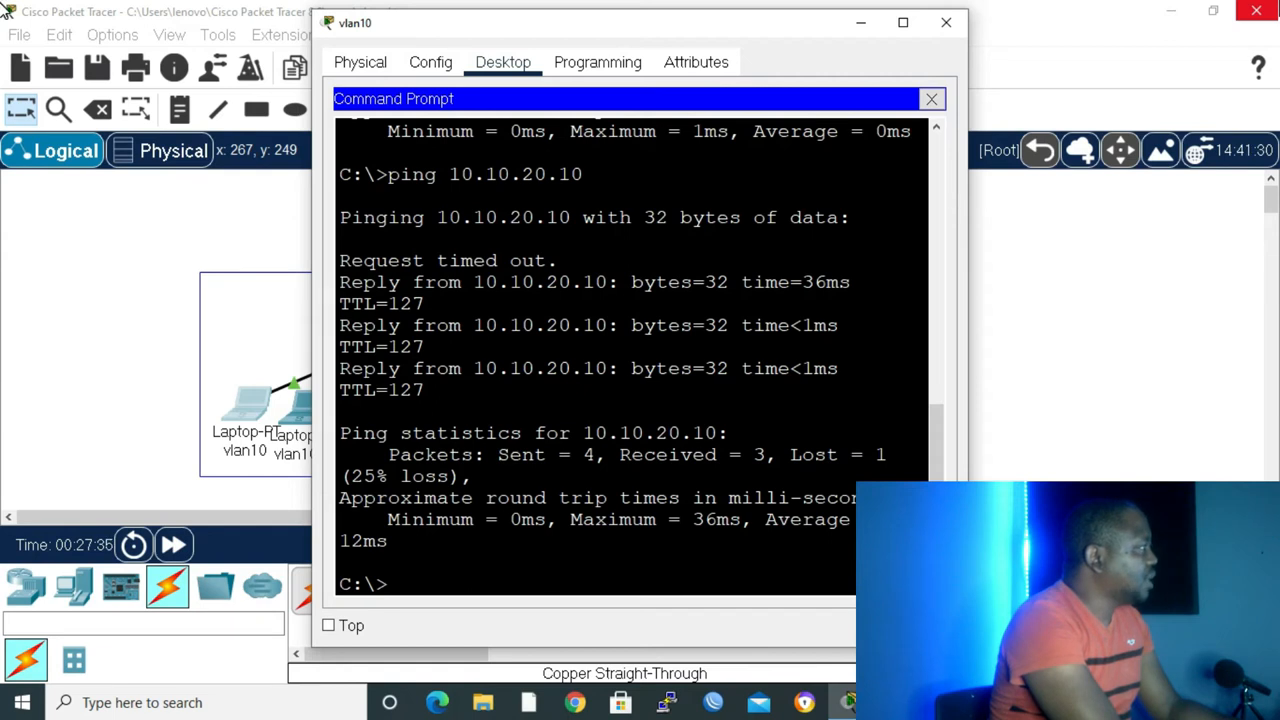
{"action": "type", "text": "ping 10.10.20.10"}
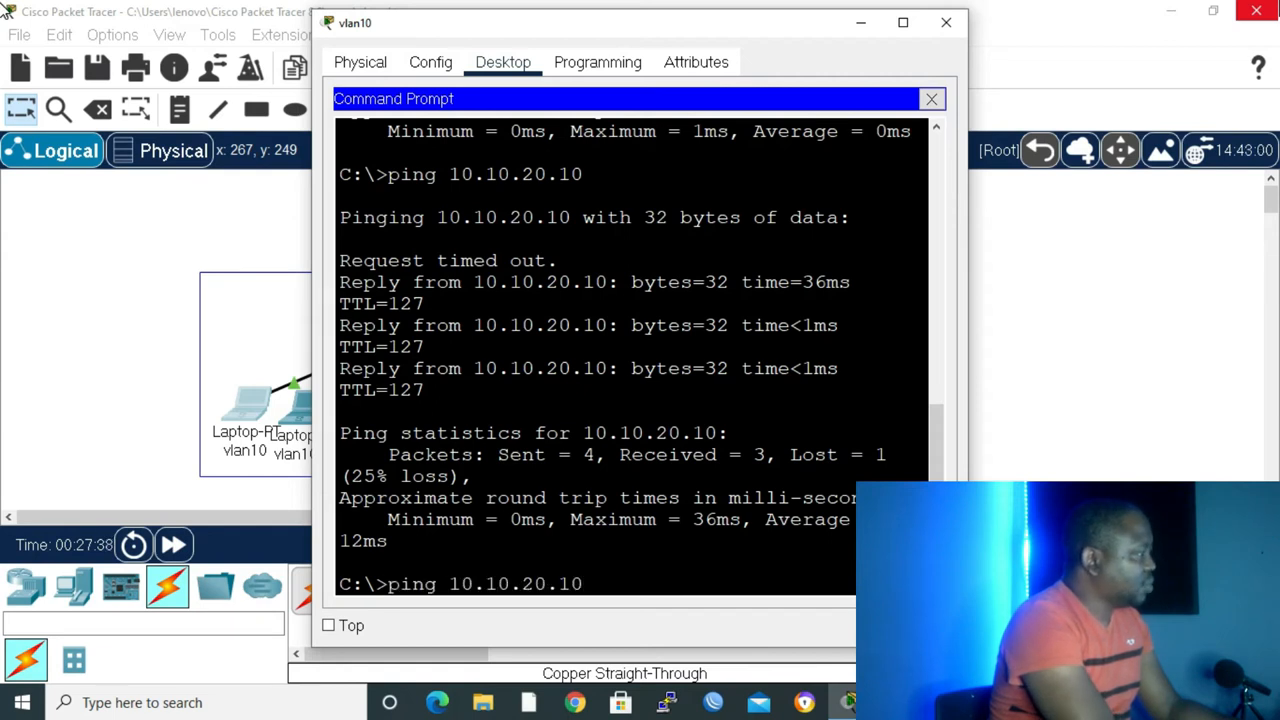
{"action": "key", "text": "Return"}
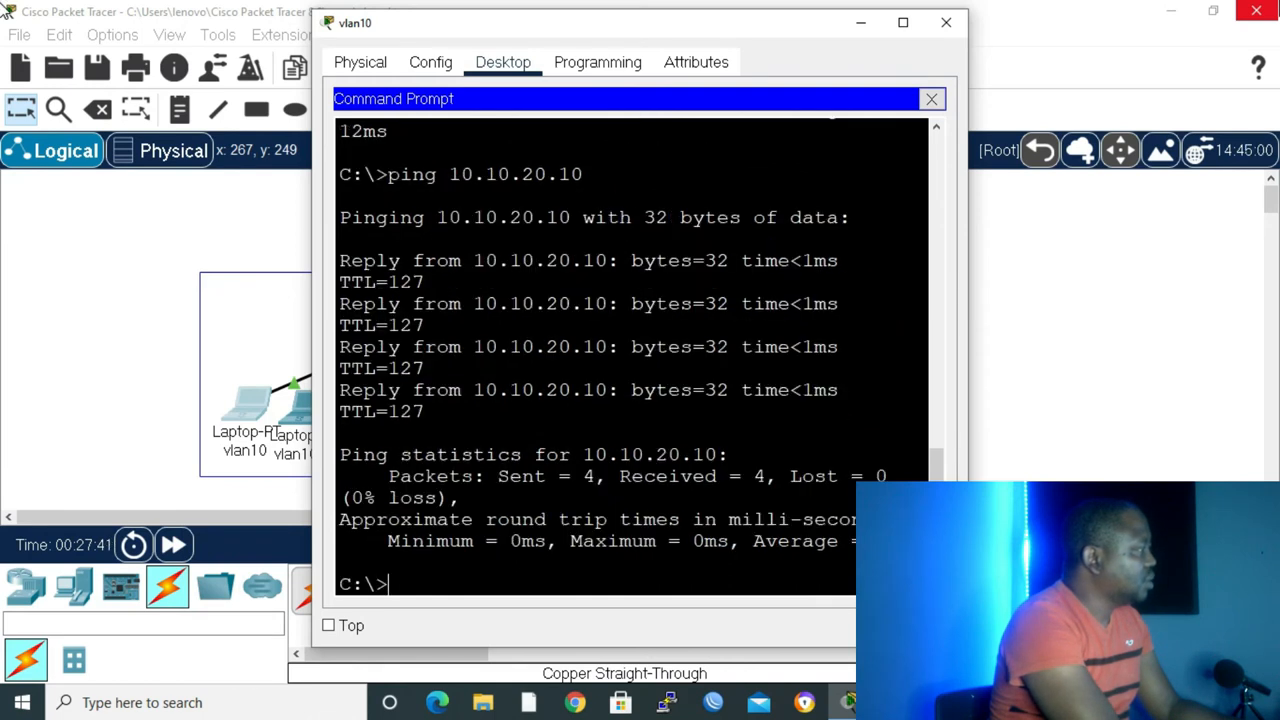
{"action": "type", "text": "ping 10.10.20."}
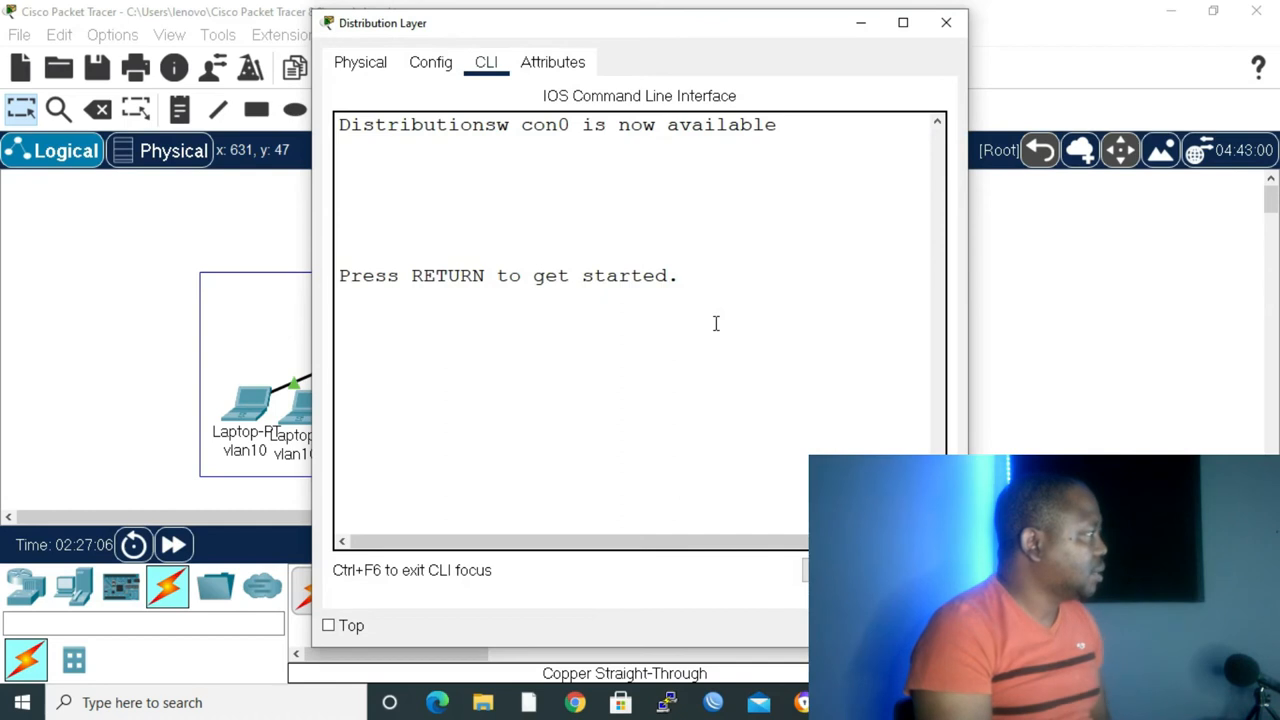
Enter configuration mode and list interfaces with do show ip int brief, showing Vlan1 at 10.10.1.10.
{"action": "key", "text": "return"}
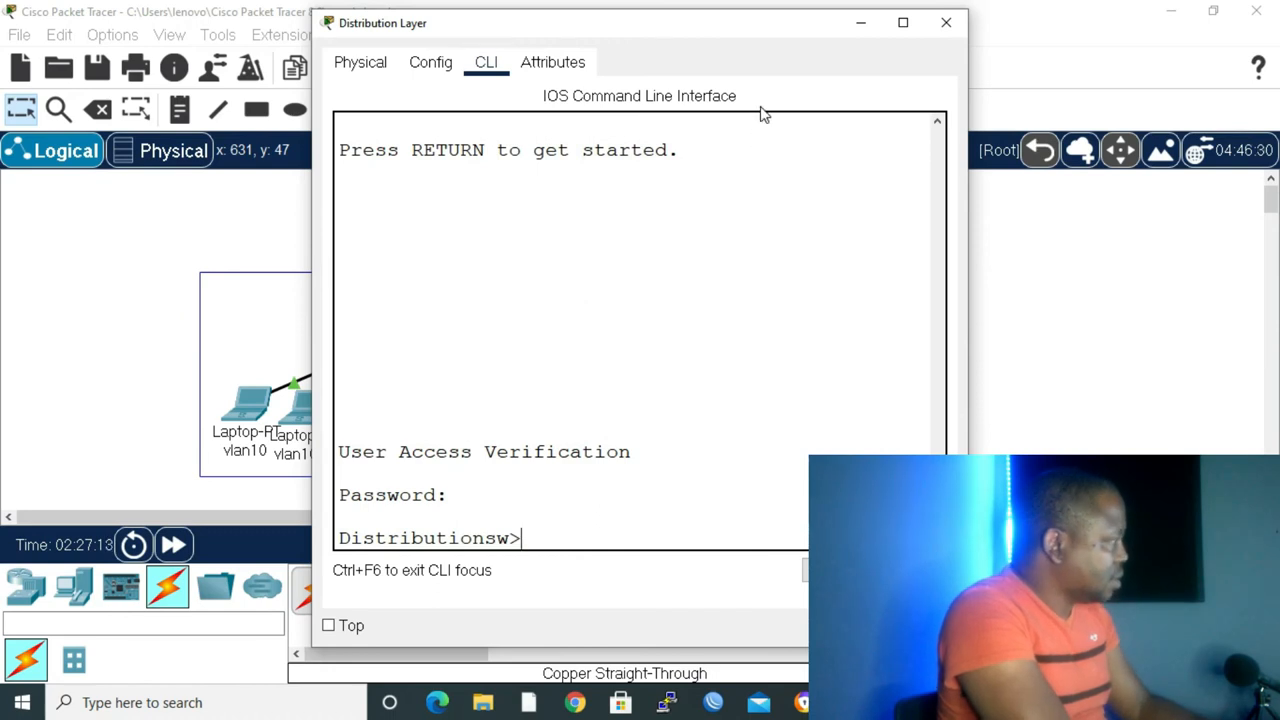
{"action": "type", "text": "enab"}
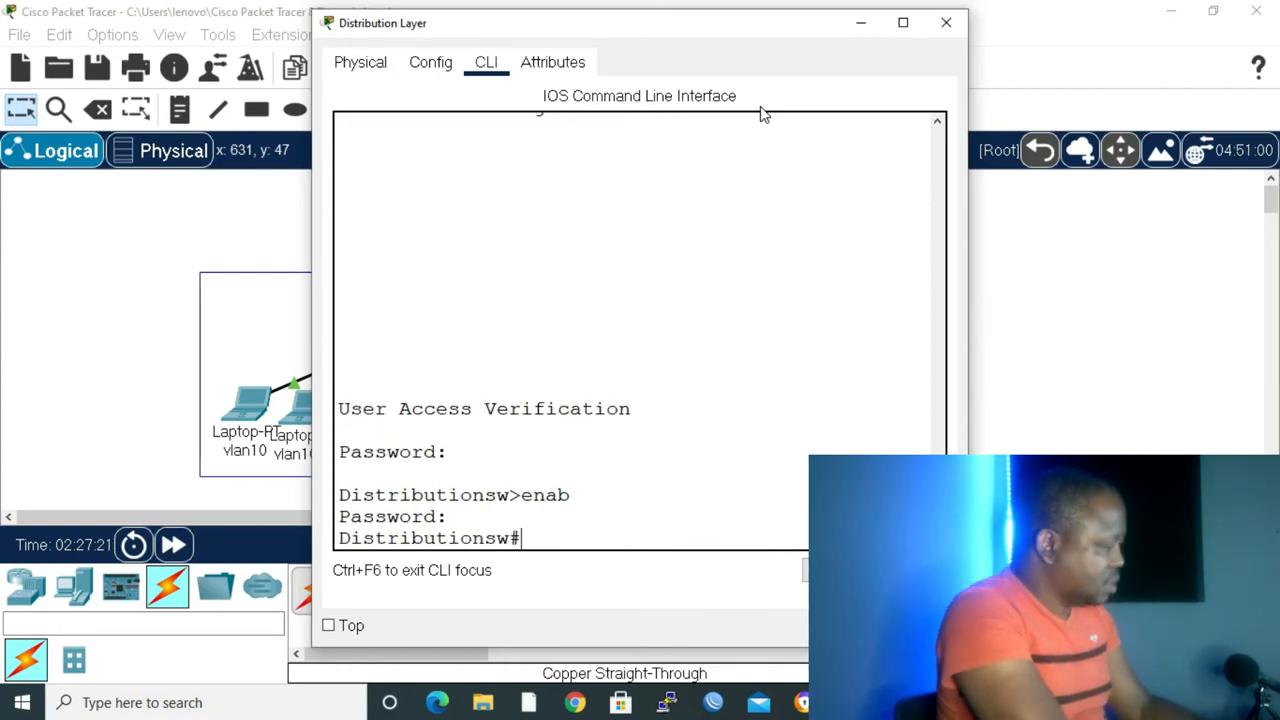
{"action": "type", "text": "conf t"}
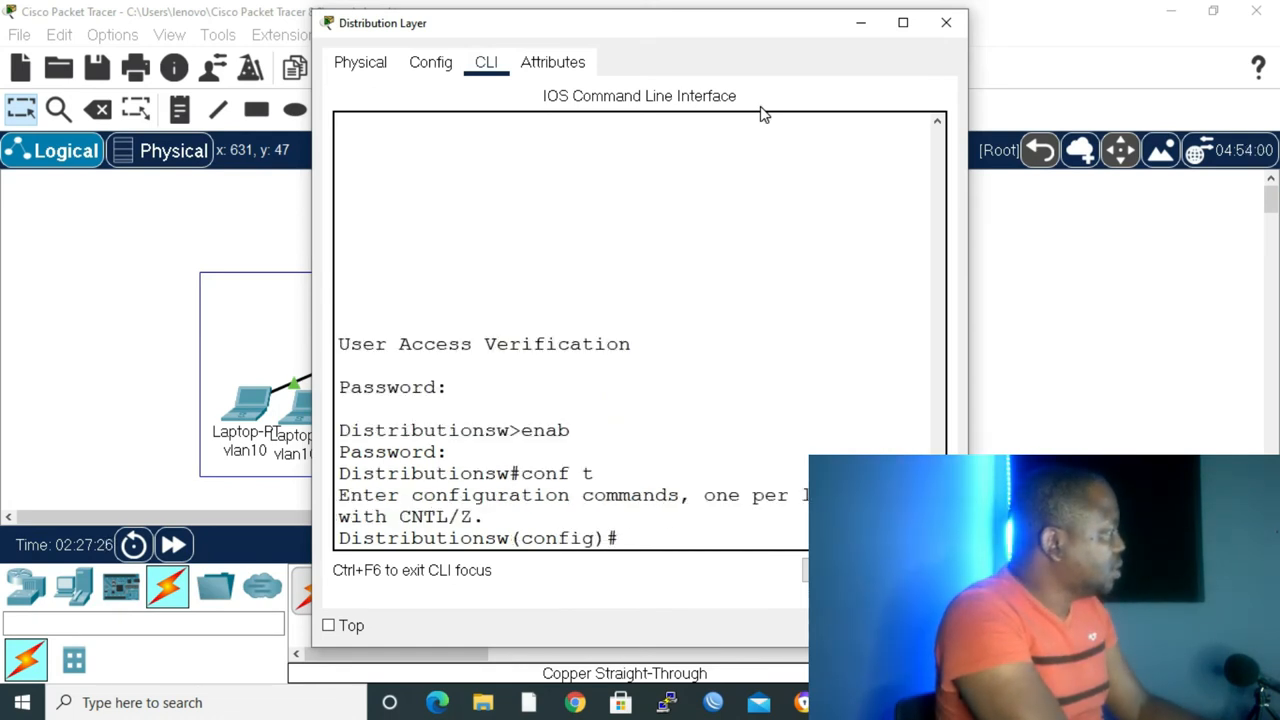
{"action": "type", "text": "do"}
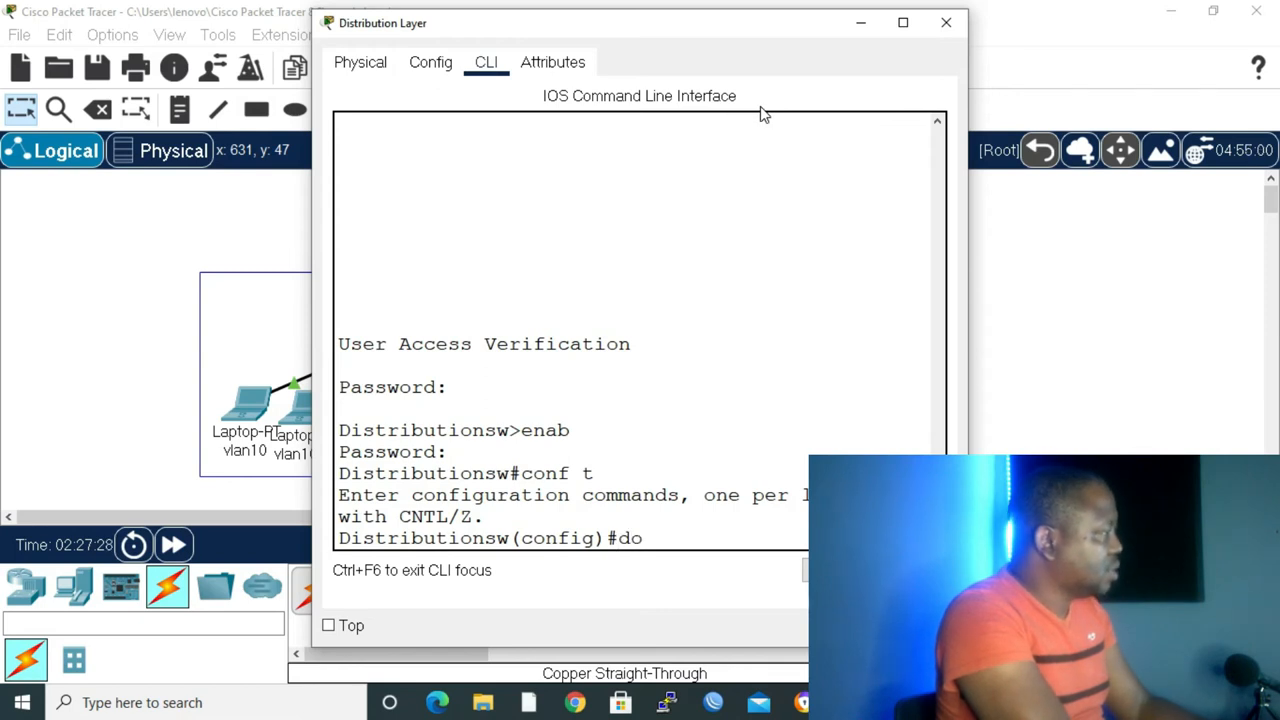
{"action": "type", "text": "show i"}
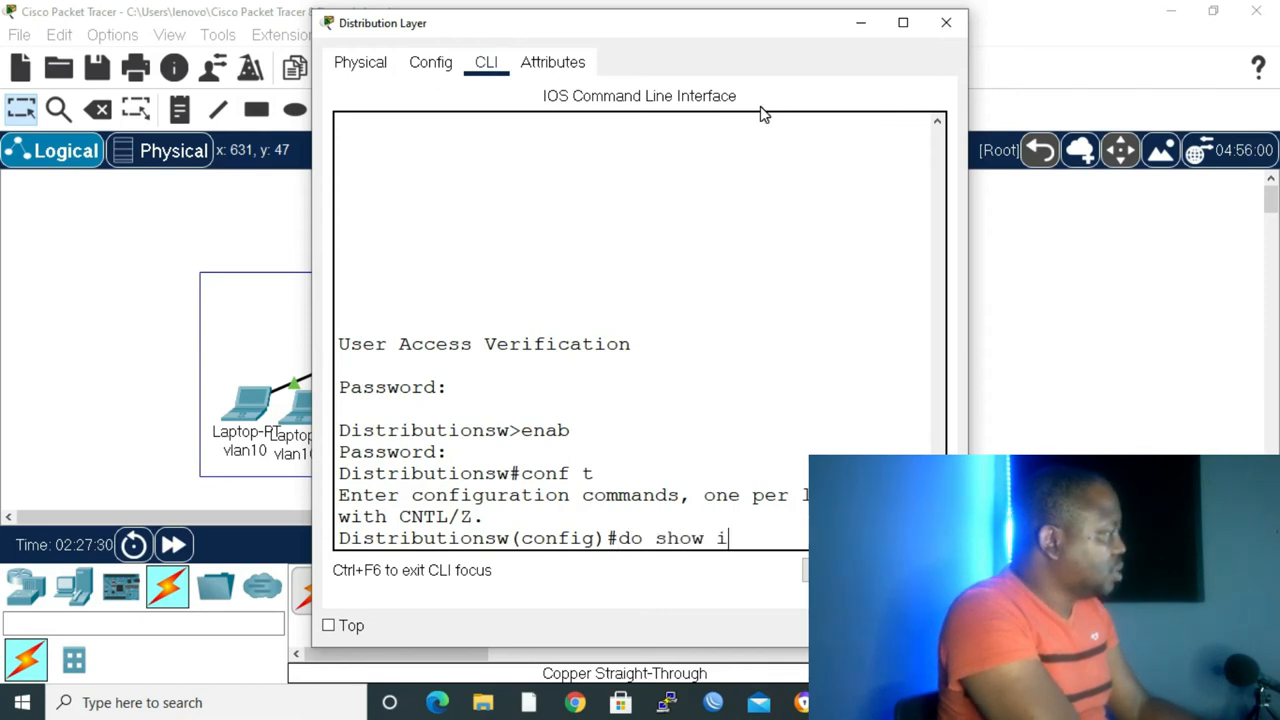
{"action": "type", "text": "p int b"}
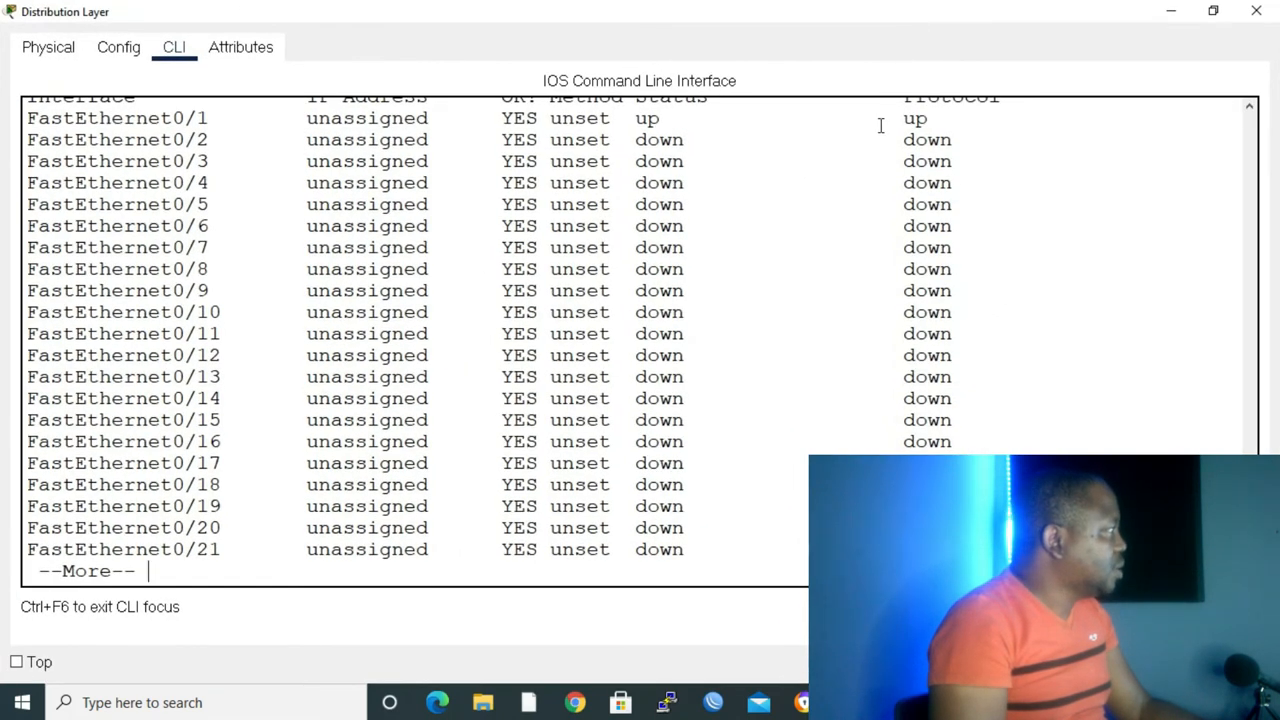
{"action": "key", "text": "space"}
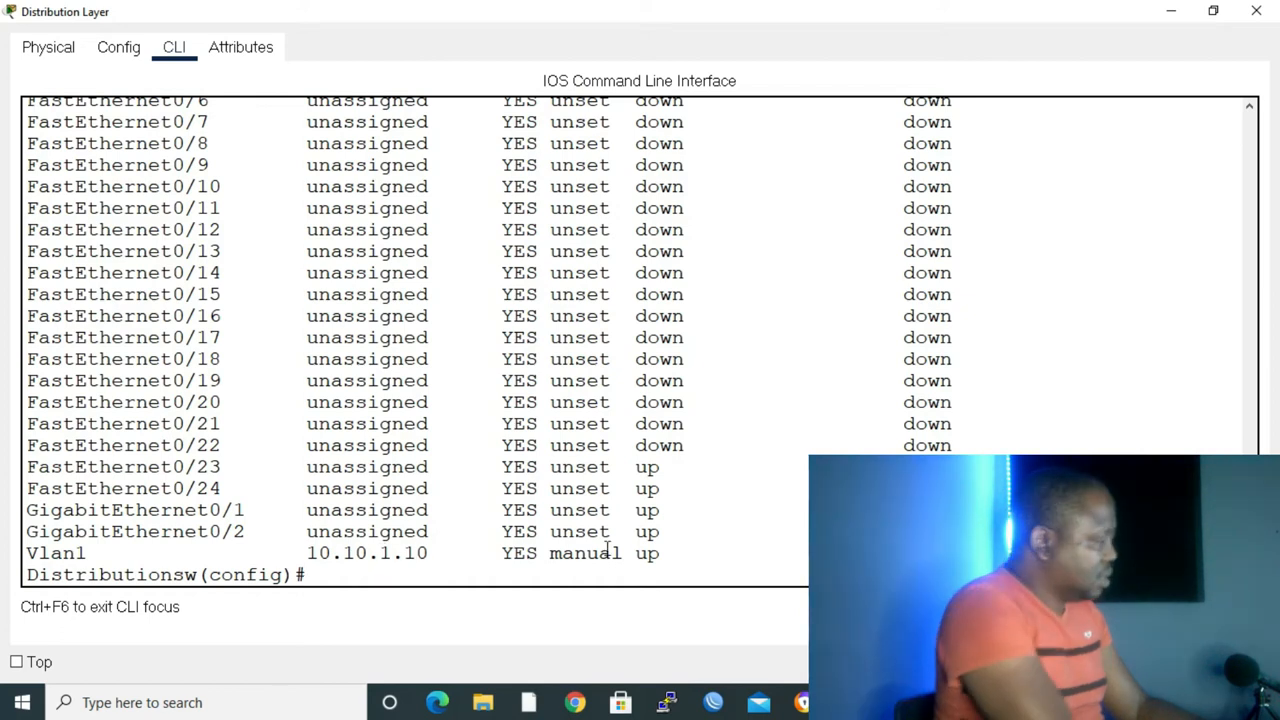
List VLANs with do show vlan, showing active VLANs 10 Sales and 20 Marketing.
{"action": "type", "text": "show vlan"}
{"action": "type", "text": "d"}
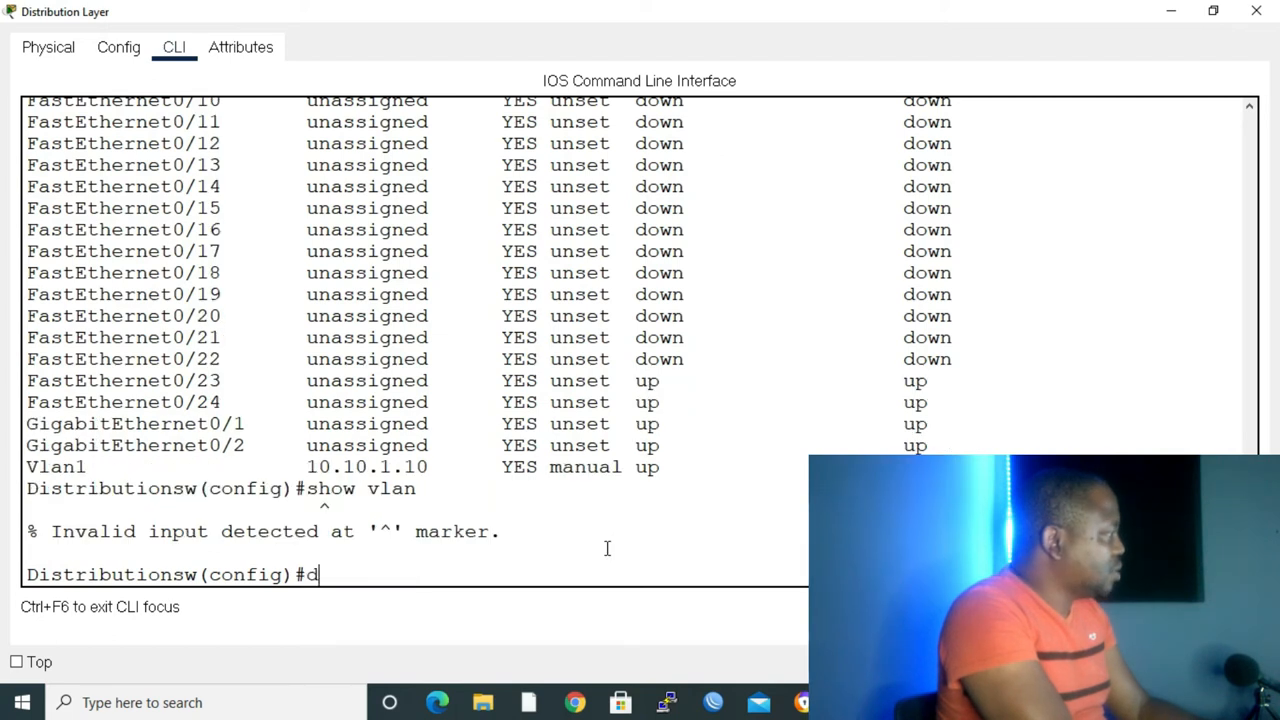
{"action": "type", "text": "o show vla"}
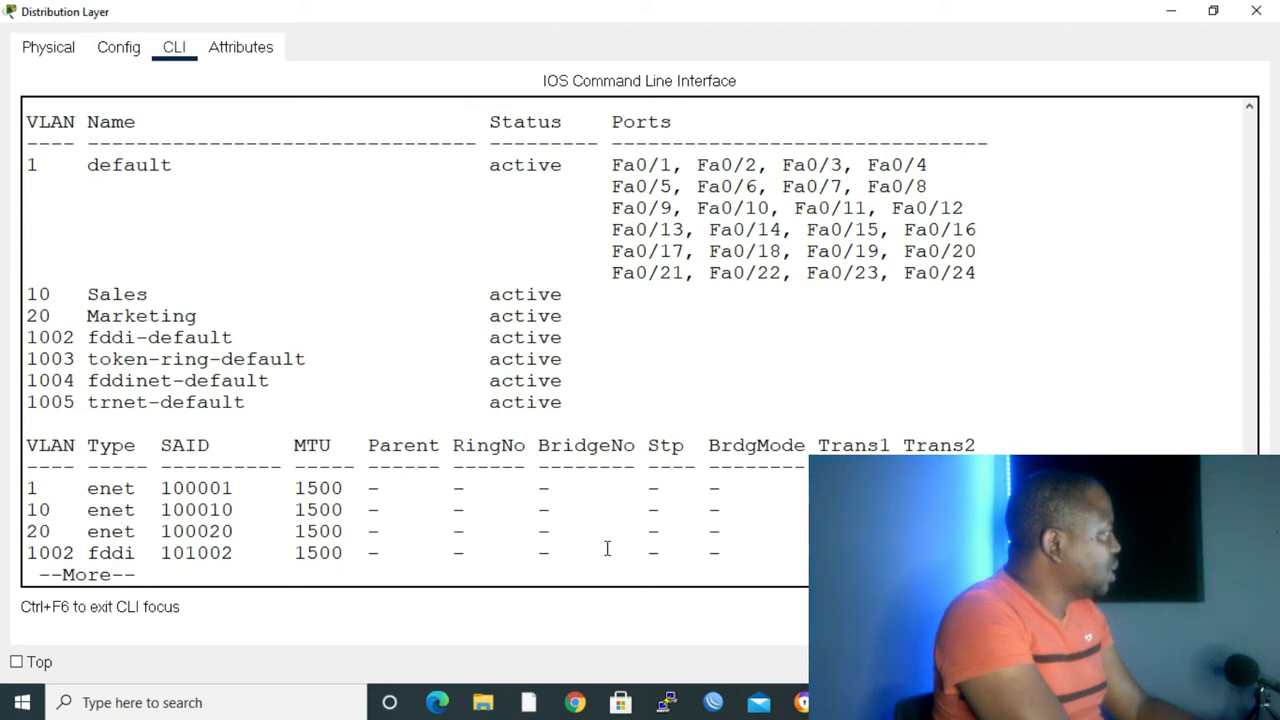
{"action": "key", "text": "space"}
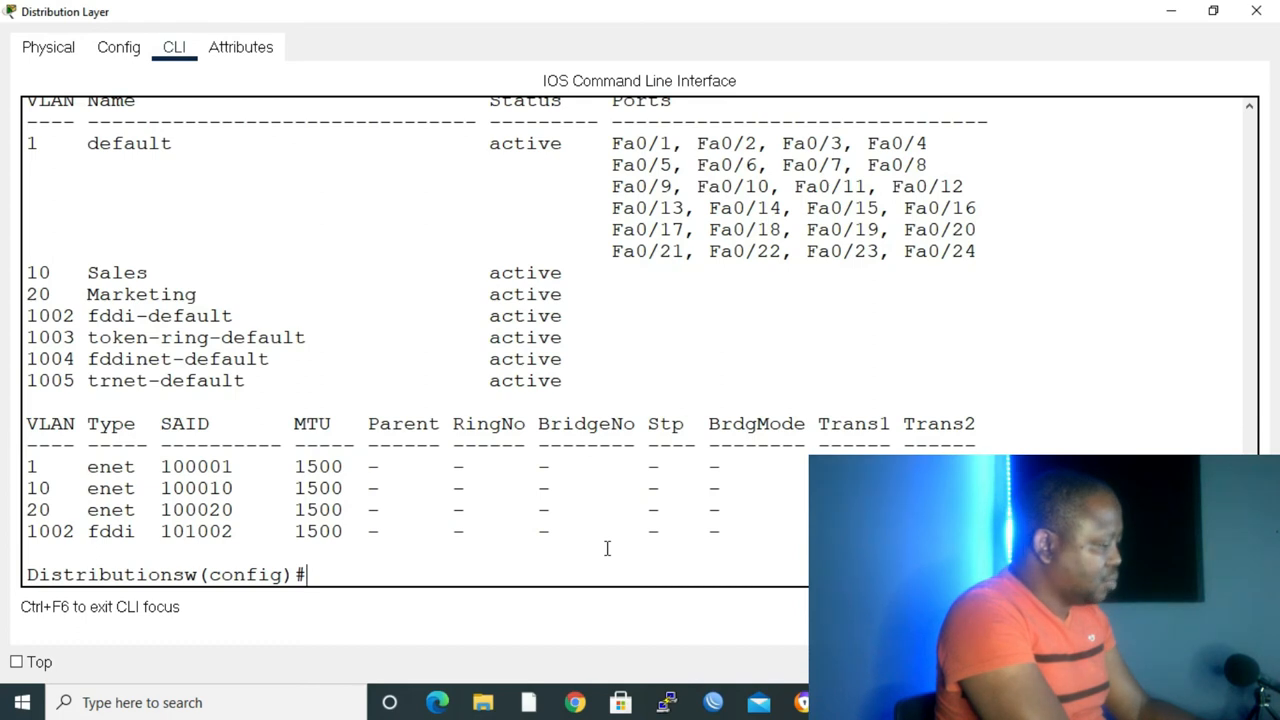
Assign interface VLAN 10 the address 10.10.10.1 with mask 255.255.255.0 and exit.
{"action": "type", "text": "int"}
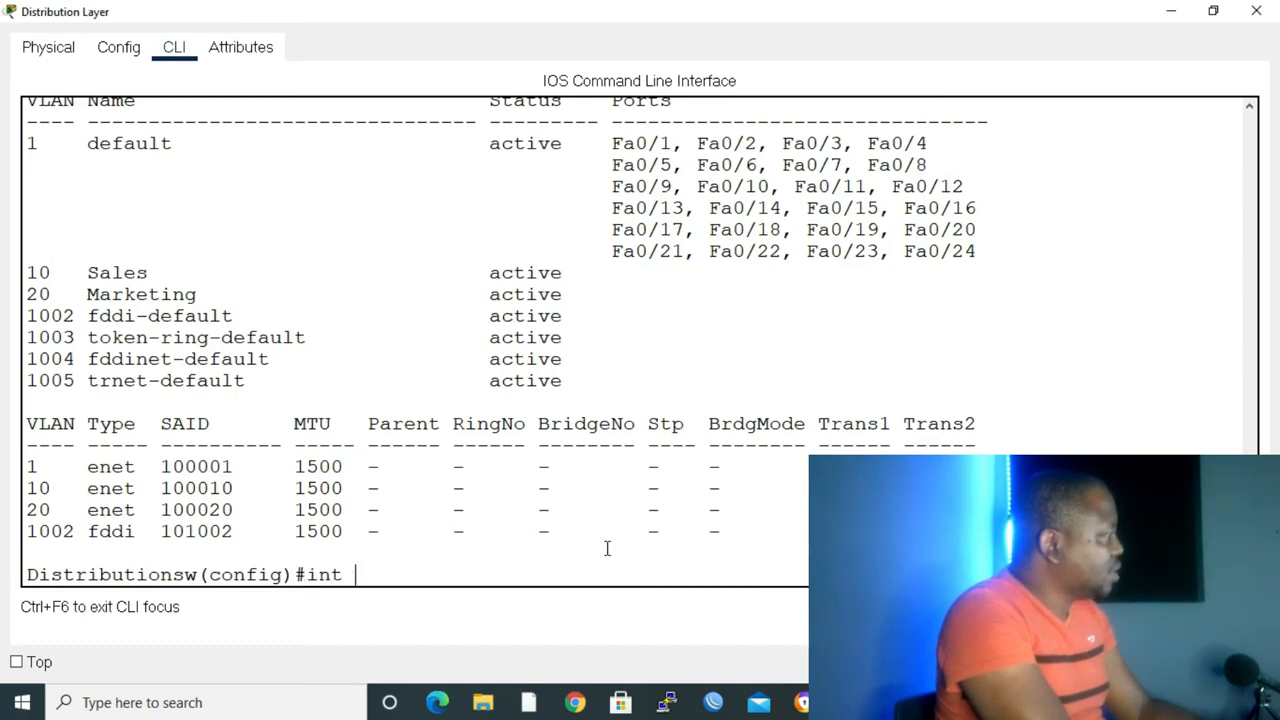
{"action": "type", "text": "vlan 10"}
{"action": "type", "text": "ip address 10"}
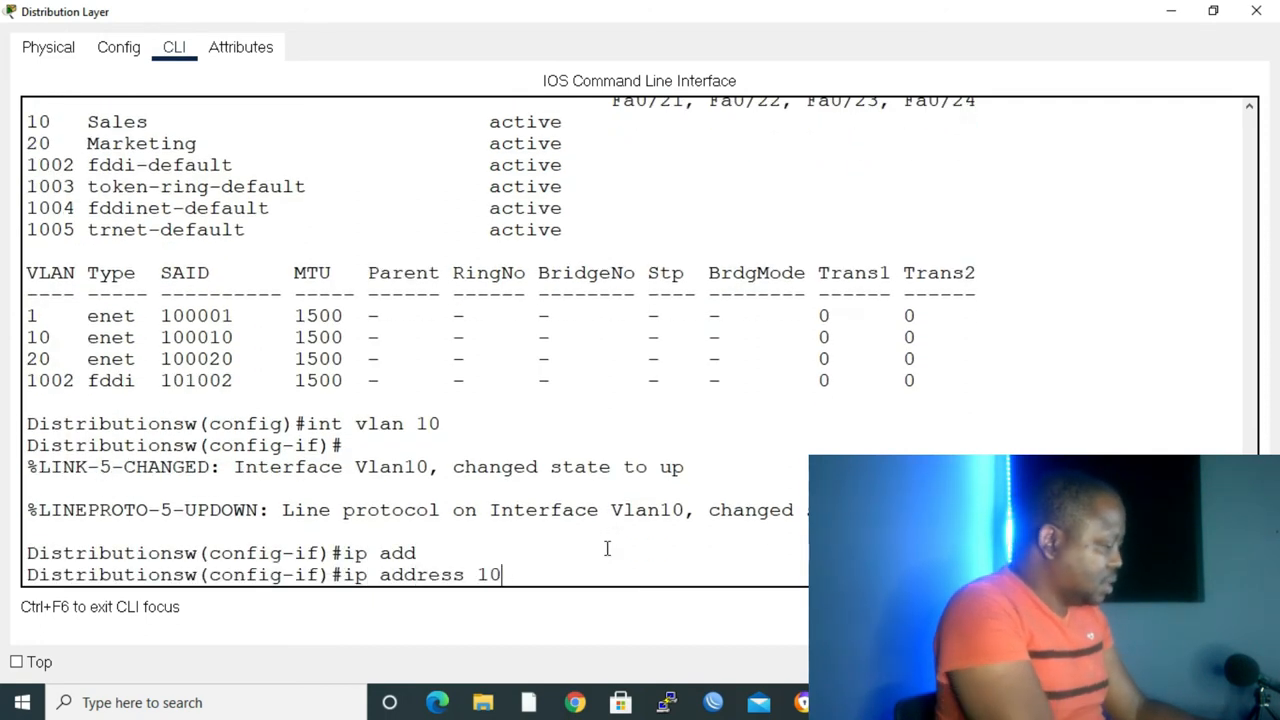
{"action": "type", "text": ".10"}
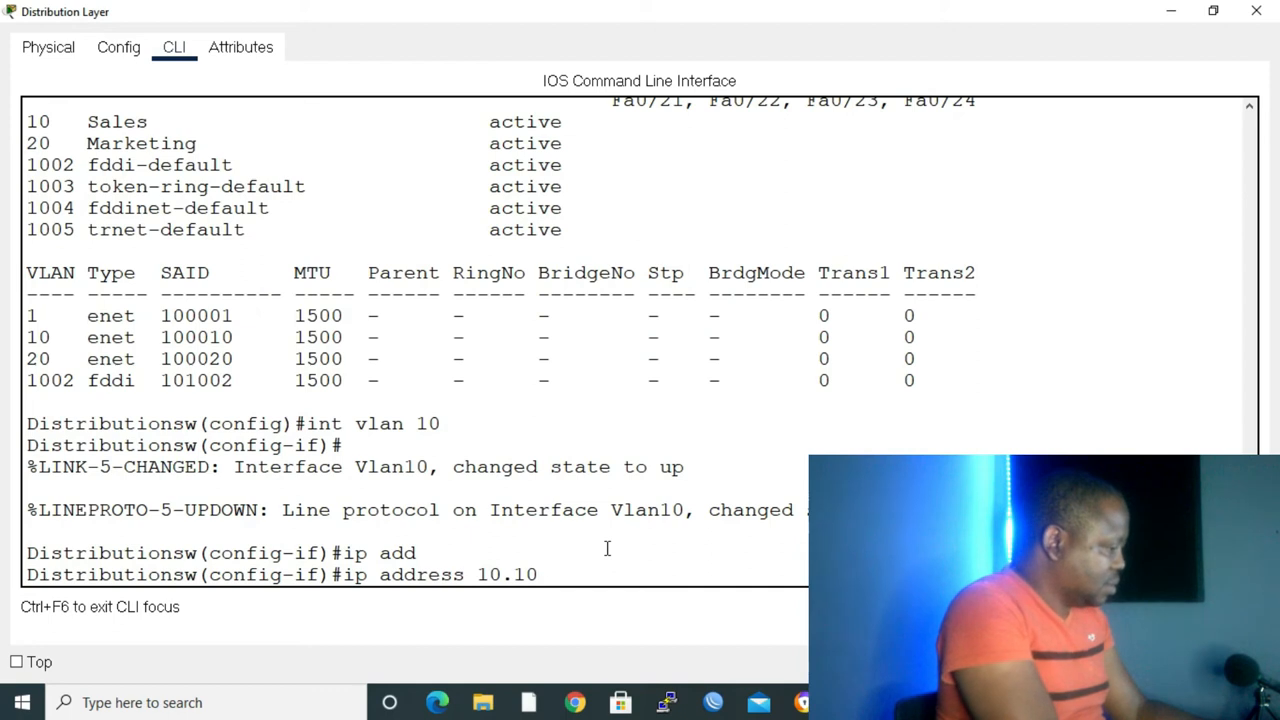
{"action": "type", "text": ".10."}
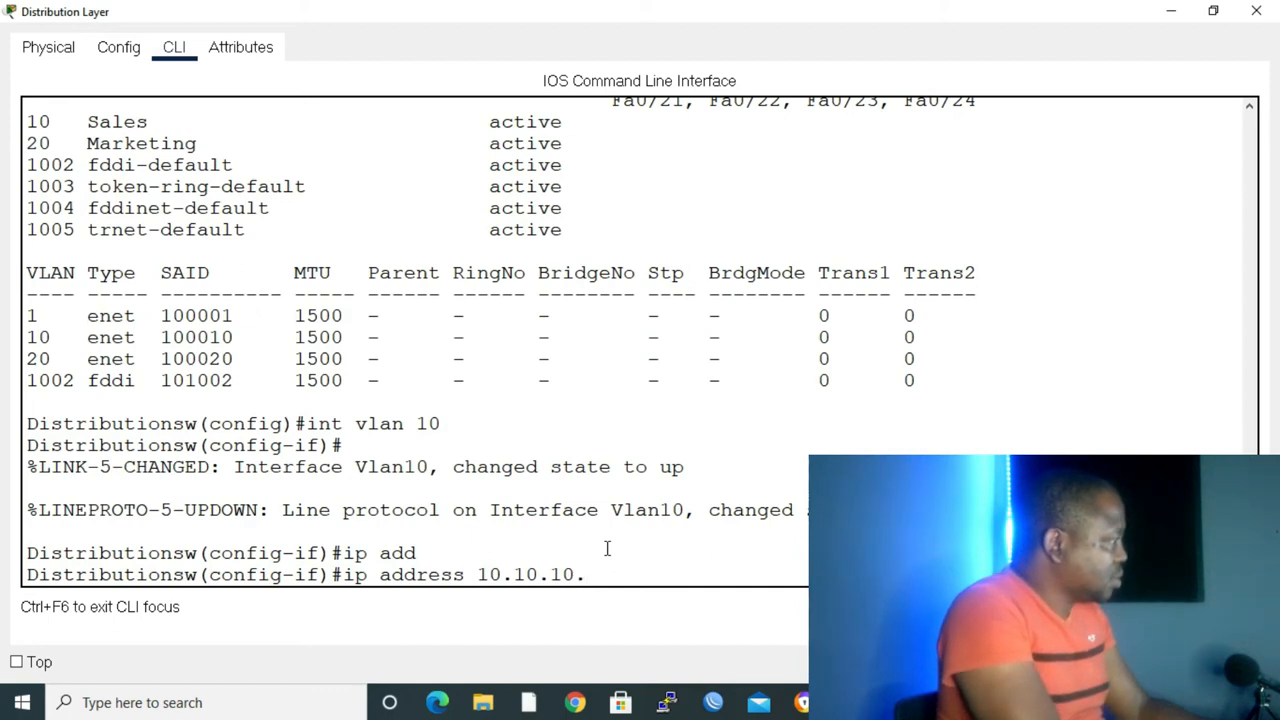
{"action": "type", "text": "1"}
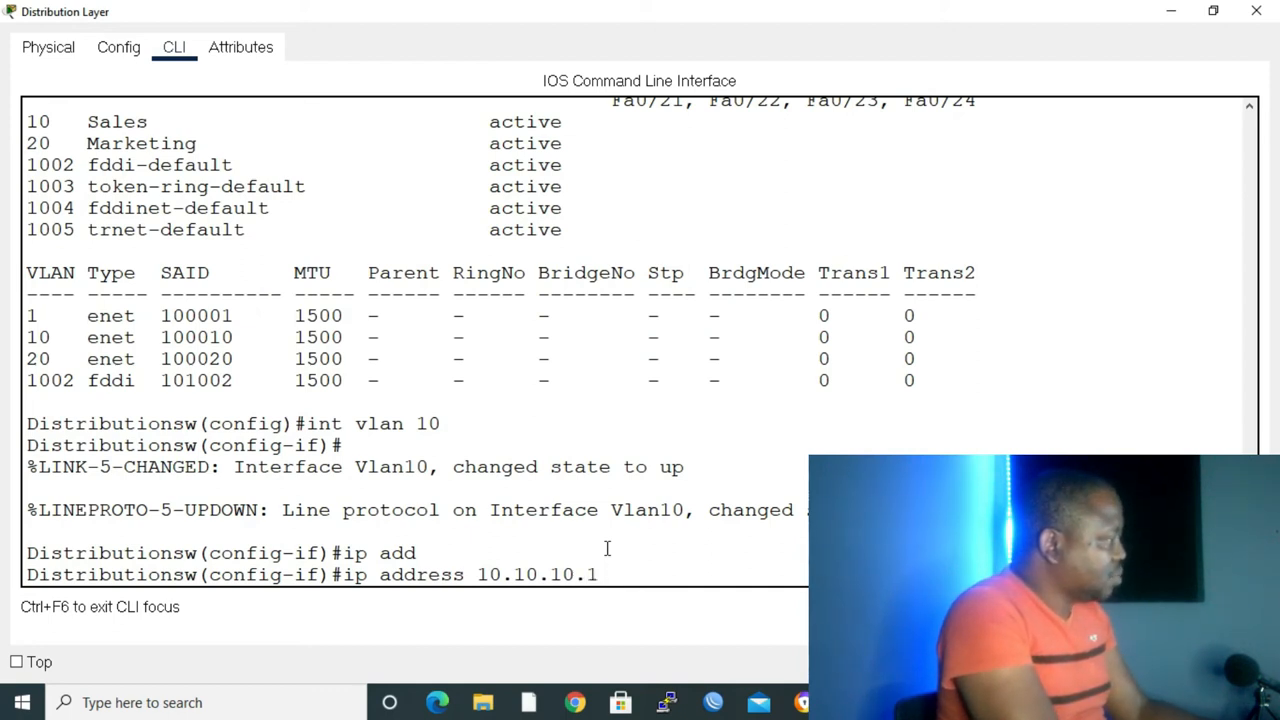
{"action": "type", "text": "255.255.2"}
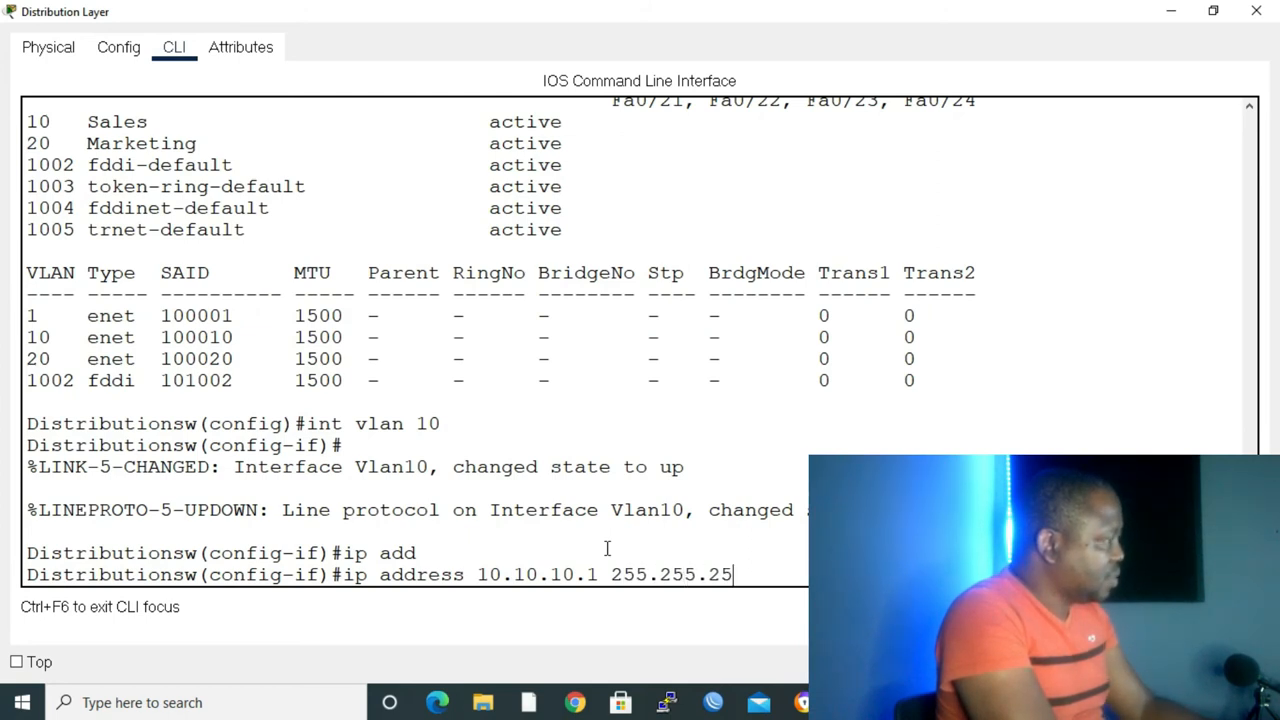
{"action": "type", "text": "5.0"}
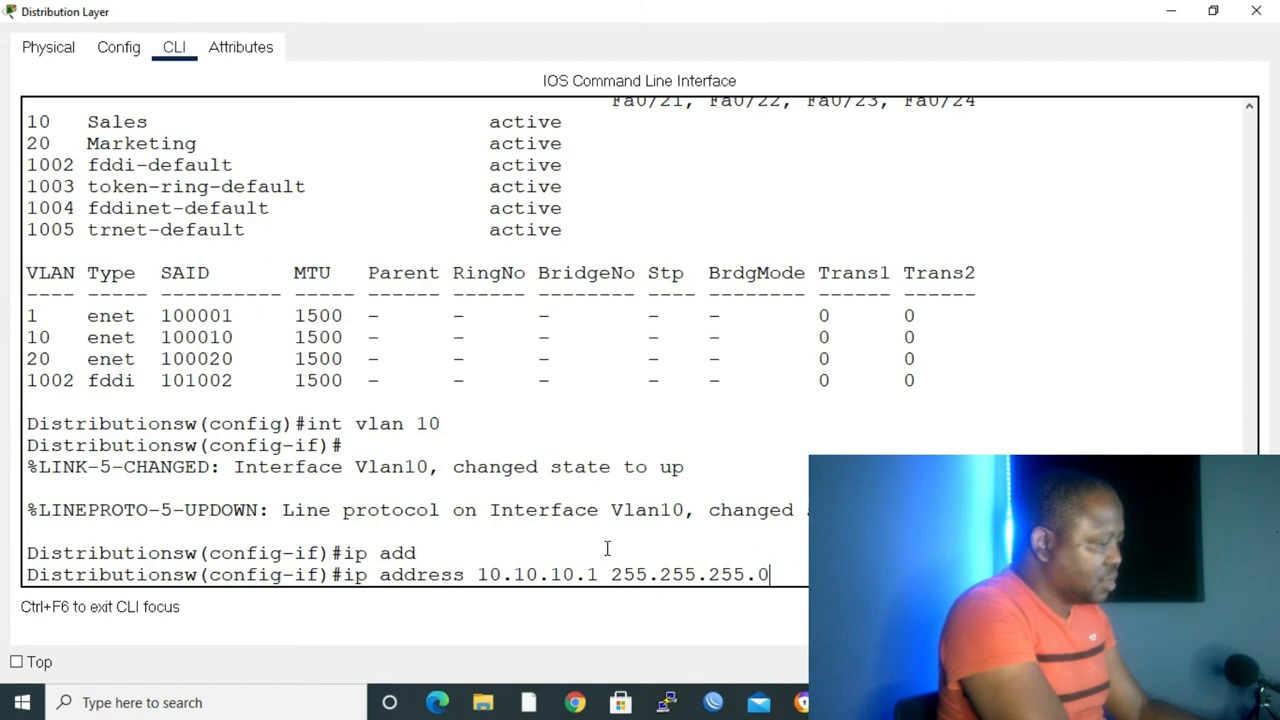
{"action": "type", "text": "exi"}
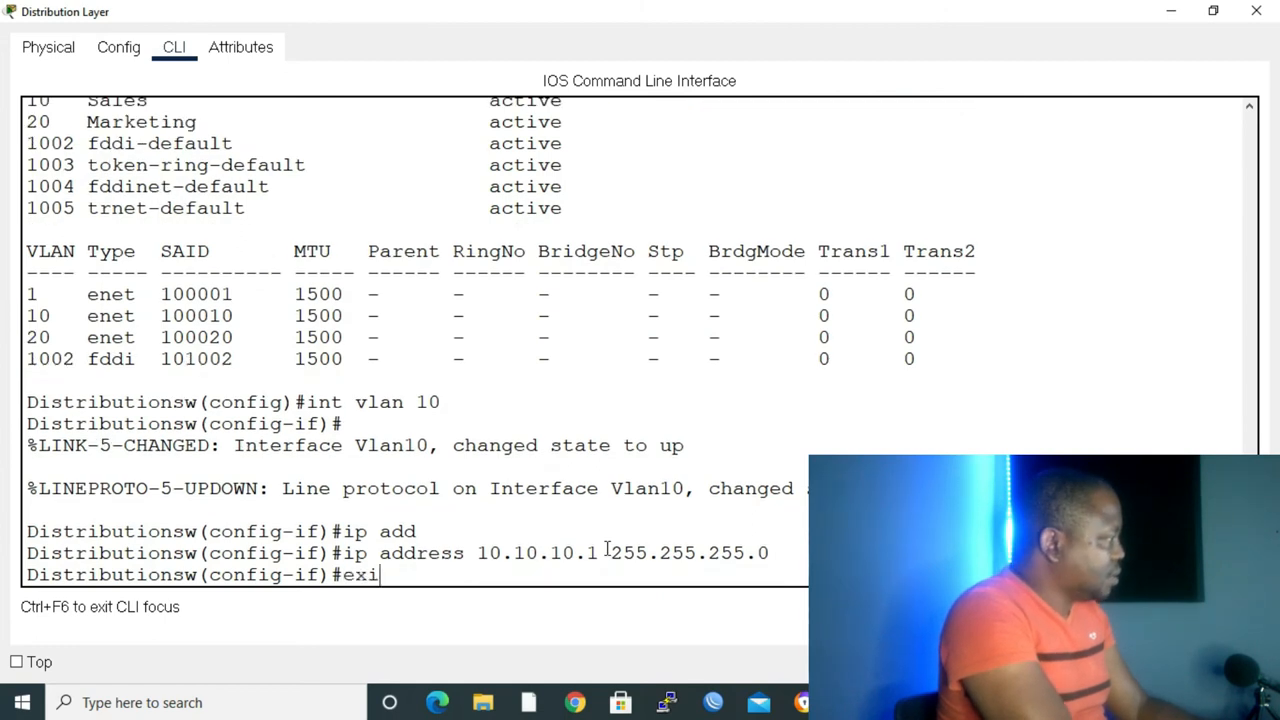
Assign interface VLAN 20 the address 10.10.20.1 with mask 255.255.255.0.
{"action": "type", "text": "int"}
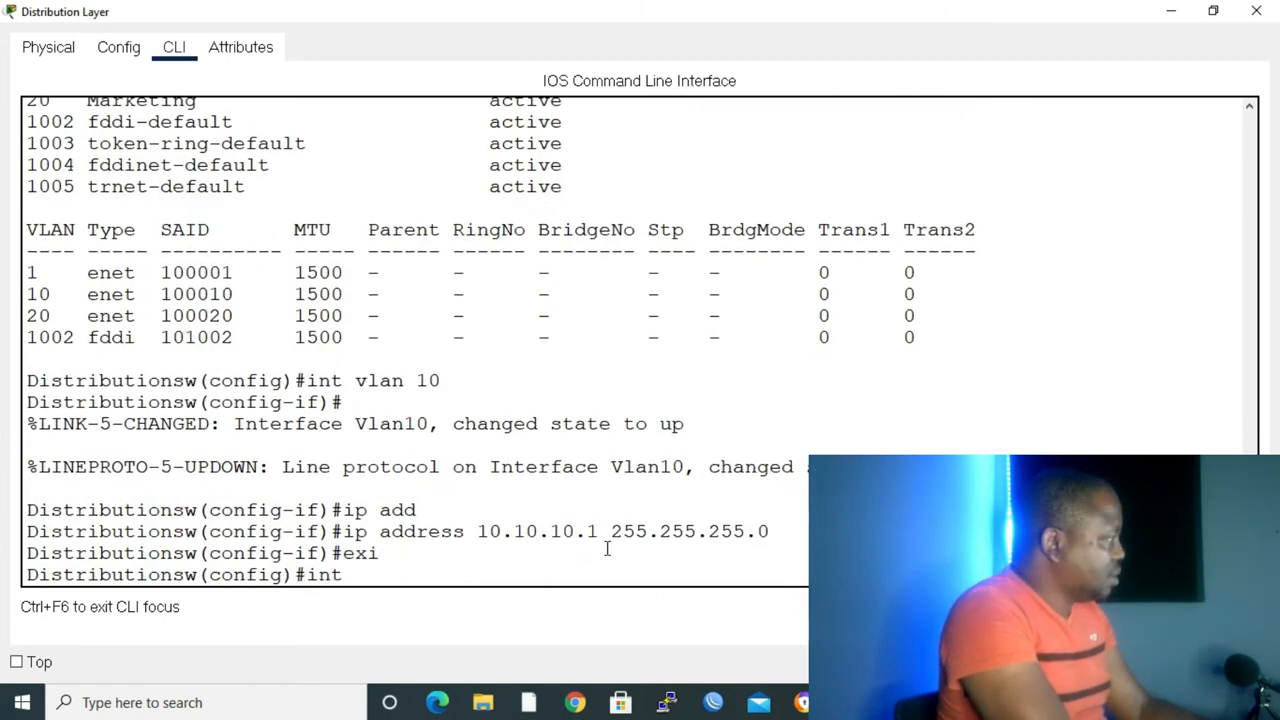
{"action": "type", "text": "vlan 20"}
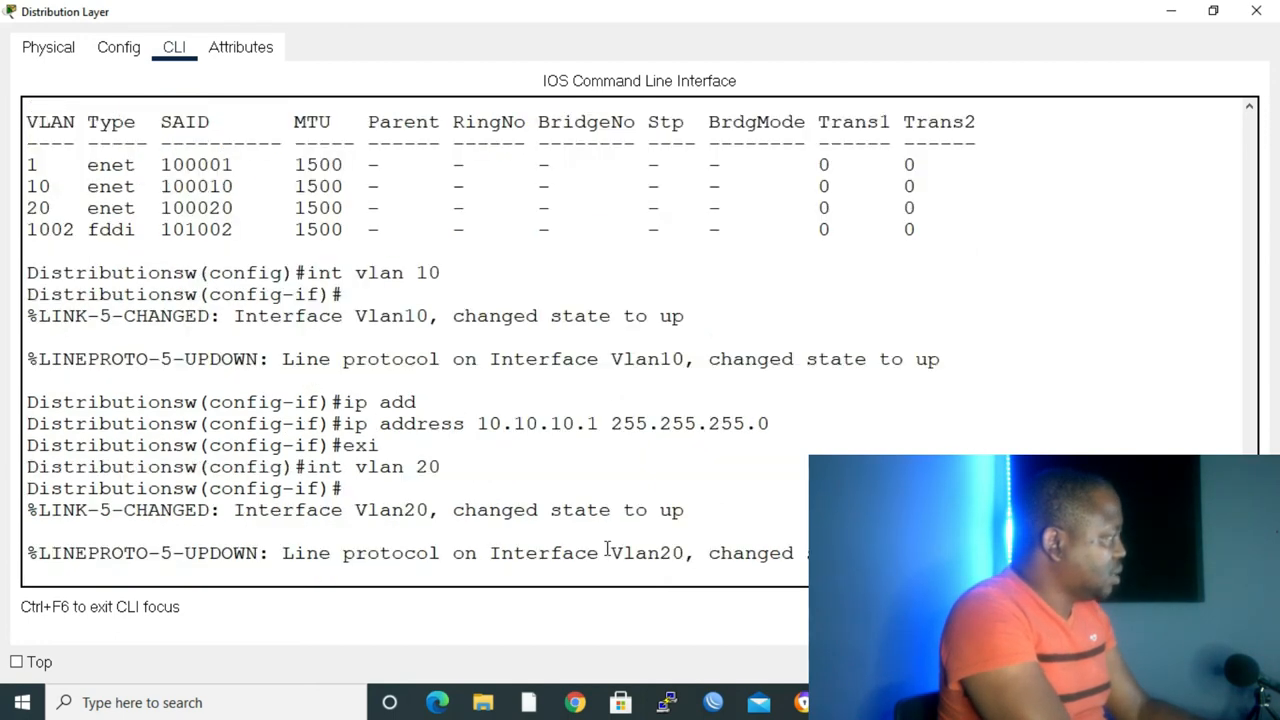
{"action": "type", "text": "ip address 10"}
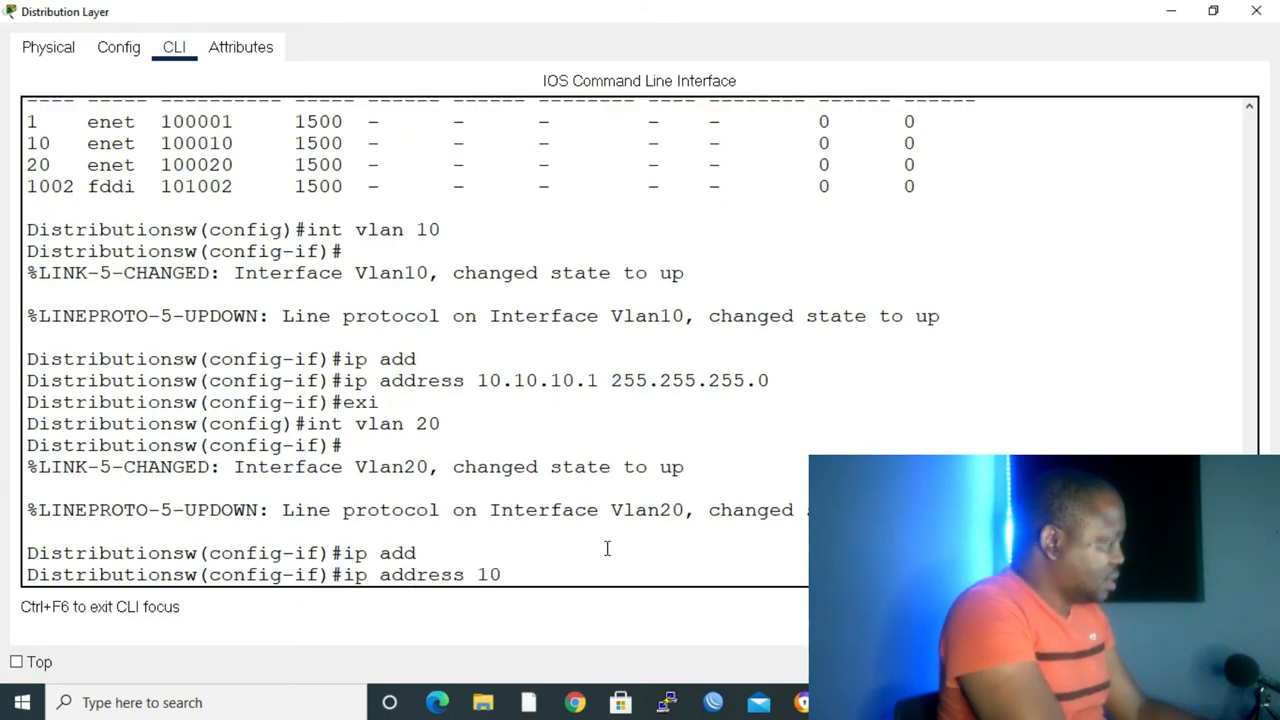
{"action": "type", "text": ".10."}
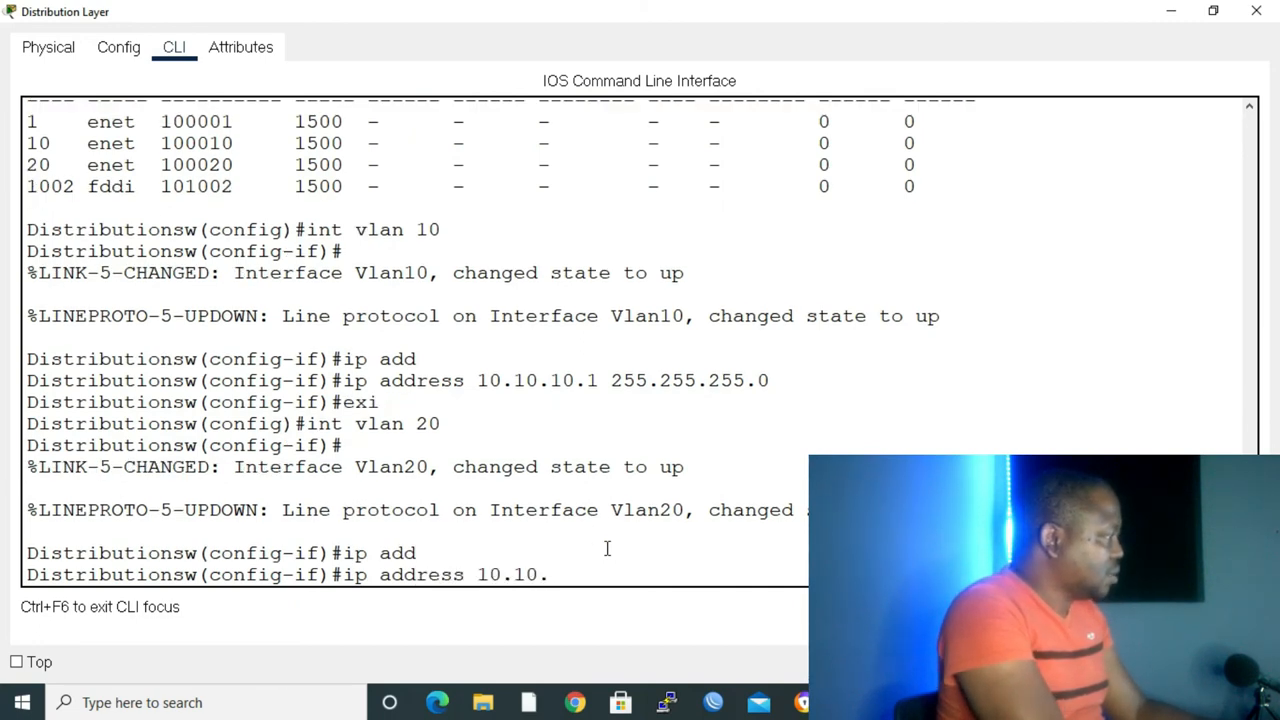
{"action": "type", "text": "20"}
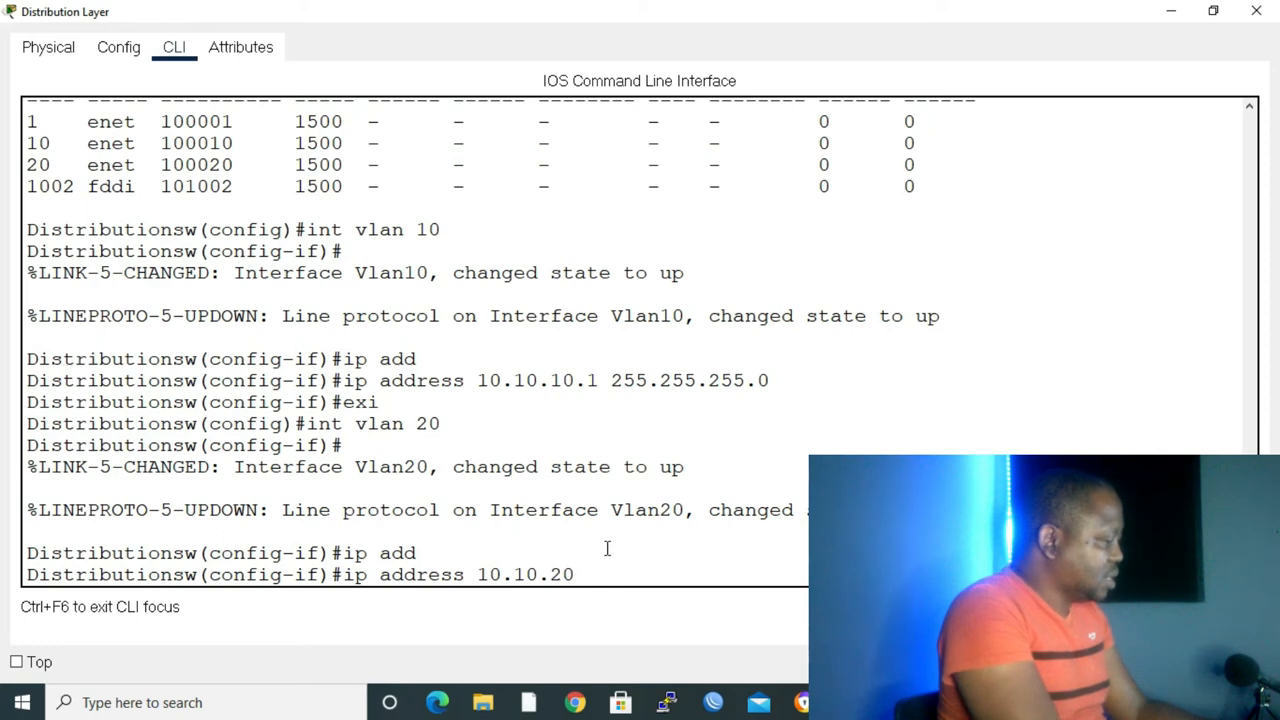
{"action": "type", "text": ".1"}
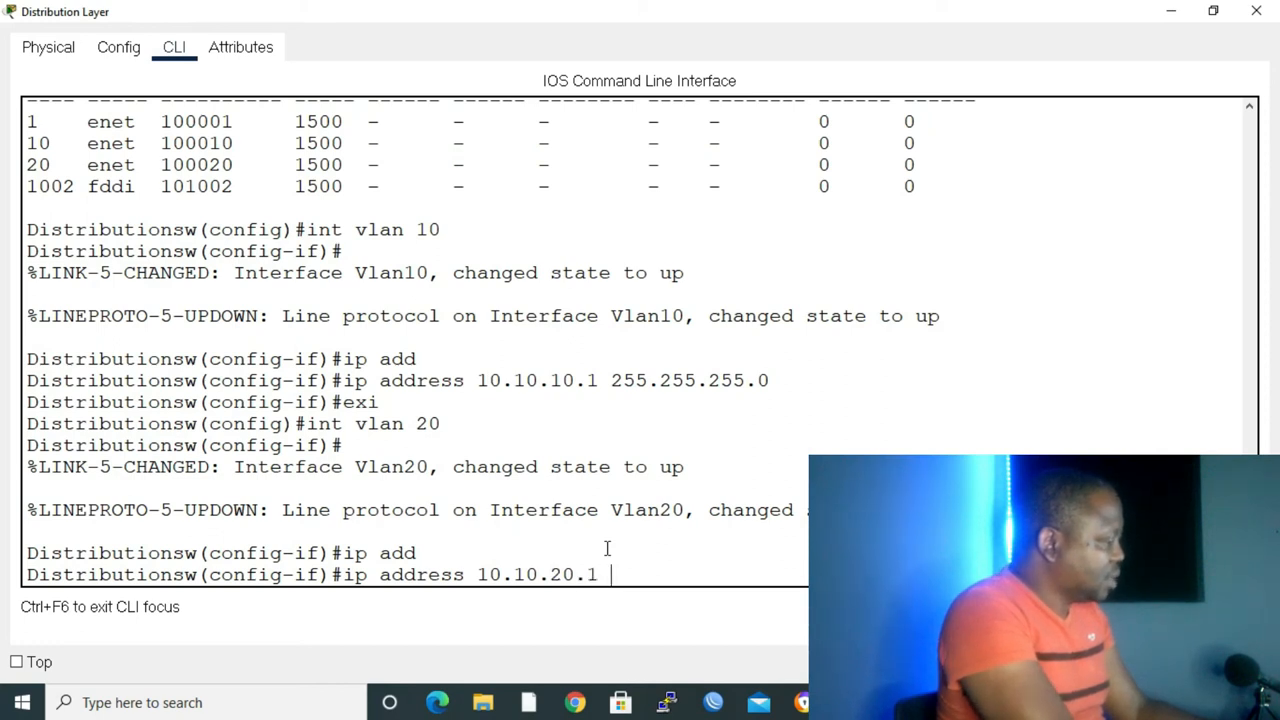
{"action": "type", "text": "255.255."}
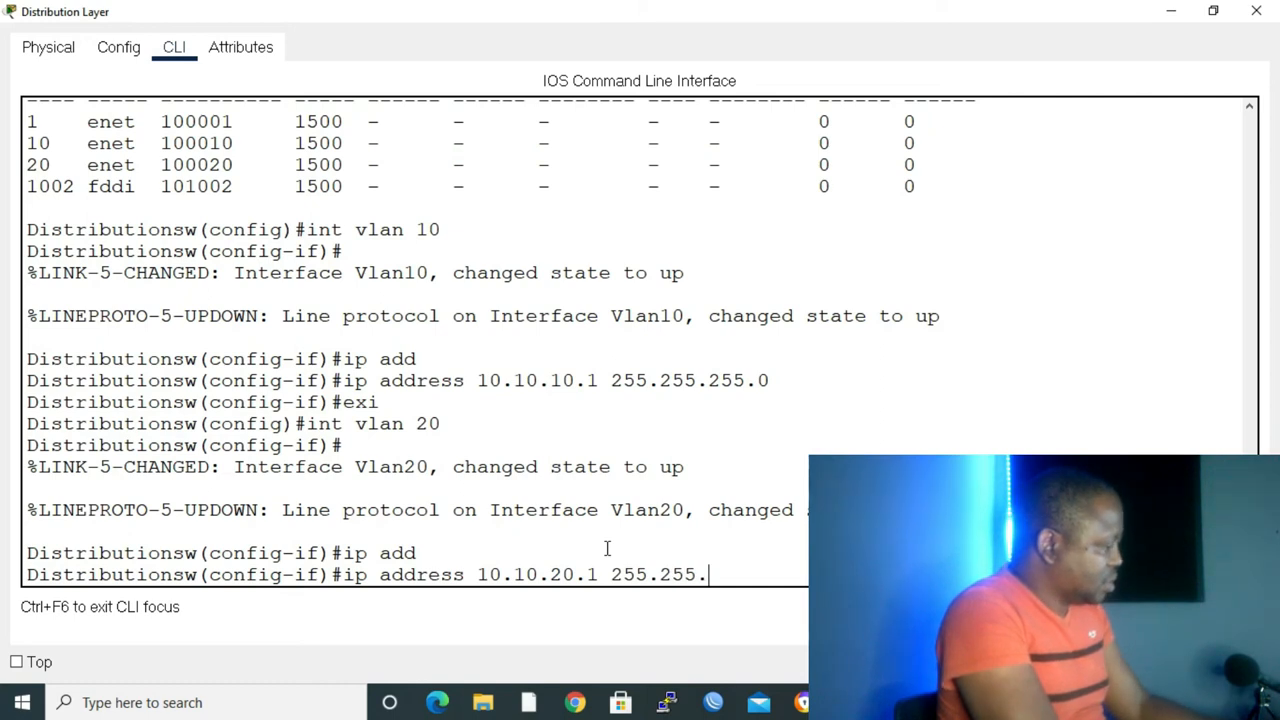
{"action": "type", "text": "255.0"}
{"action": "type", "text": "ex"}
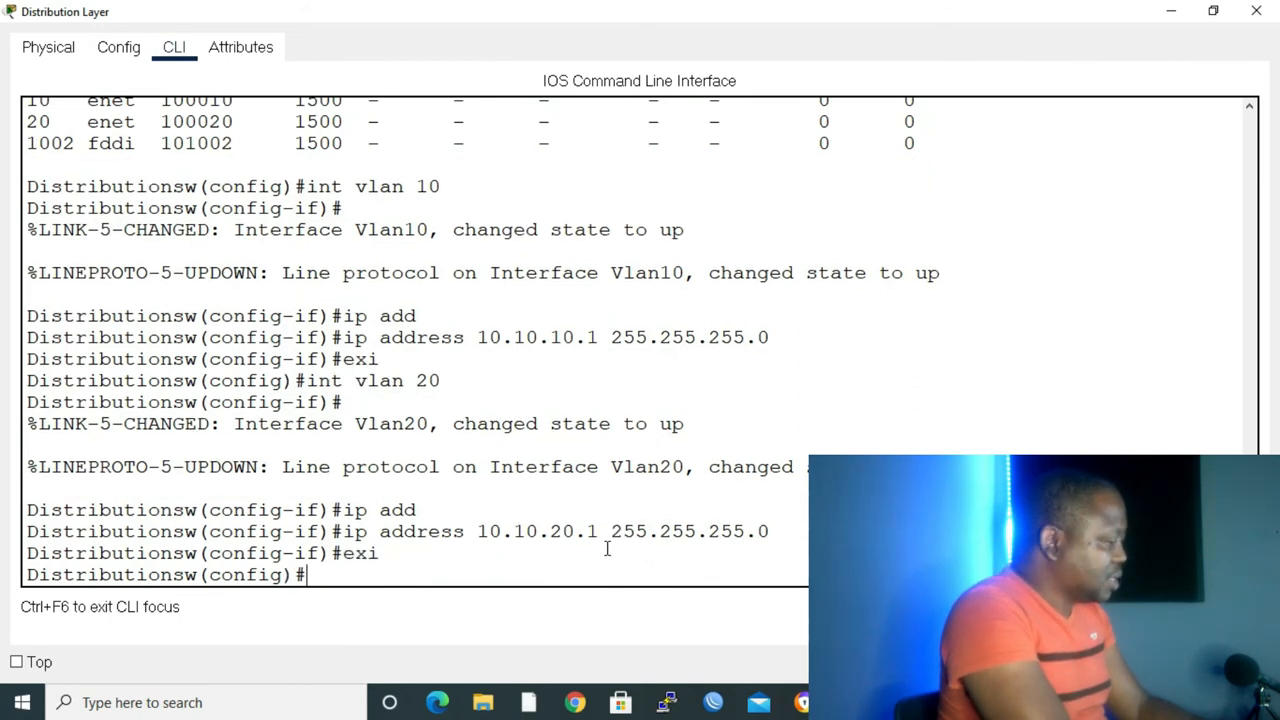
Enable ip routing on the distribution switch, end configuration and display the routing table.
{"action": "type", "text": "ip routing"}
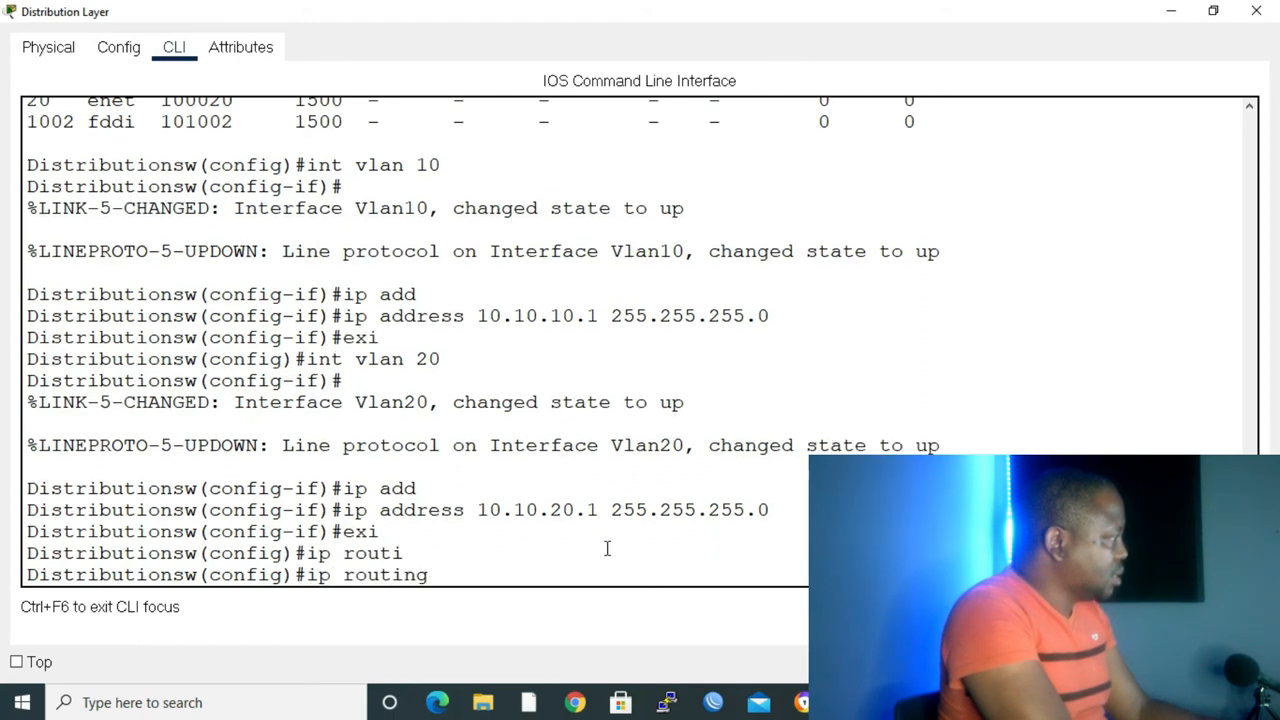
{"action": "type", "text": "end"}
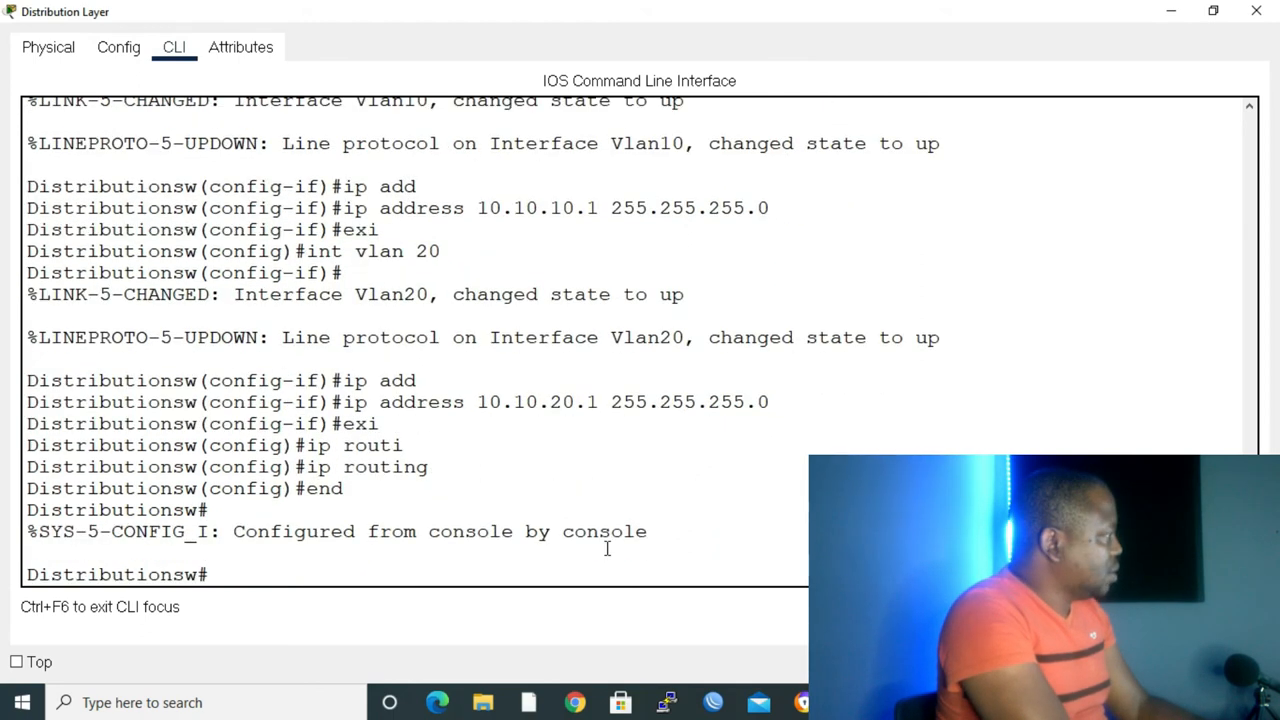
{"action": "type", "text": "show ip"}
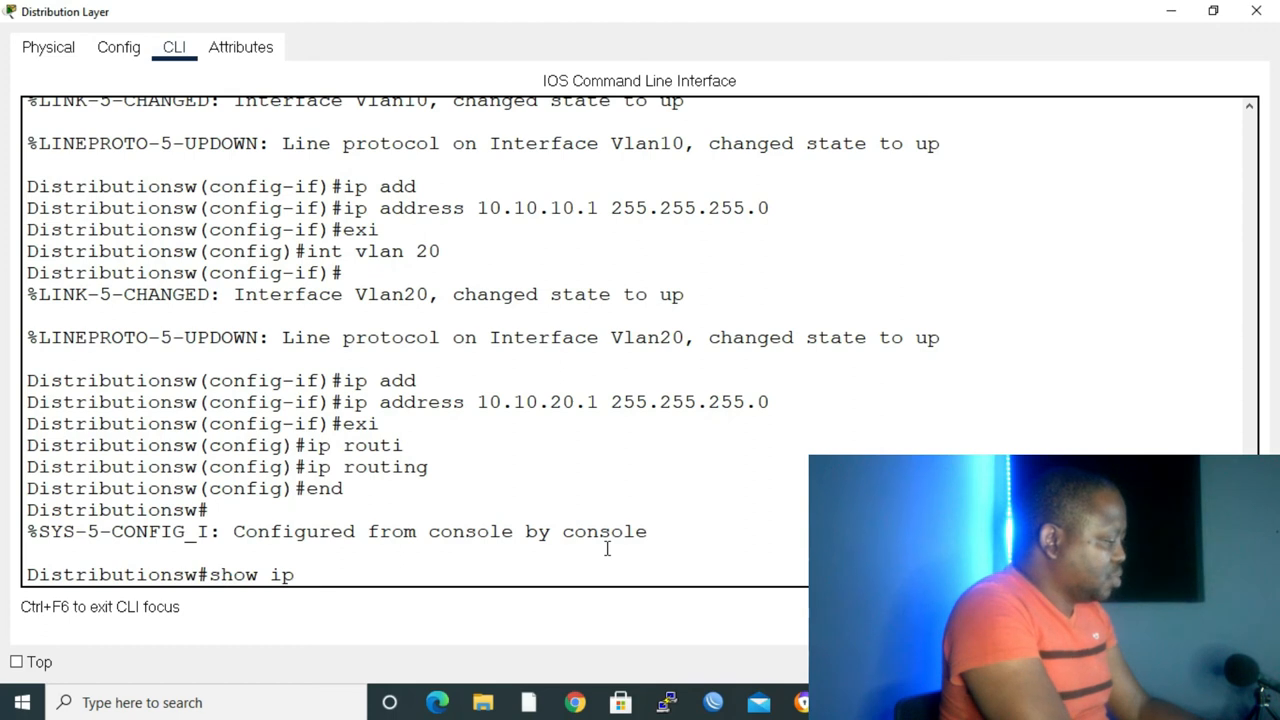
{"action": "type", "text": "route"}
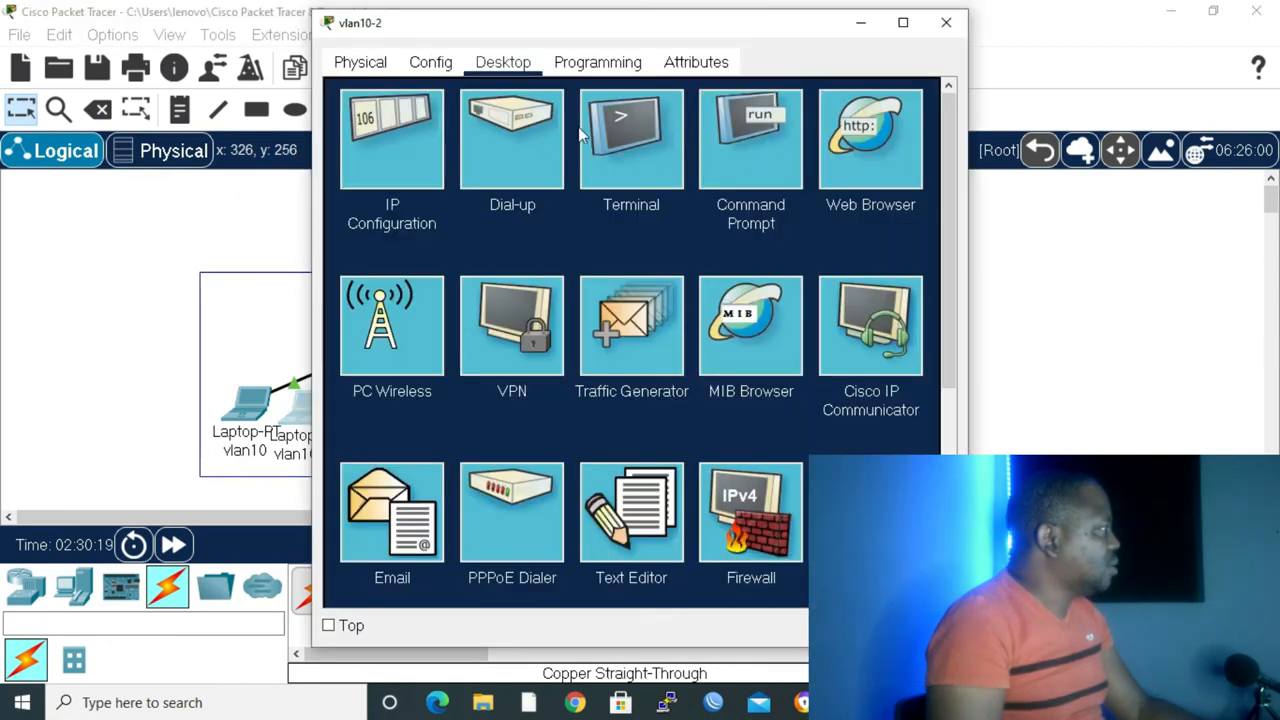
{"action": "mouse_move", "coordinate": [732, 164]}
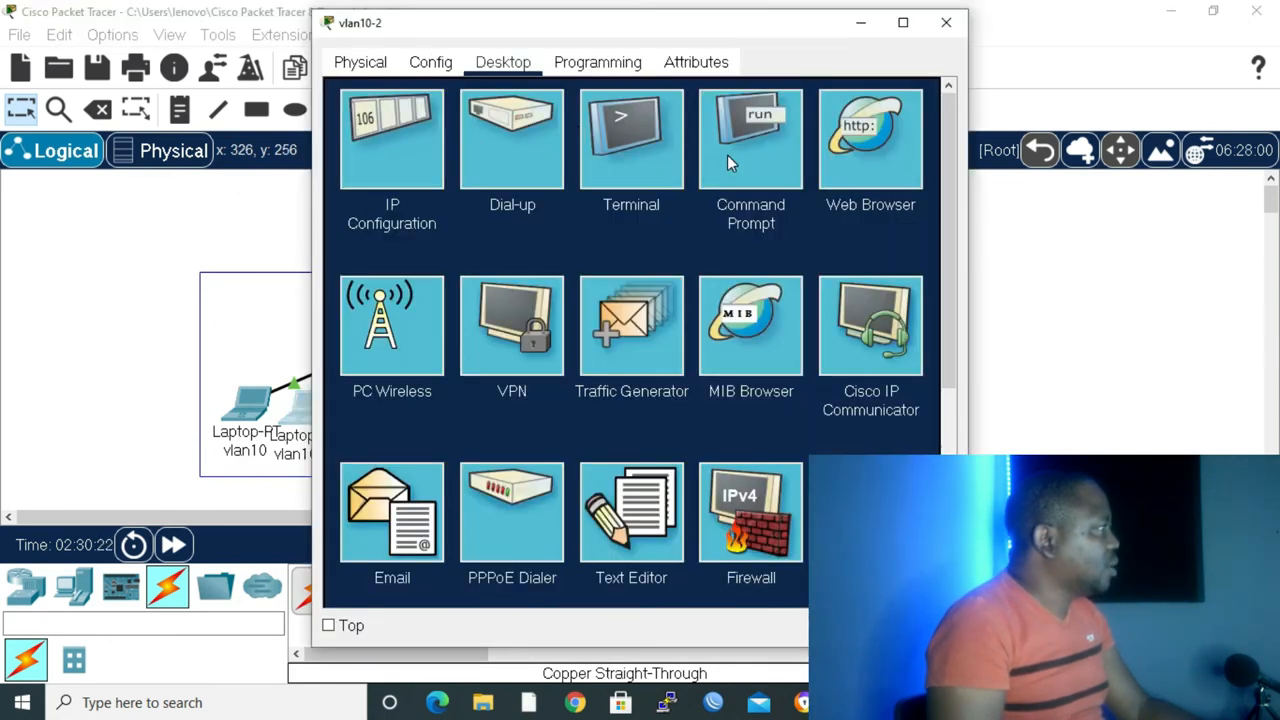
From laptop vlan10-2's command prompt, ping the VLAN 20 gateway 10.10.20.1 with zero loss.
{"action": "left_click", "coordinate": [750, 136]}
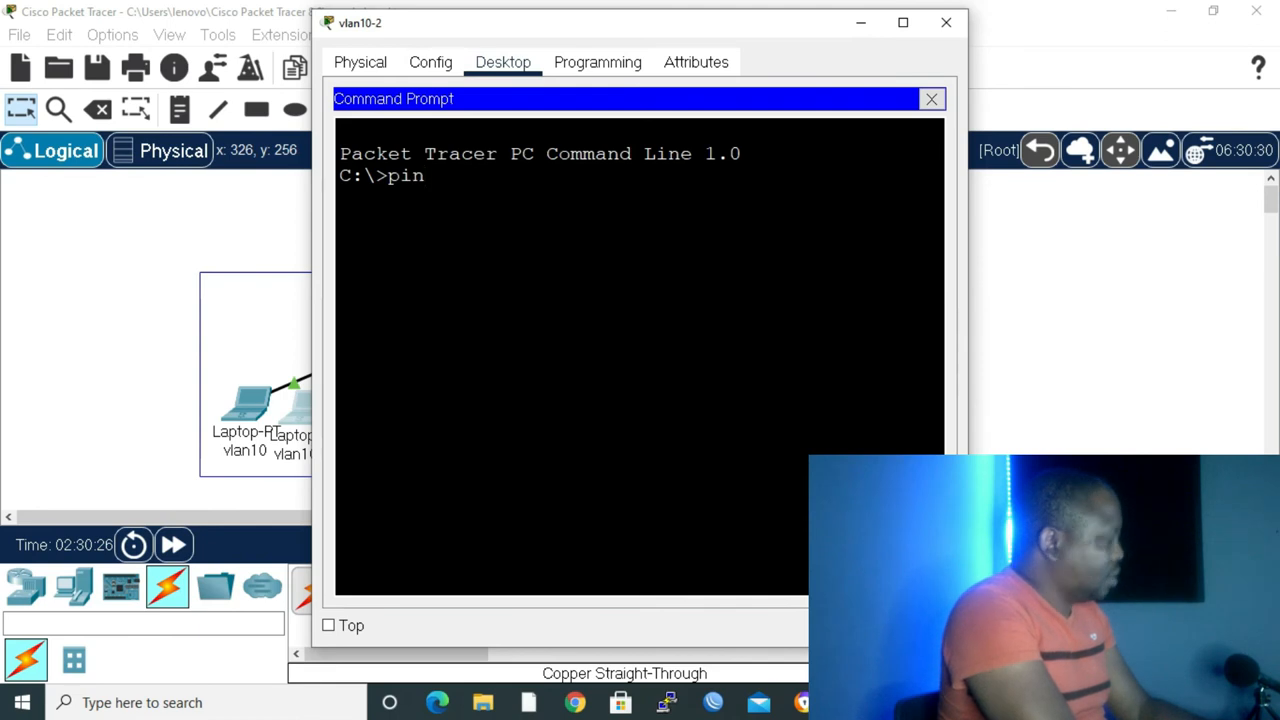
{"action": "type", "text": "g 10"}
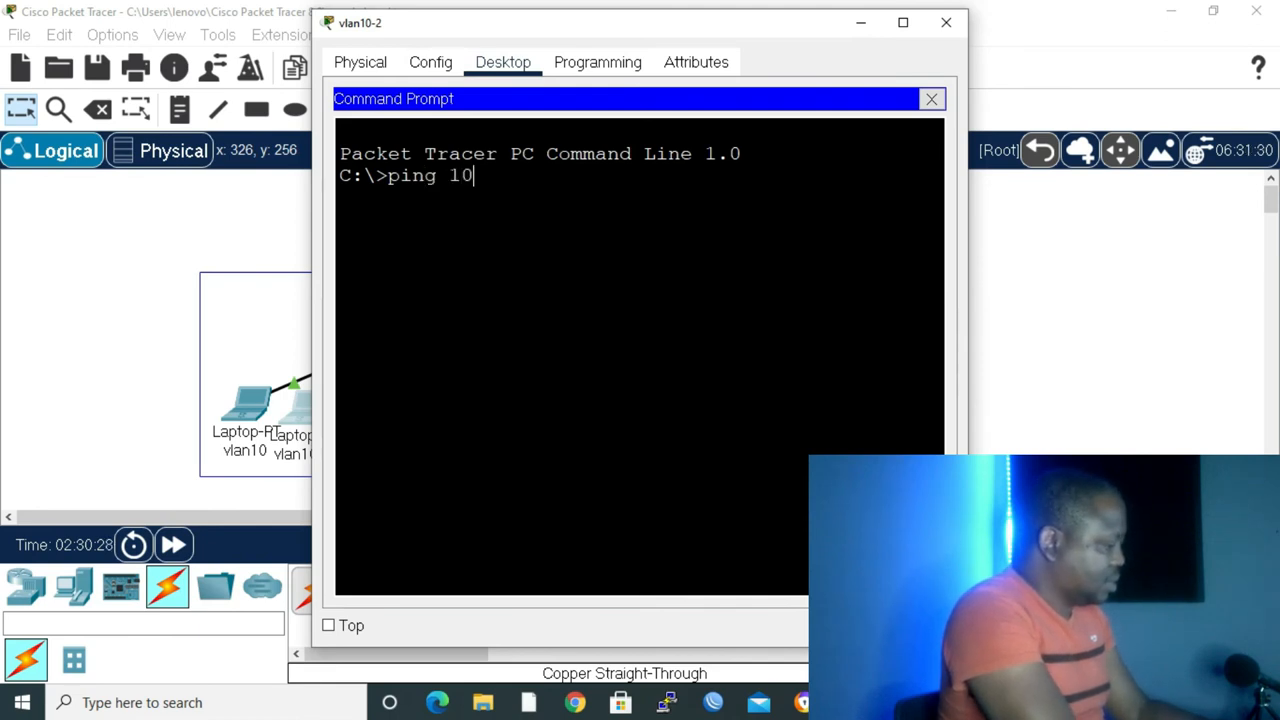
{"action": "type", "text": ".10"}
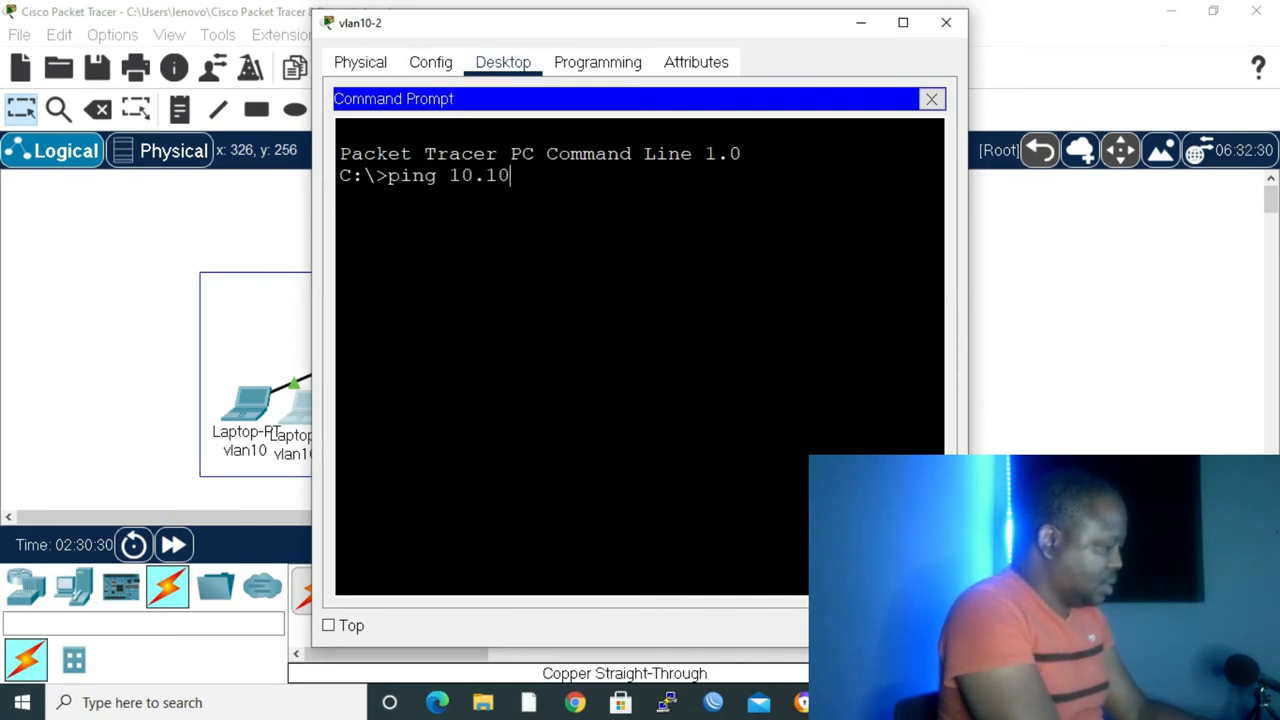
{"action": "type", "text": ".20"}
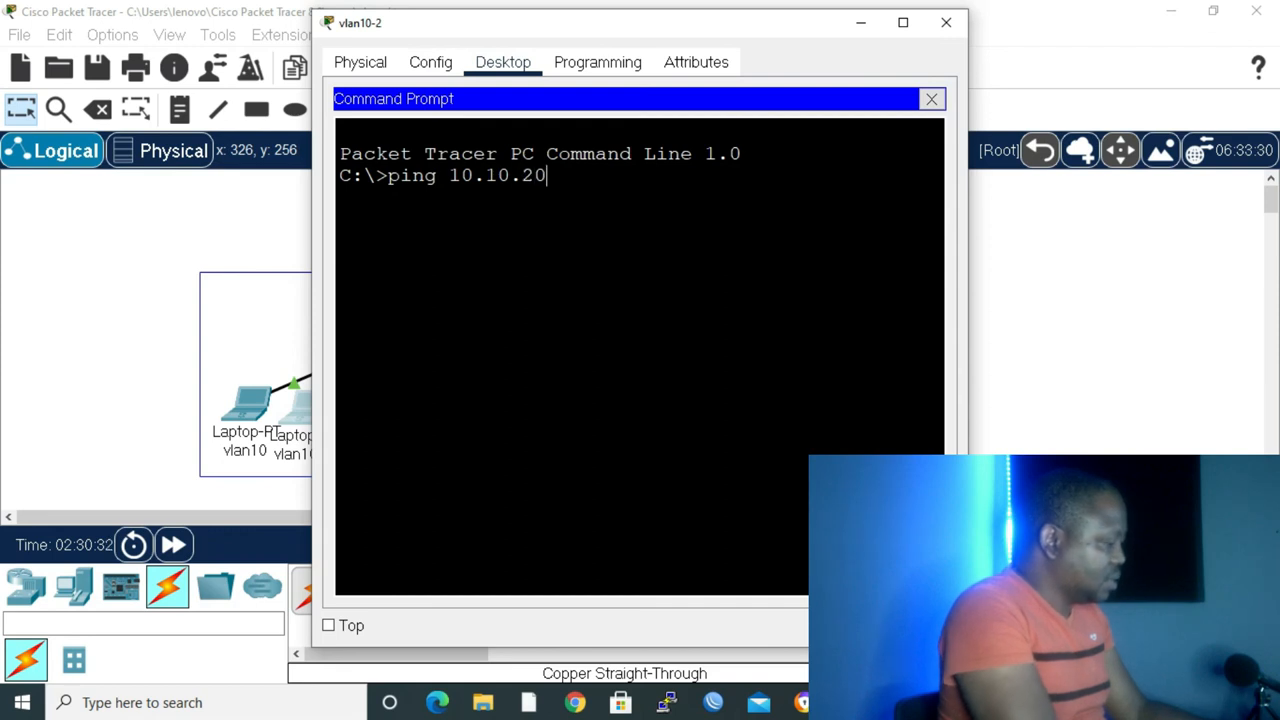
{"action": "type", "text": ".1"}
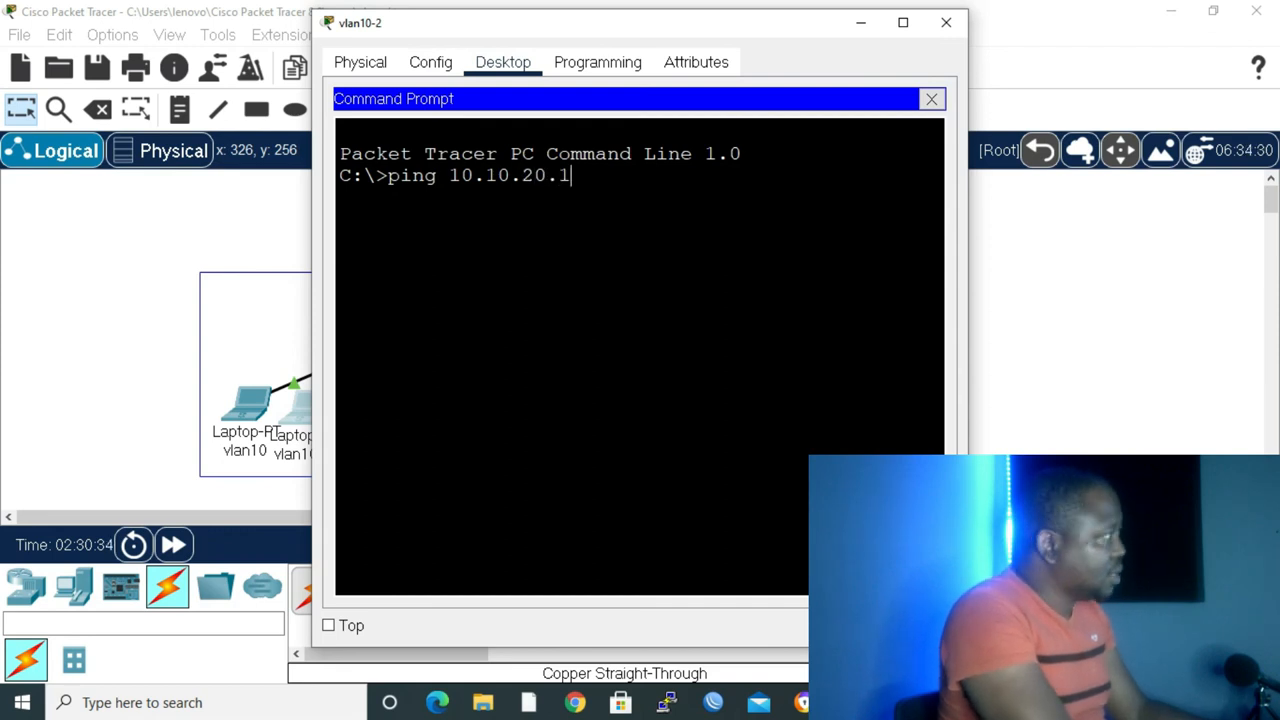
{"action": "key", "text": "Return"}
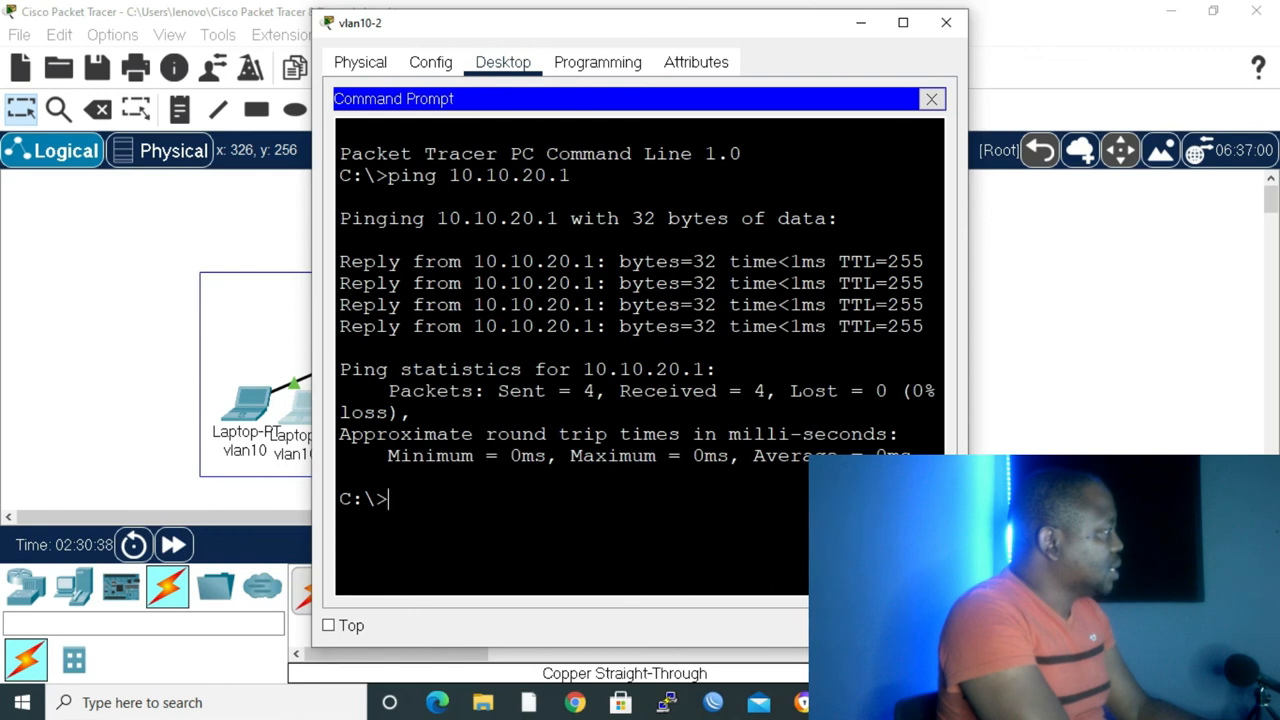
{"action": "type", "text": "ping 10.10.20.1"}
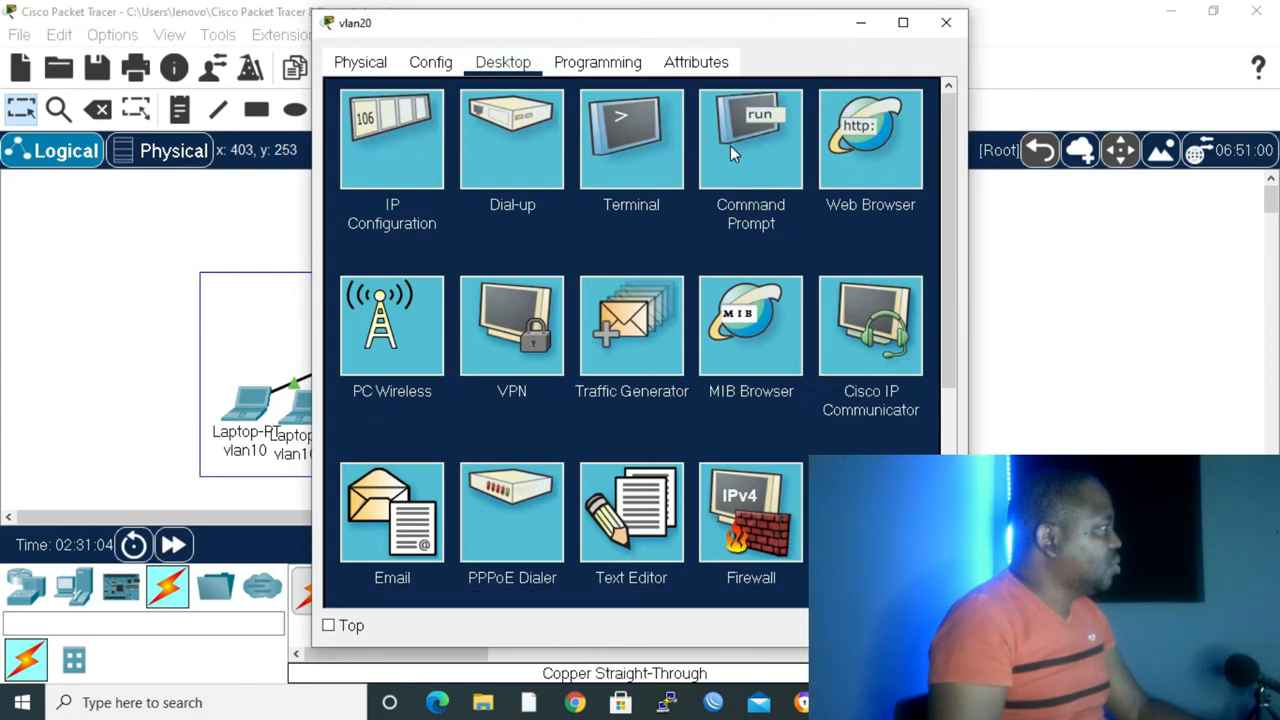
From the vlan20 laptop's command prompt, ping VLAN 10 host 10.10.10.40.
{"action": "left_click", "coordinate": [752, 138]}
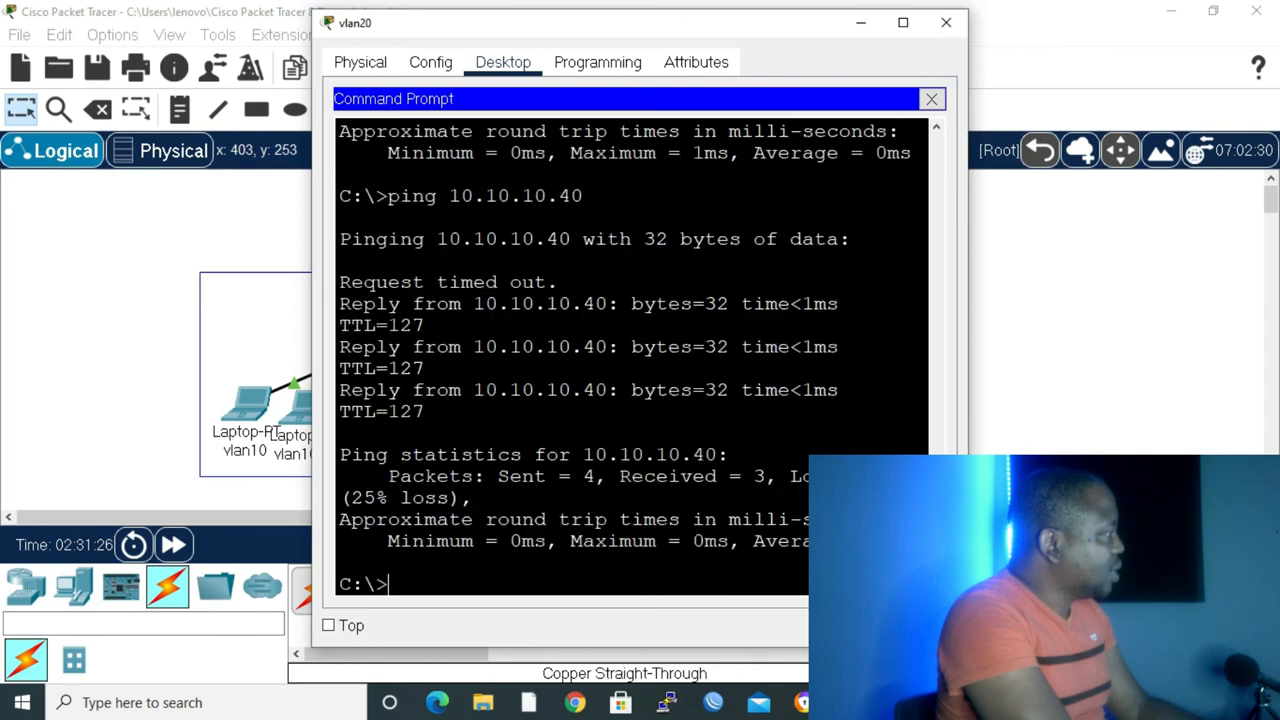
{"action": "type", "text": "ping 10.10.10."}
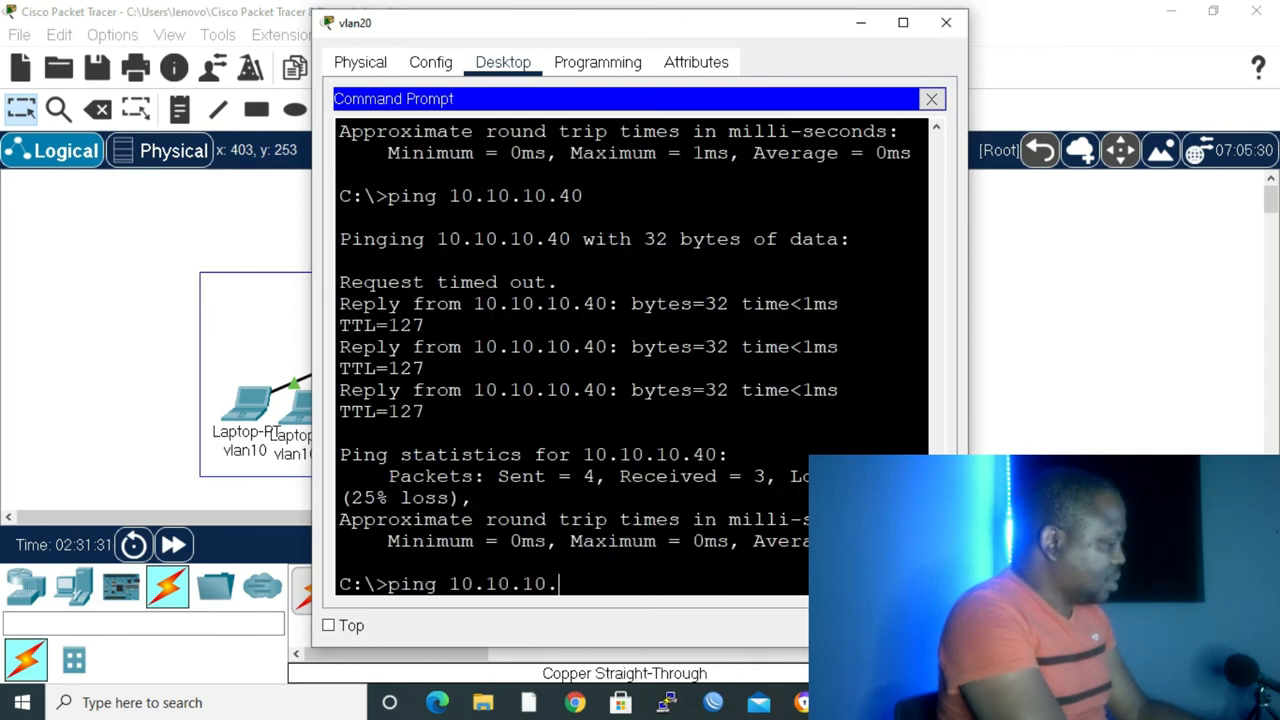